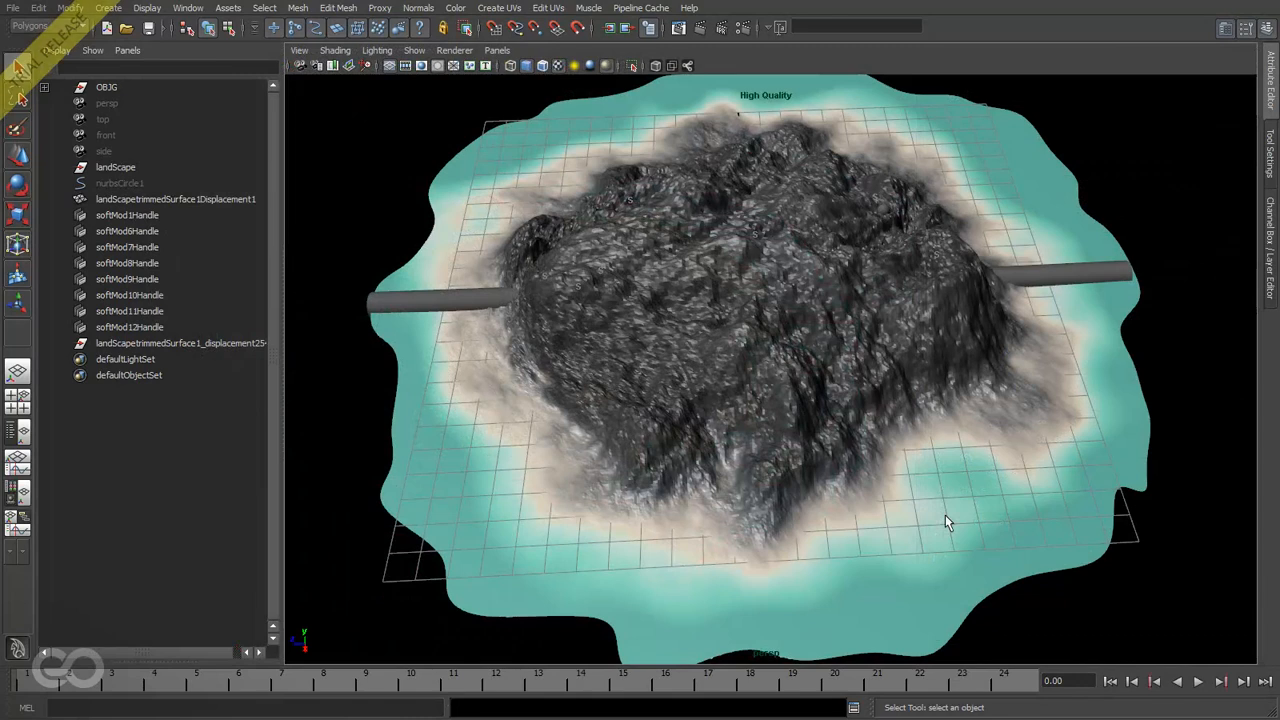
Orbit down to a lower view of the island and switch to the Dynamics menu set.
{"action": "left_click_drag", "start_coordinate": [950, 520], "coordinate": [737, 436]}
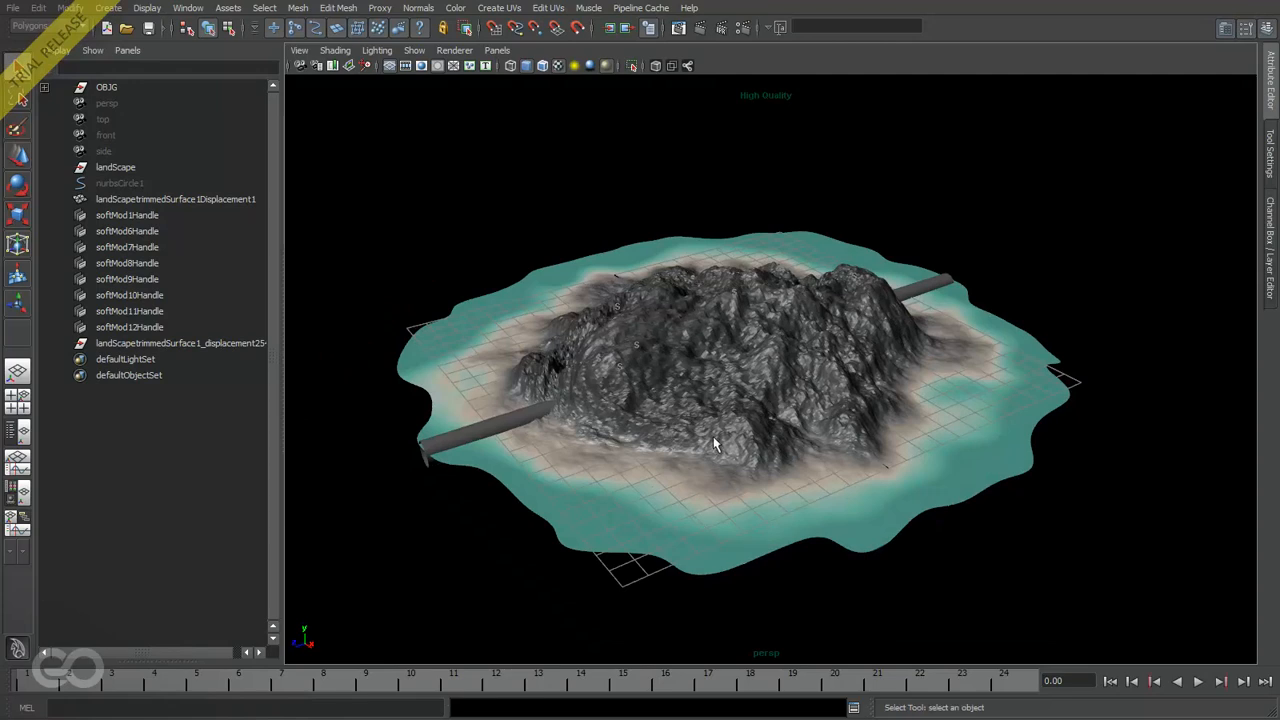
{"action": "mouse_move", "coordinate": [738, 428]}
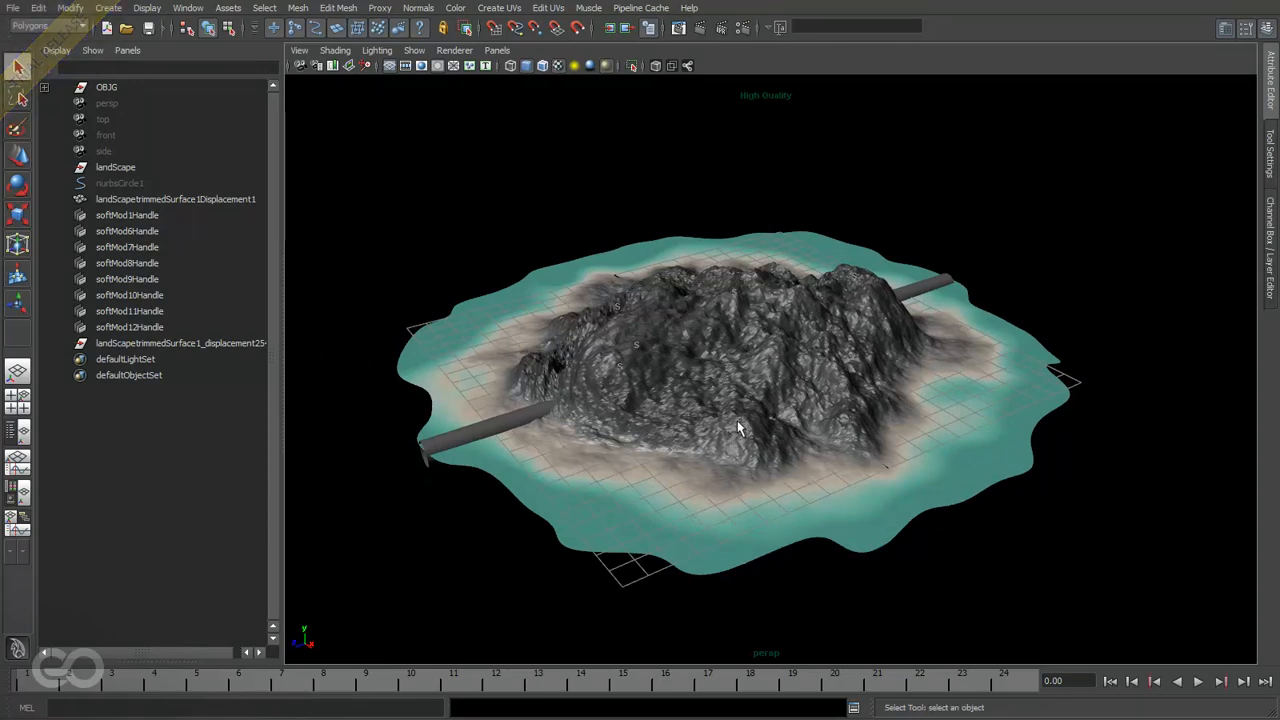
{"action": "left_click", "coordinate": [40, 25]}
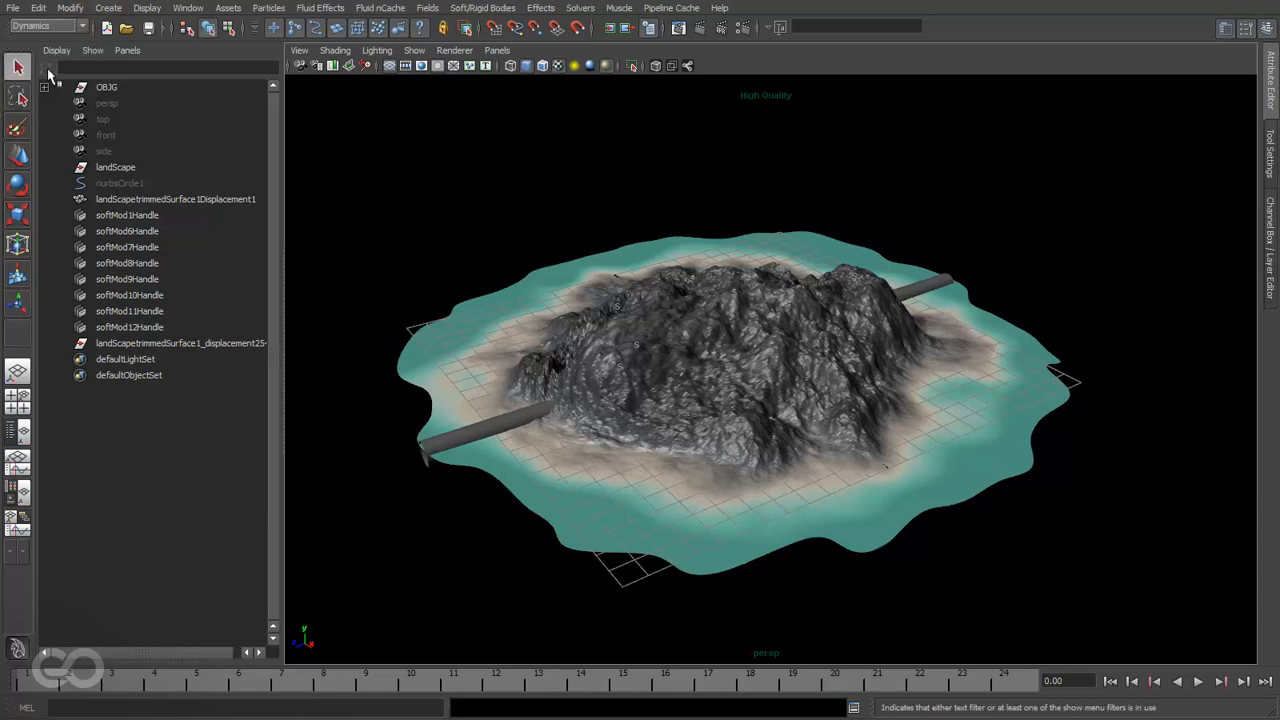
Create the 3D fluid container fluid1 via Fluid Effects and view it isolated.
{"action": "left_click", "coordinate": [320, 8]}
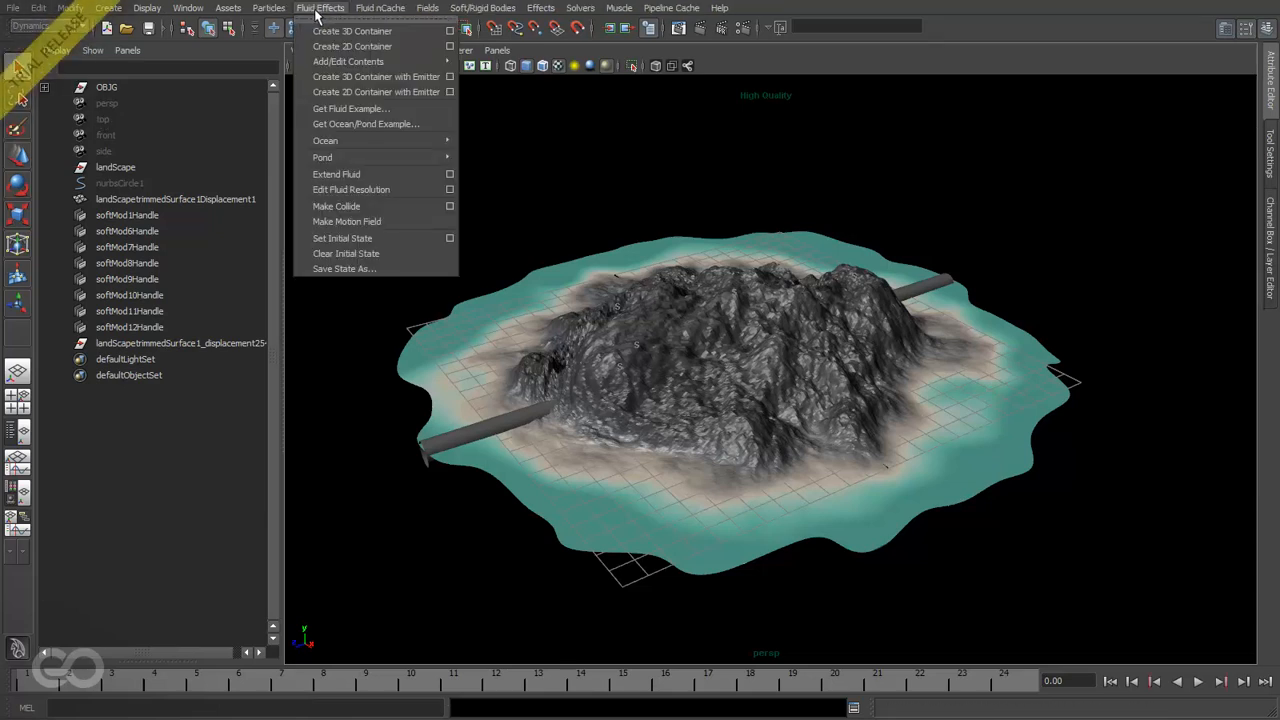
{"action": "left_click", "coordinate": [352, 31]}
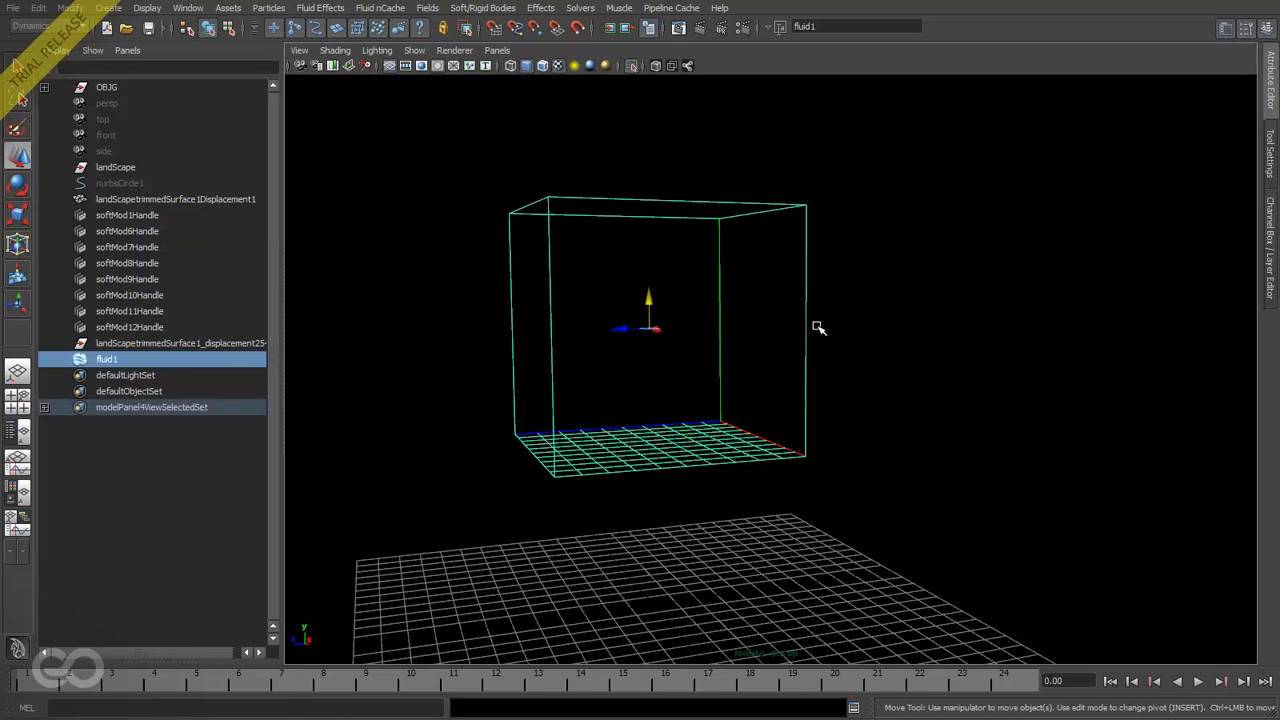
{"action": "left_click_drag", "start_coordinate": [818, 328], "coordinate": [708, 331]}
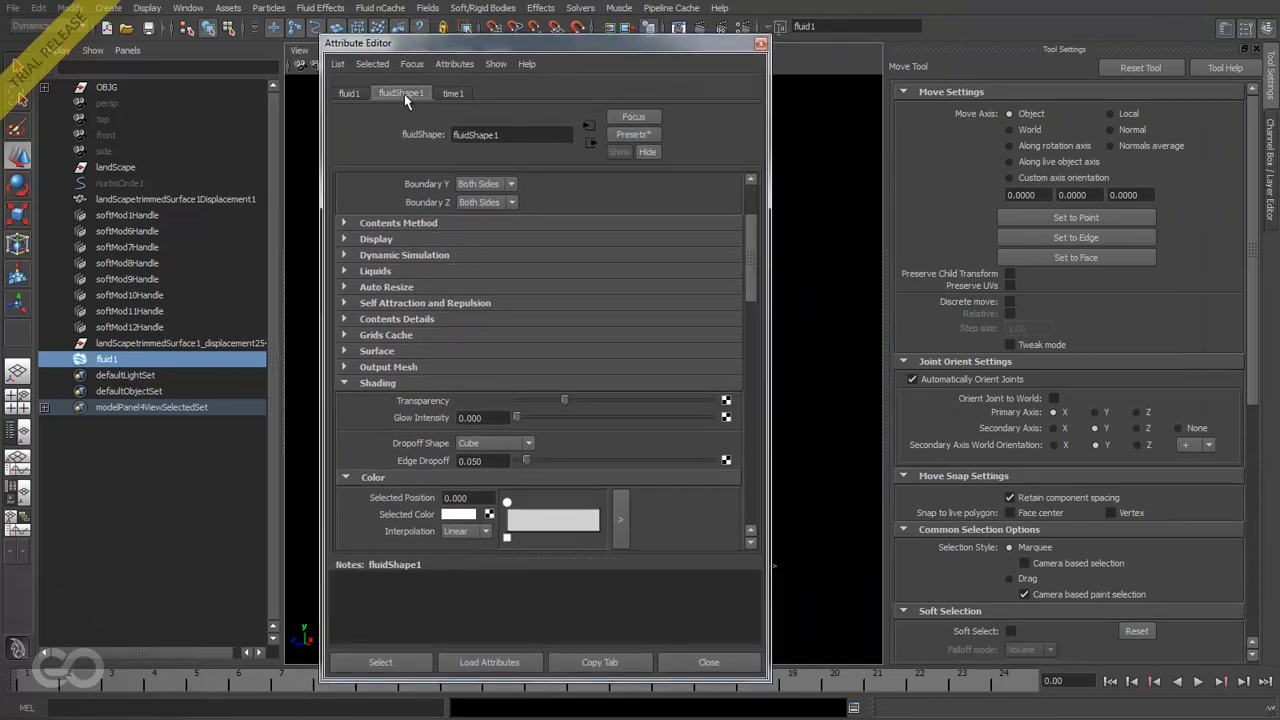
{"action": "mouse_move", "coordinate": [634, 134]}
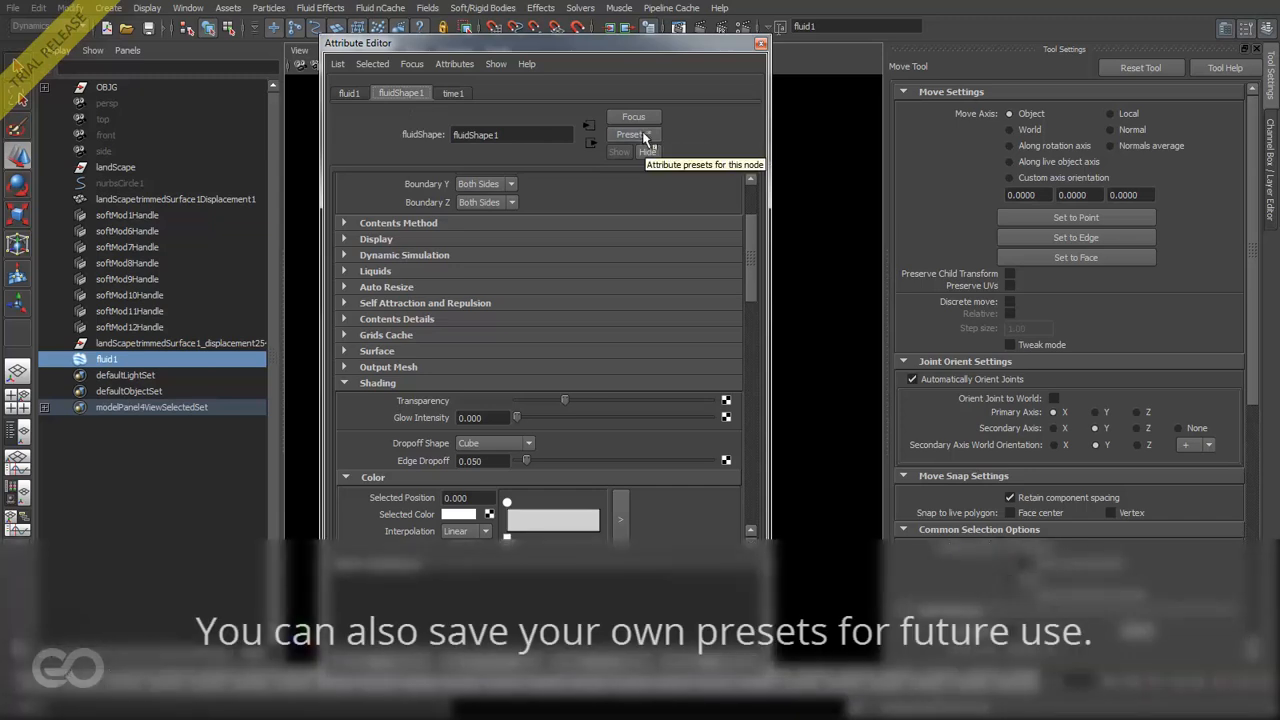
Apply a cloud preset to fluidShape1 and orbit around the flat container.
{"action": "left_click", "coordinate": [632, 134]}
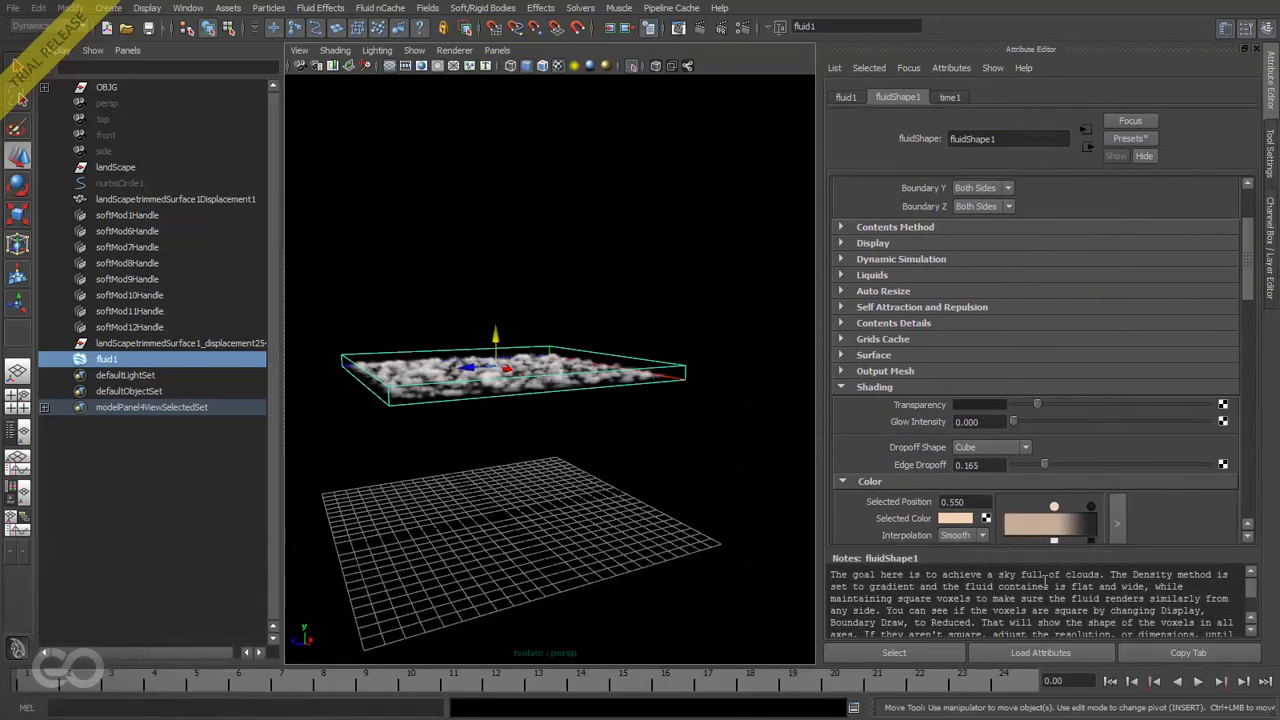
{"action": "left_click_drag", "start_coordinate": [832, 574], "coordinate": [1012, 574]}
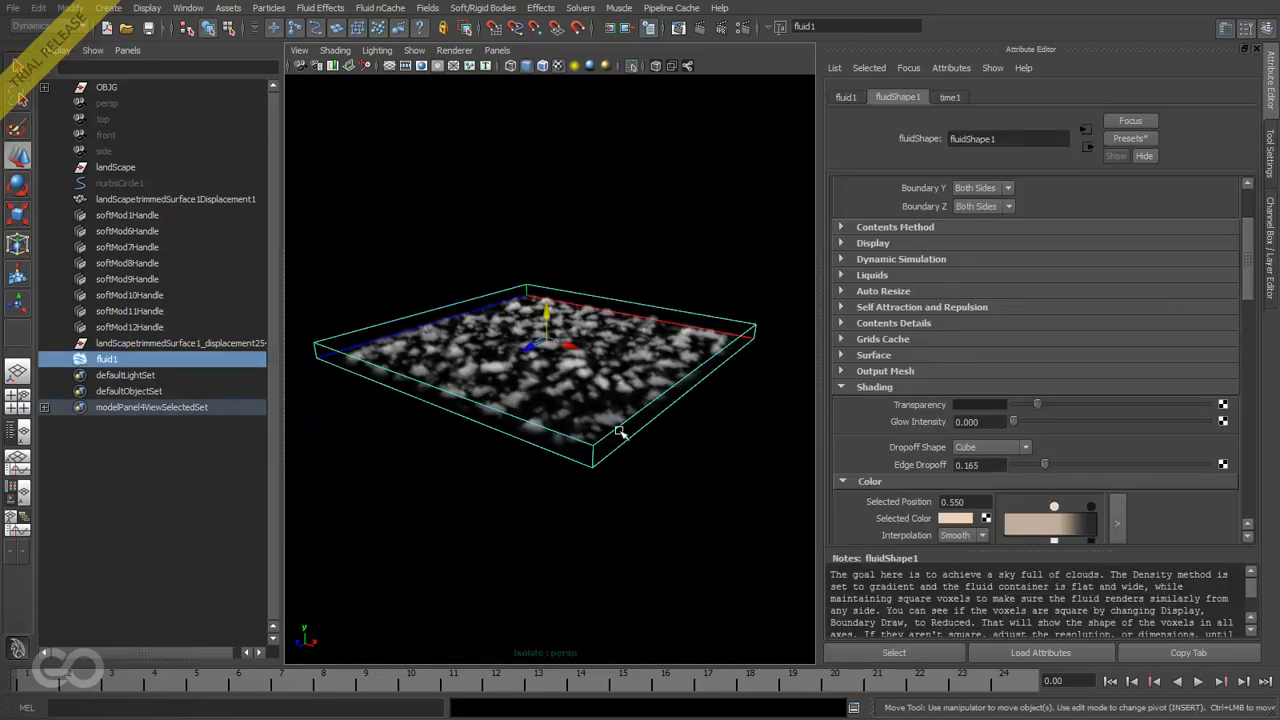
{"action": "mouse_move", "coordinate": [547, 320]}
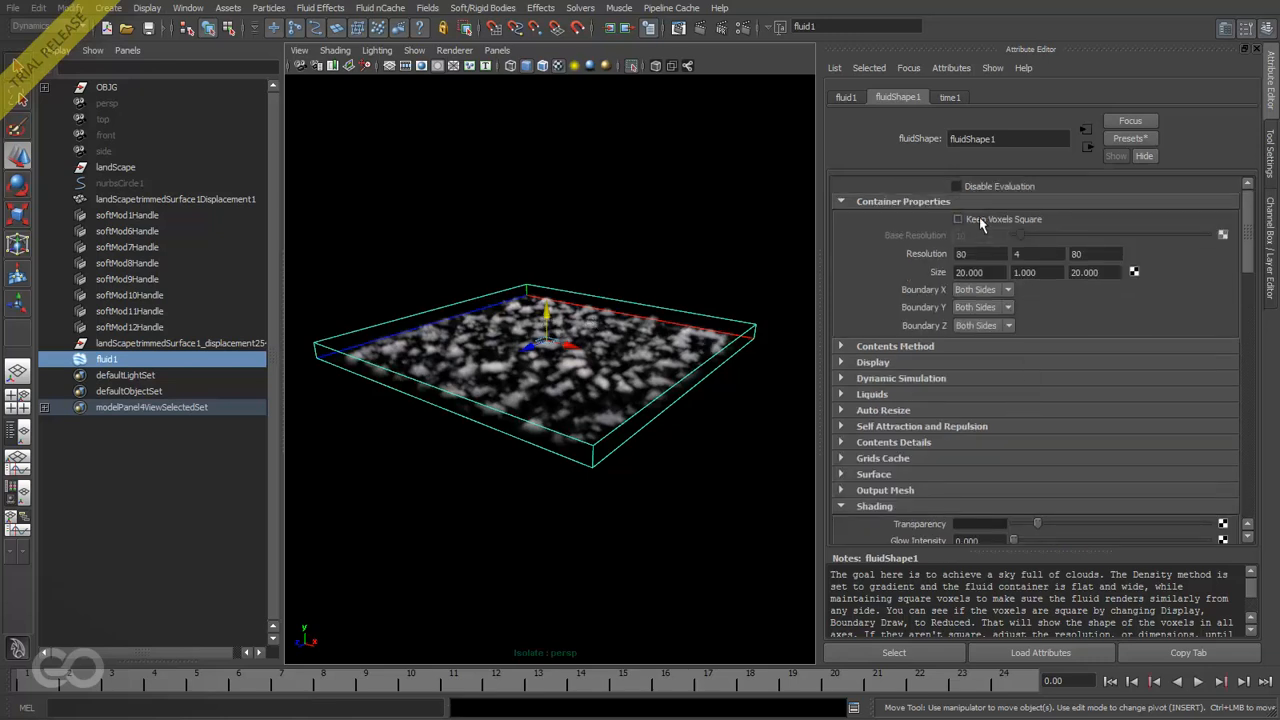
Enable Keep Voxels Square in fluid1's Container Properties.
{"action": "left_click", "coordinate": [957, 218]}
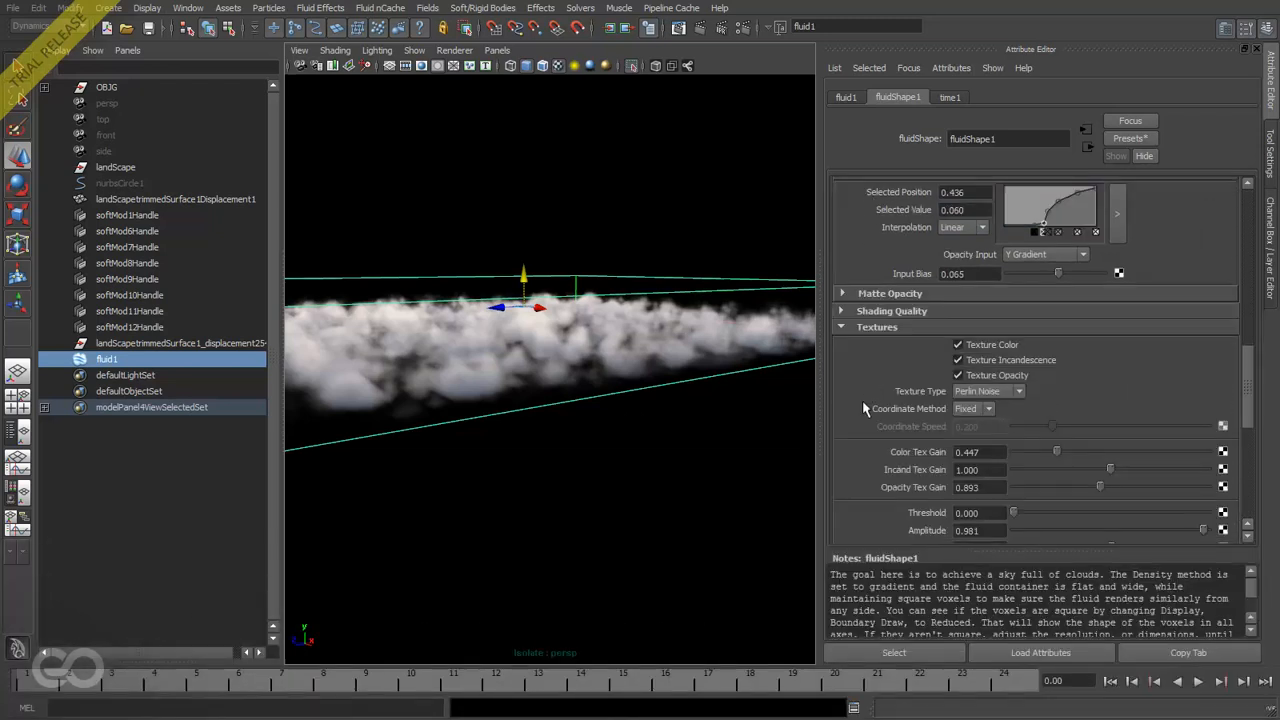
Set the cloud Texture Scale to 4 on all three axes.
{"action": "scroll", "scroll_direction": "down", "scroll_amount": 3}
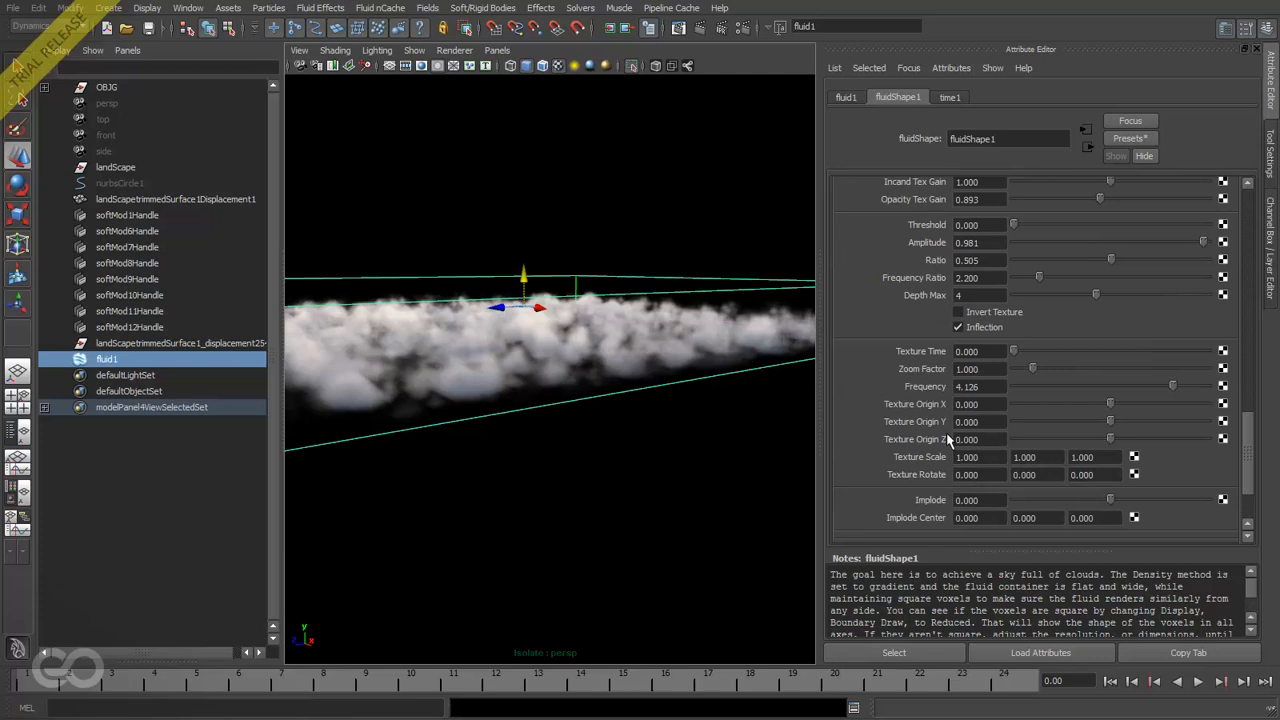
{"action": "left_click", "coordinate": [978, 457]}
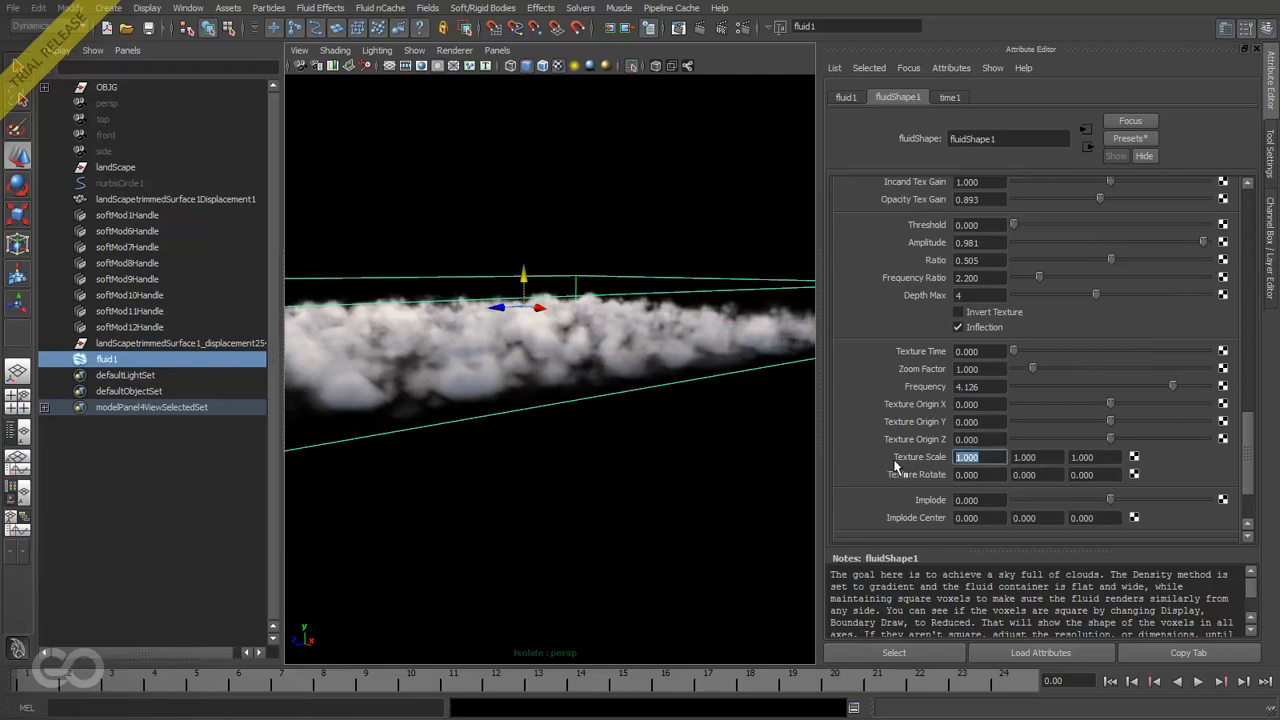
{"action": "left_click", "coordinate": [980, 457]}
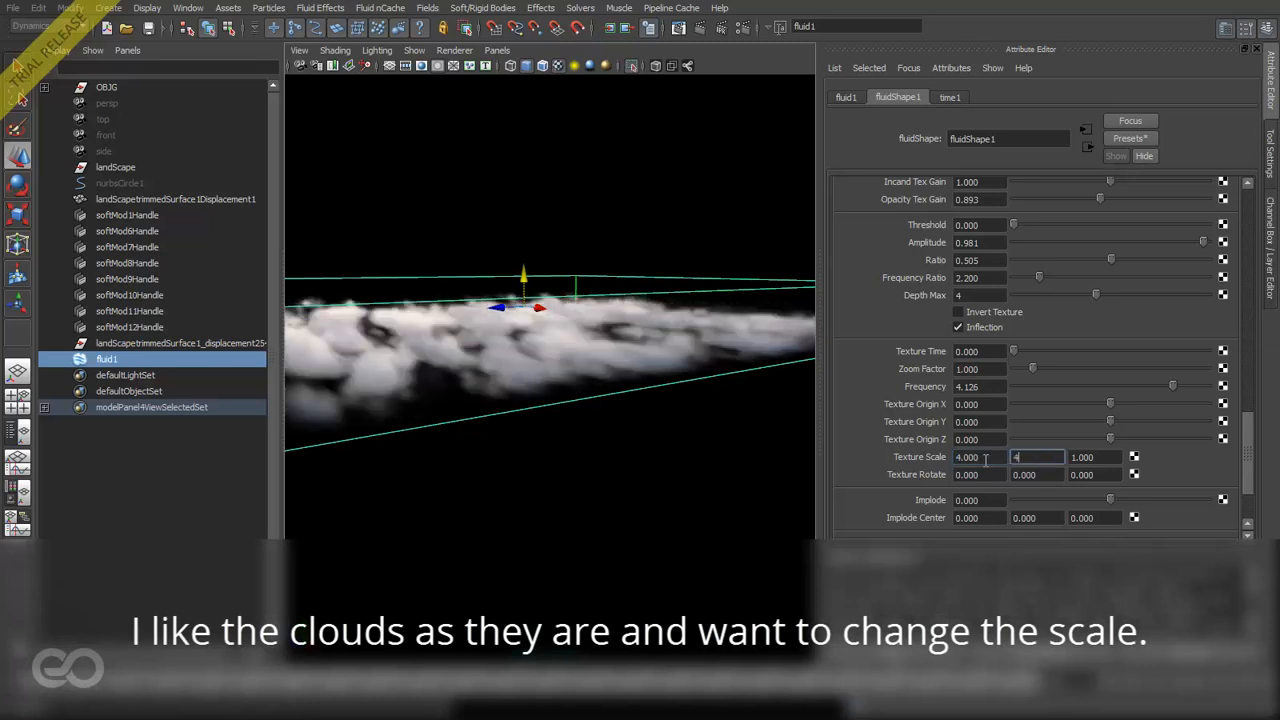
{"action": "type", "text": "4.000"}
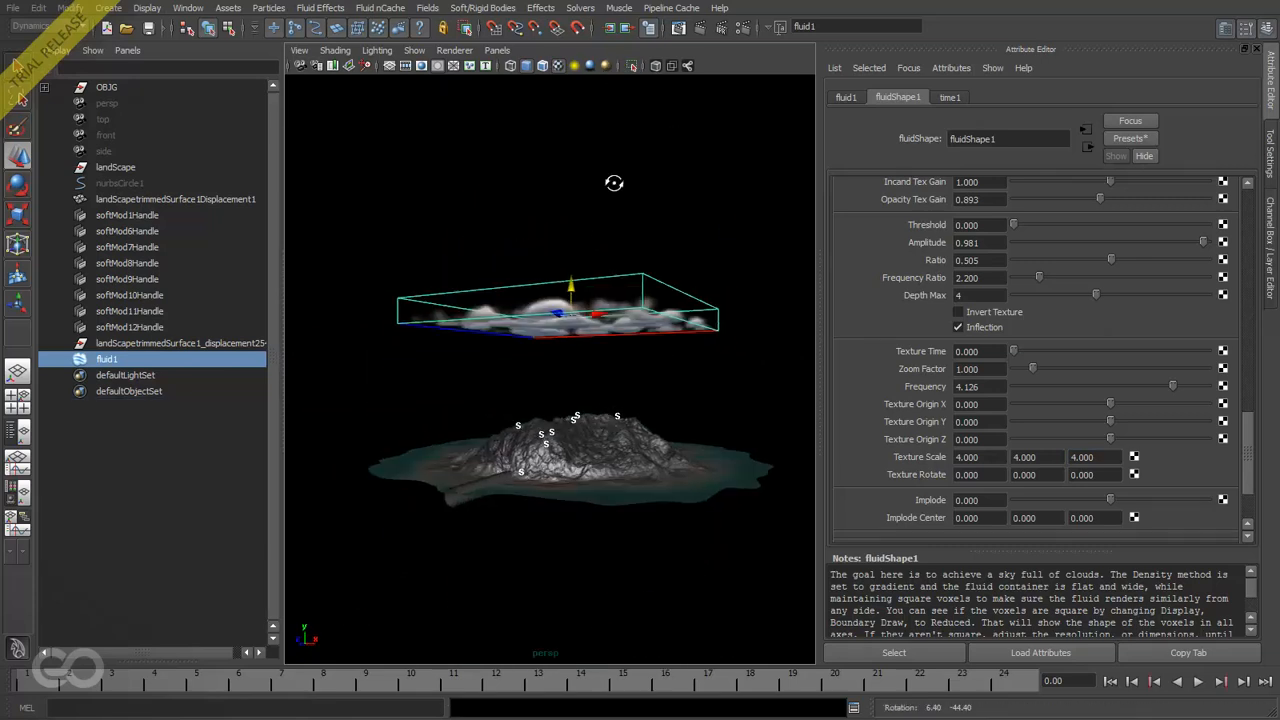
Exit isolate view, set Size Y back to 1, and dolly closer to the island.
{"action": "left_click_drag", "start_coordinate": [614, 183], "coordinate": [621, 188]}
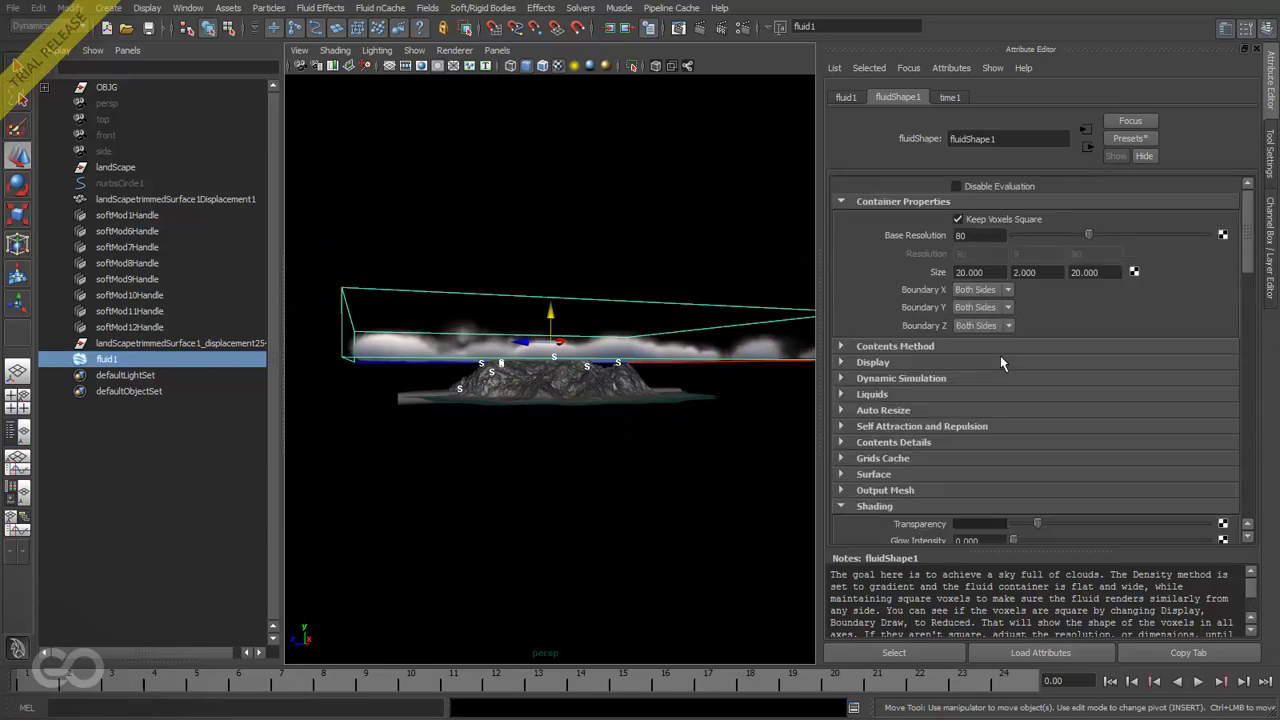
{"action": "type", "text": "1.000"}
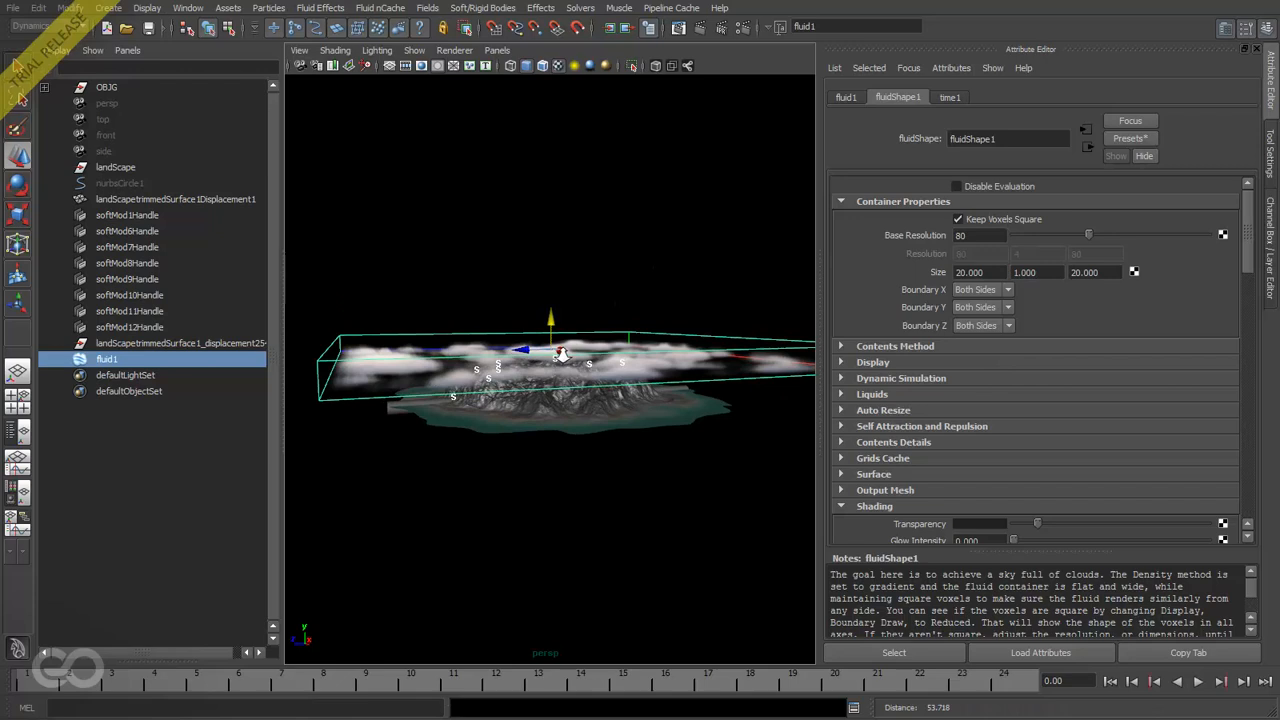
{"action": "left_click_drag", "start_coordinate": [560, 355], "coordinate": [685, 407]}
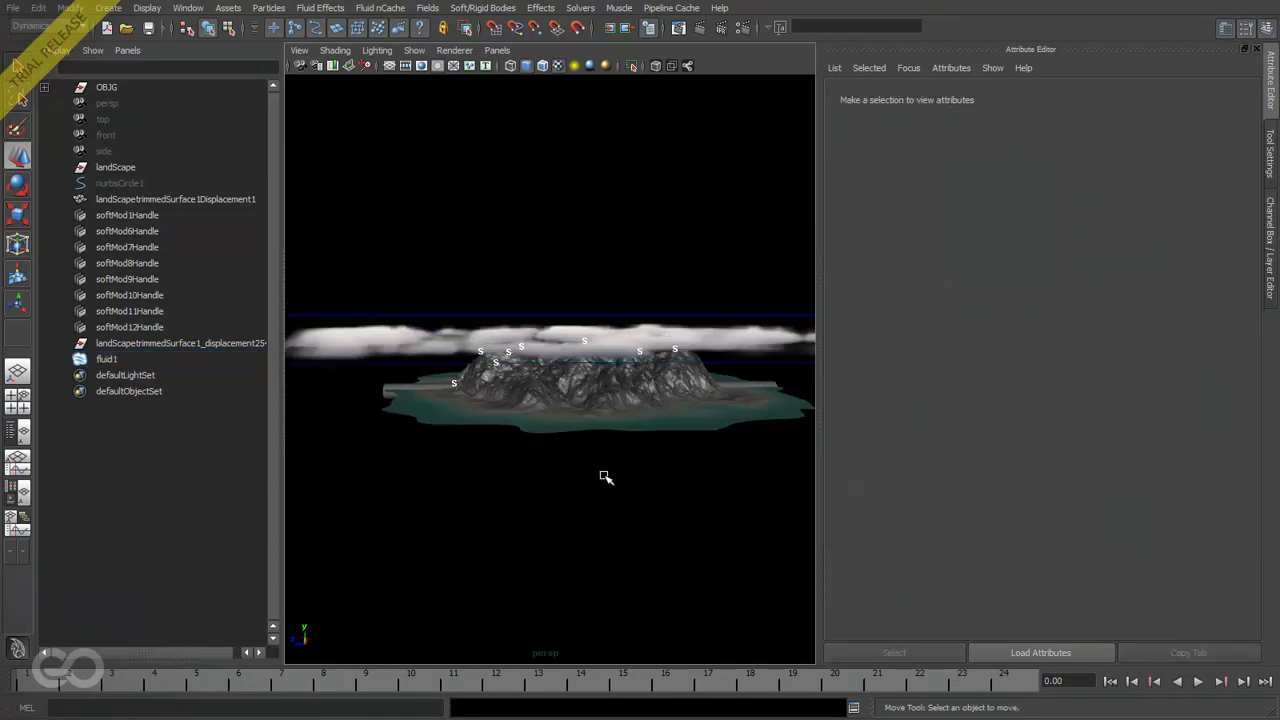
Select and adjust softMod8Handle, orbit around the cloud-covered island, then select fluid1.
{"action": "left_click_drag", "start_coordinate": [605, 477], "coordinate": [583, 468]}
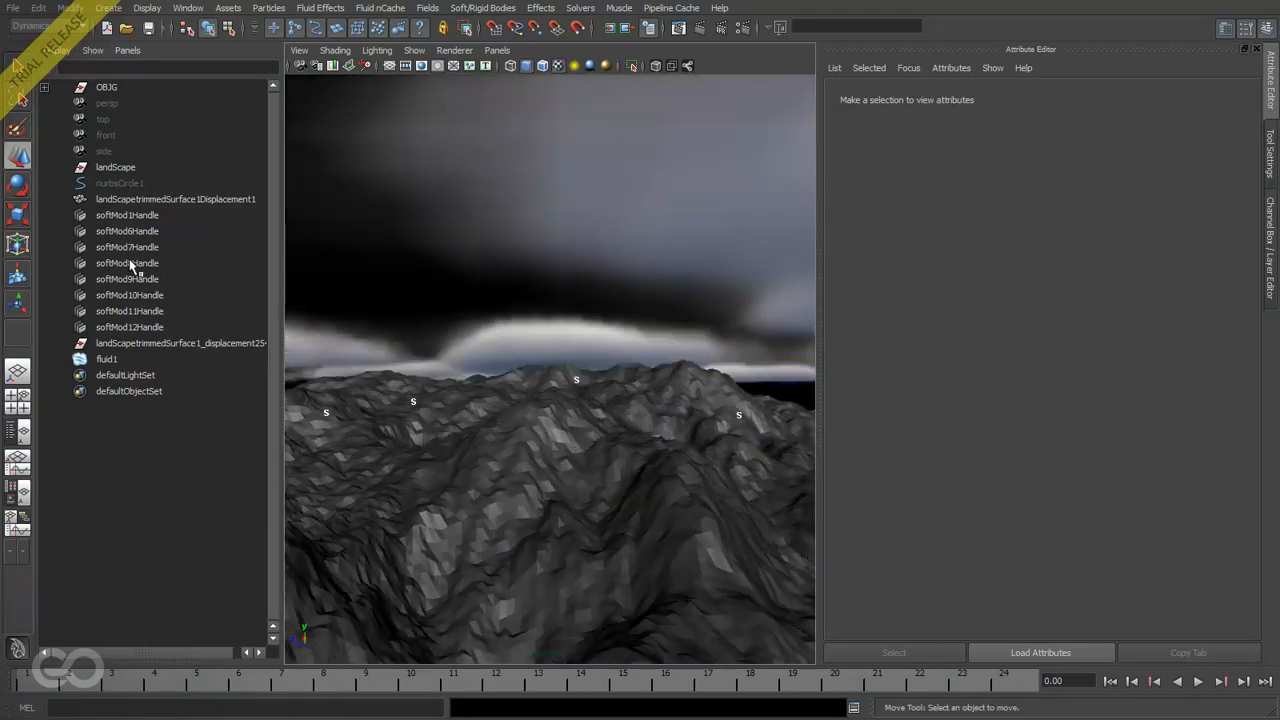
{"action": "left_click", "coordinate": [127, 263]}
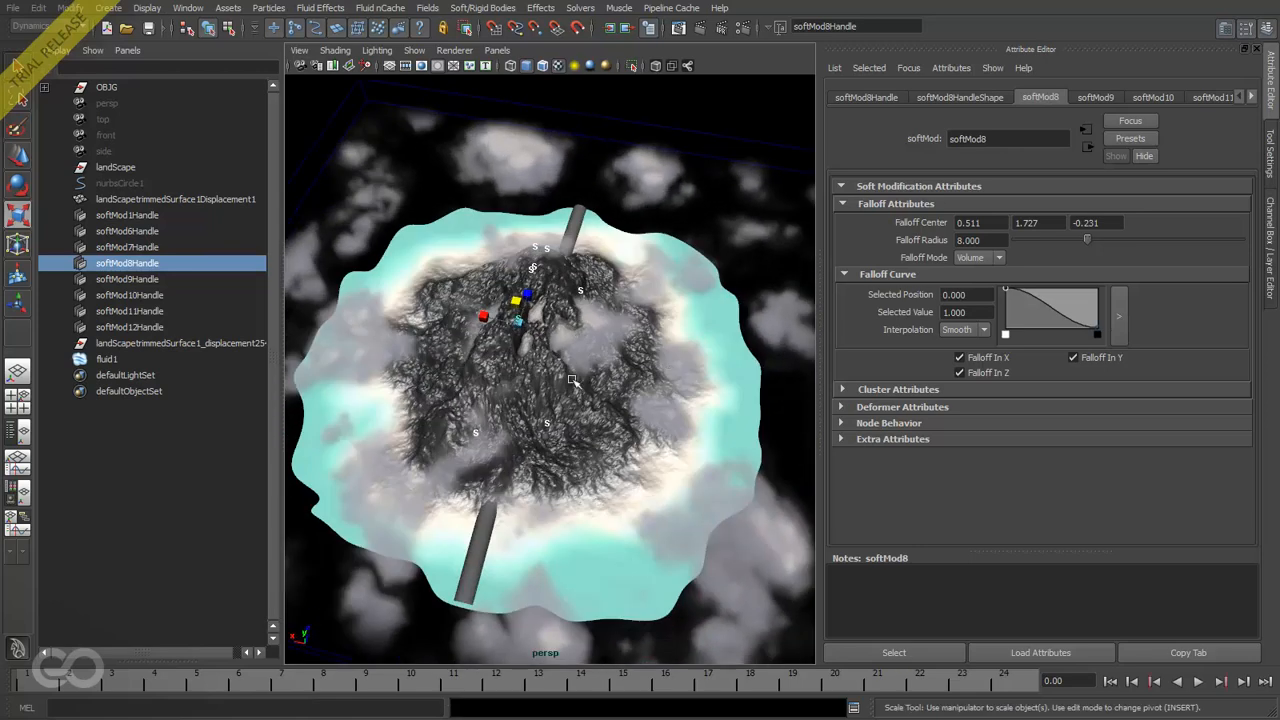
{"action": "left_click_drag", "start_coordinate": [573, 380], "coordinate": [565, 493]}
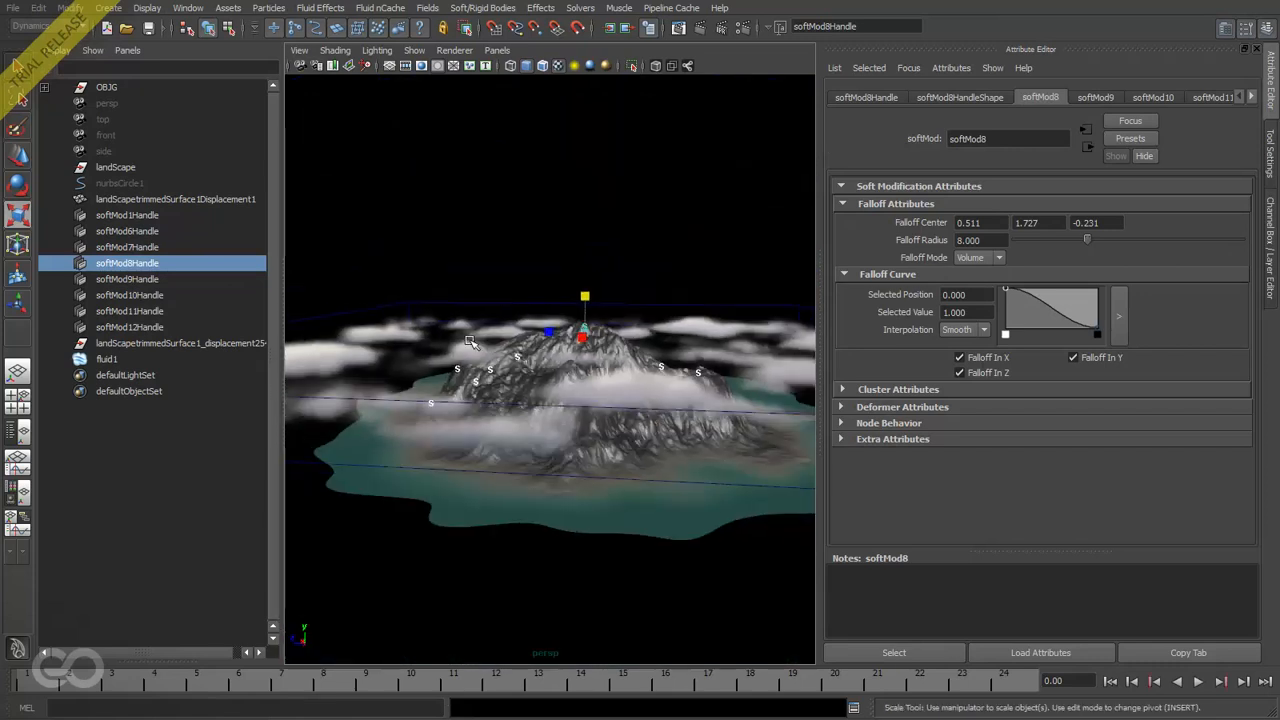
{"action": "left_click_drag", "start_coordinate": [585, 330], "coordinate": [620, 438]}
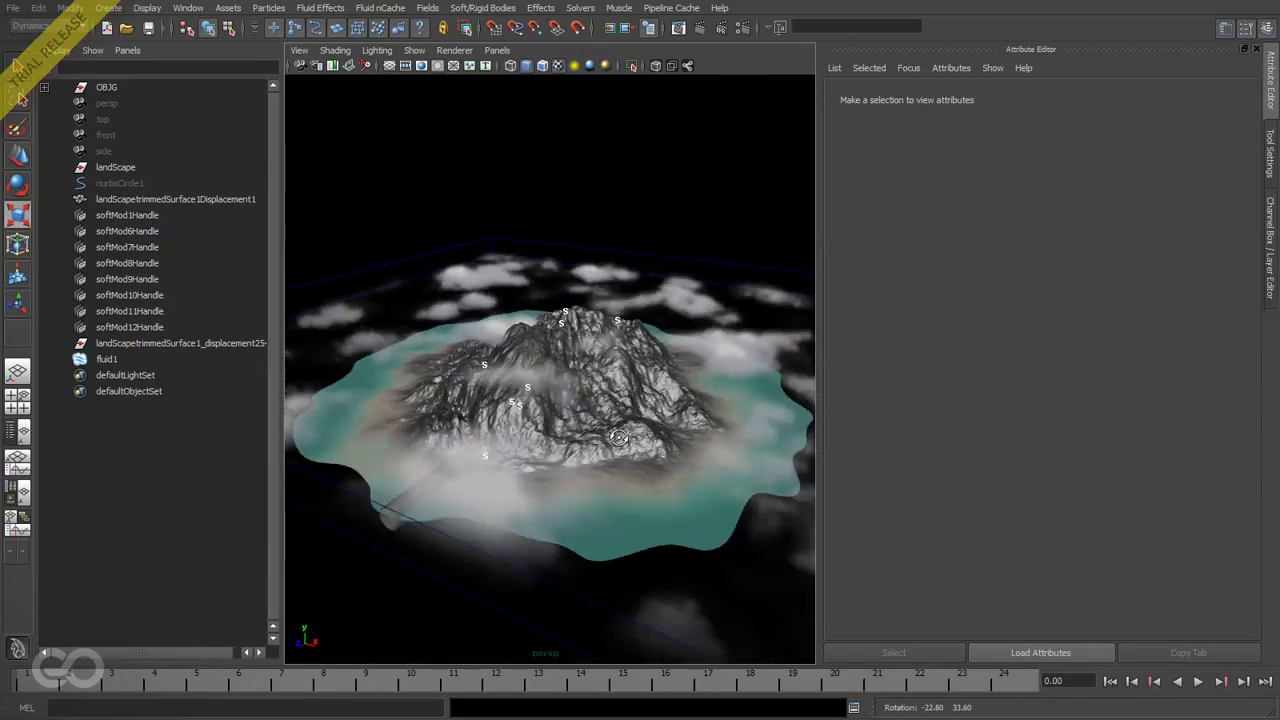
{"action": "left_click_drag", "start_coordinate": [619, 437], "coordinate": [536, 485]}
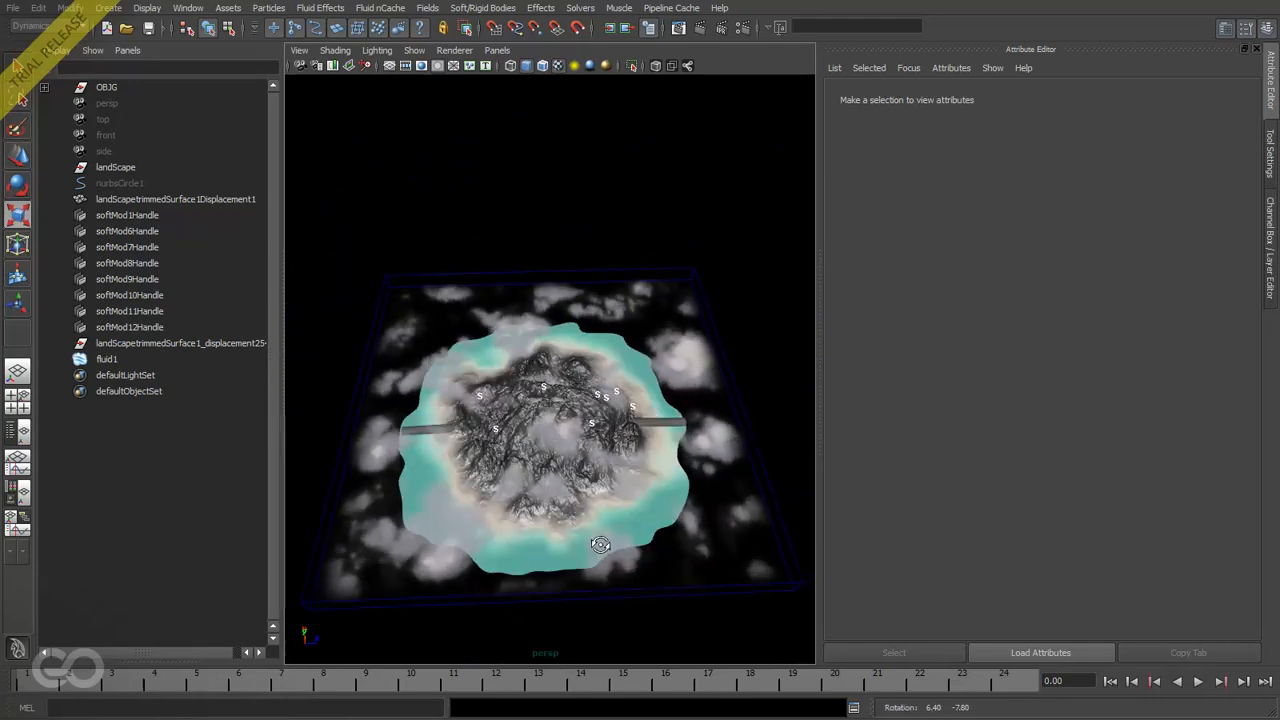
{"action": "left_click_drag", "start_coordinate": [600, 544], "coordinate": [631, 538]}
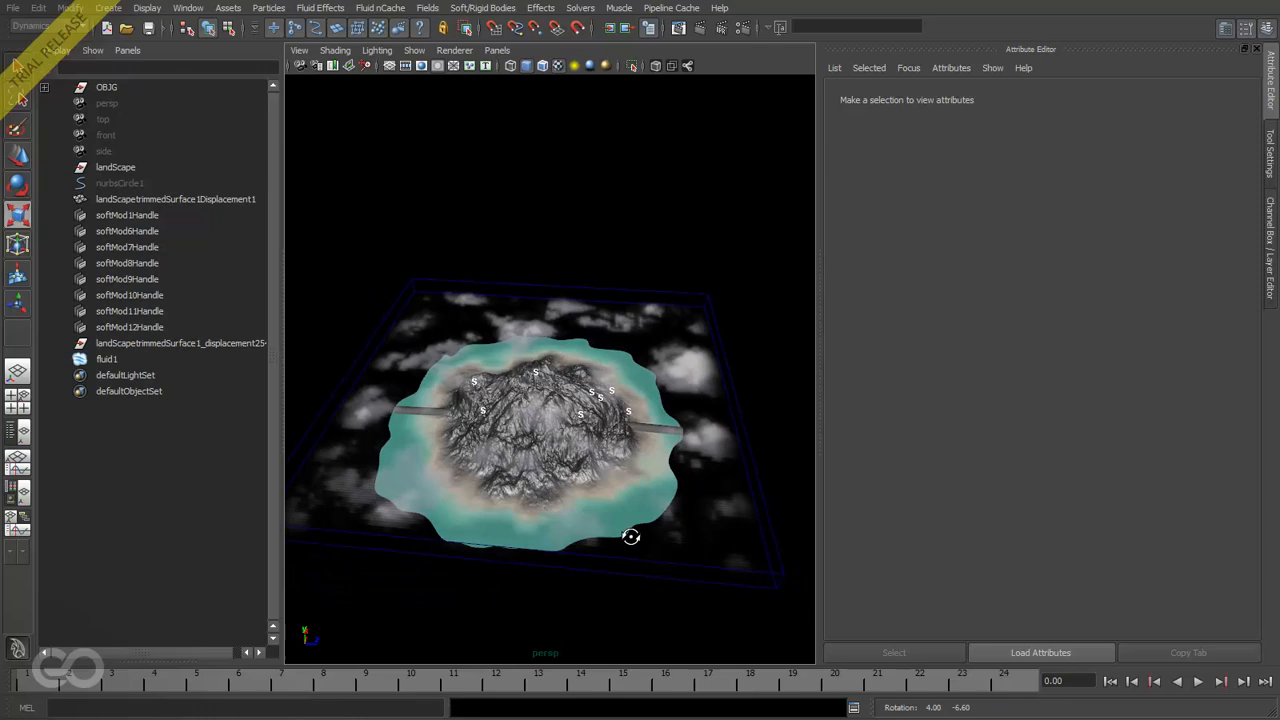
{"action": "left_click", "coordinate": [107, 358]}
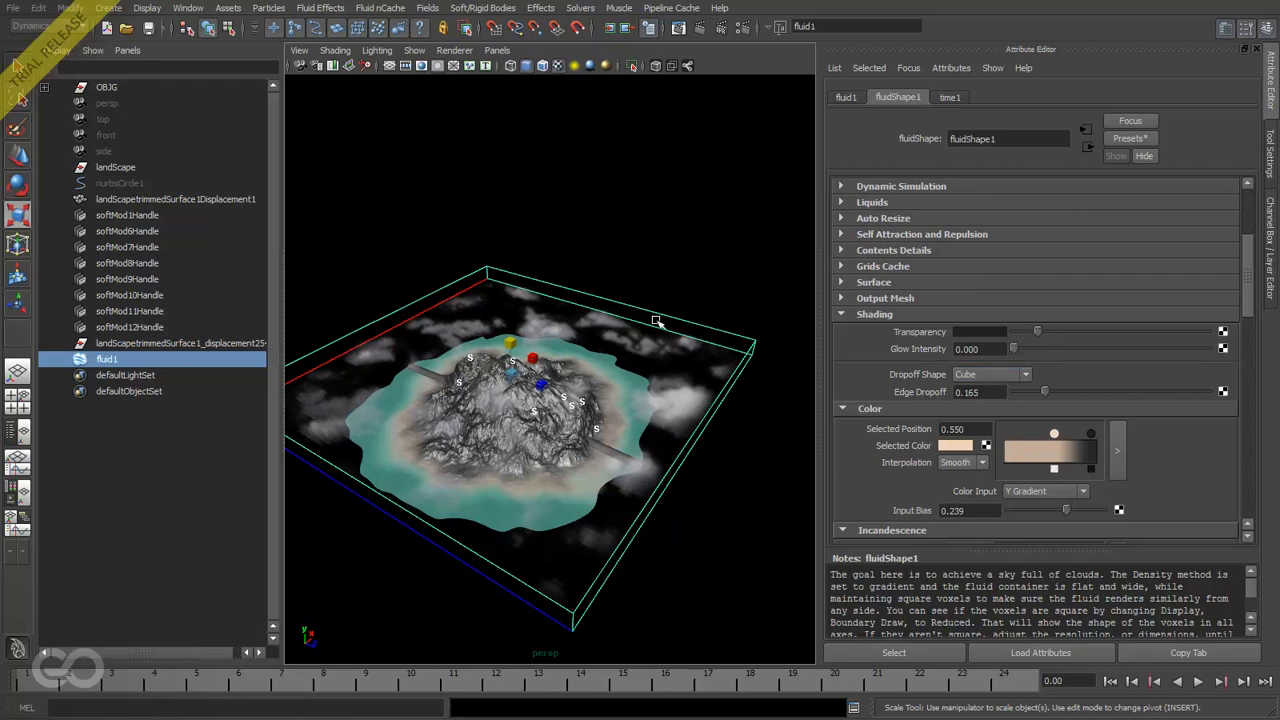
Give fluid1 a sphere dropoff shape and flatten the container by editing Size Y.
{"action": "left_click", "coordinate": [990, 374]}
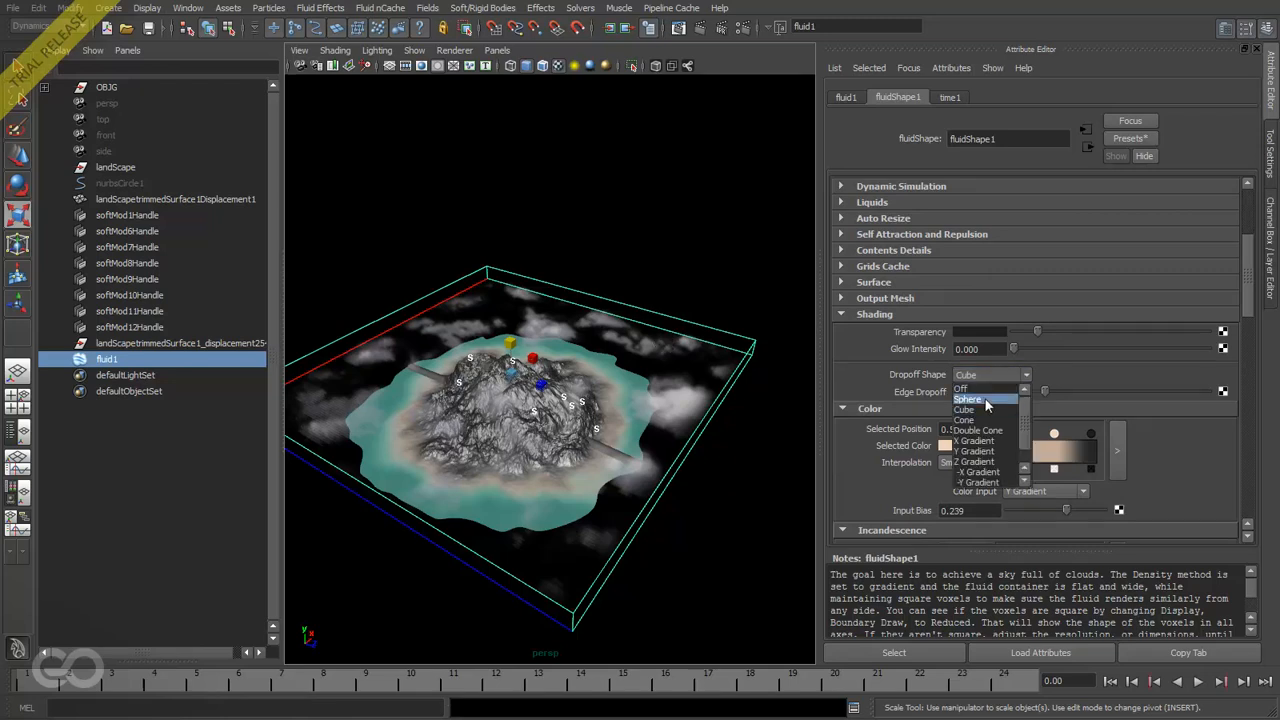
{"action": "left_click", "coordinate": [967, 399]}
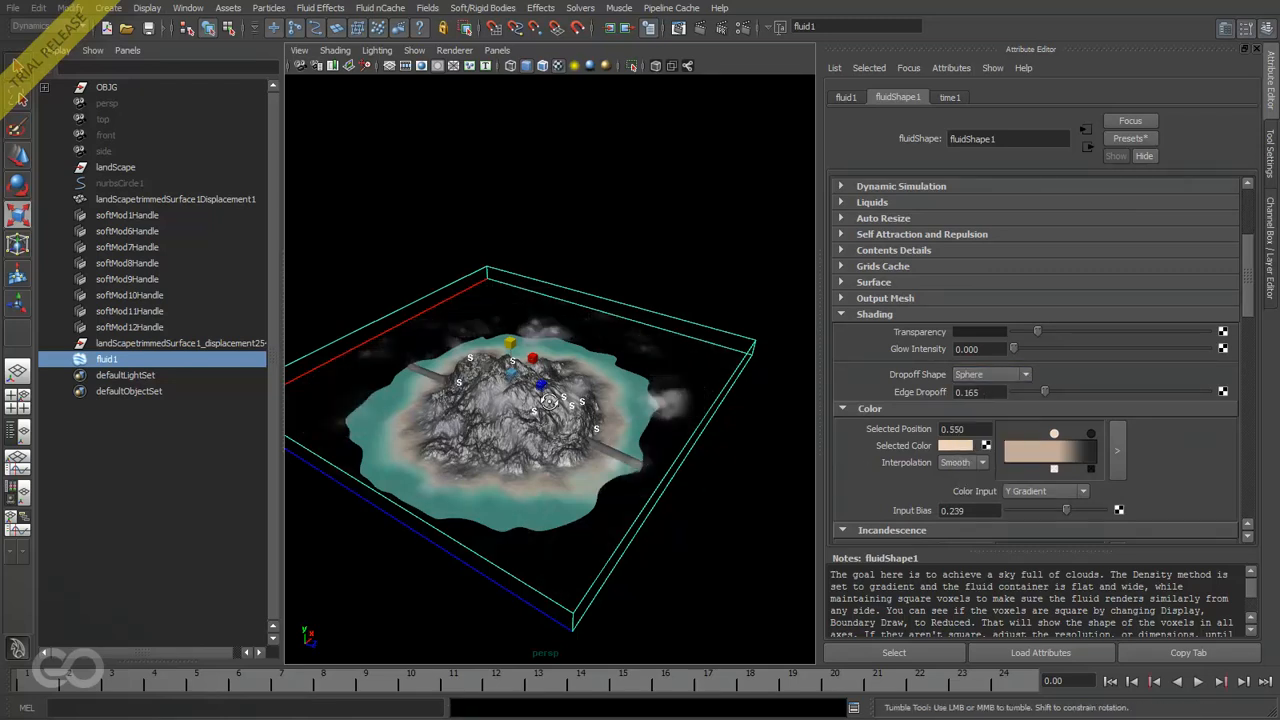
{"action": "left_click_drag", "start_coordinate": [545, 400], "coordinate": [655, 448]}
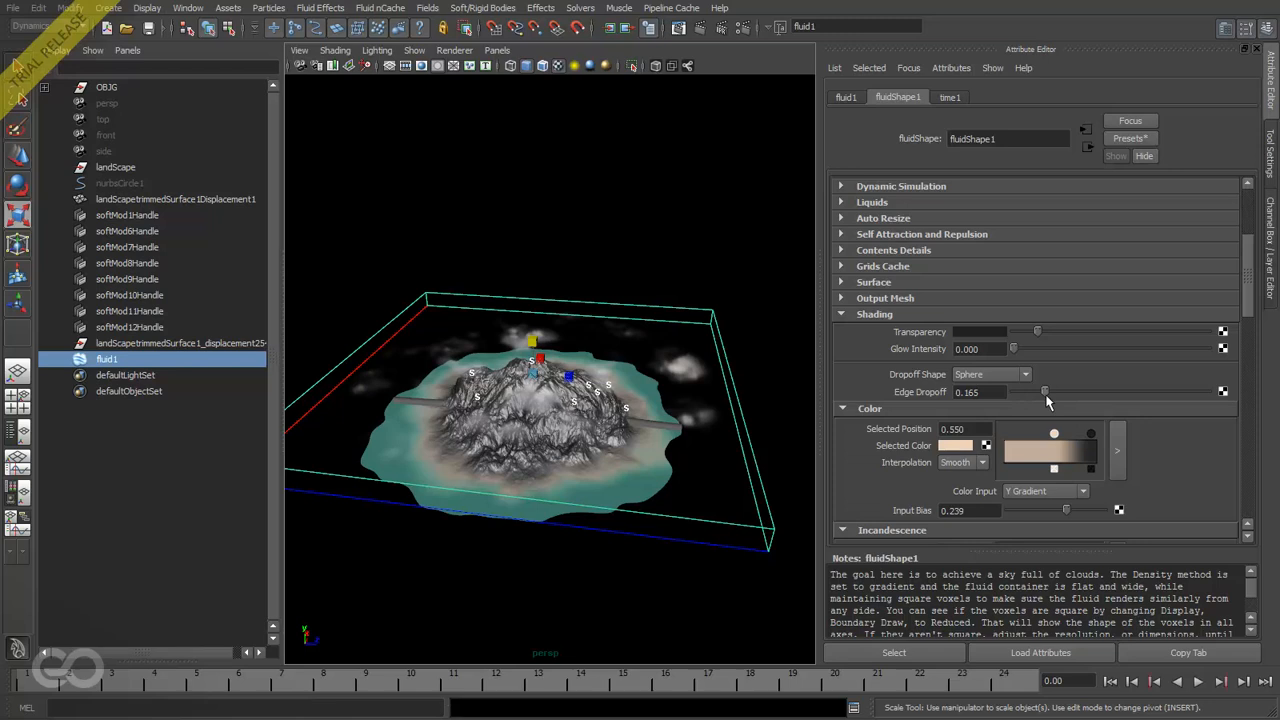
{"action": "left_click_drag", "start_coordinate": [1045, 391], "coordinate": [1087, 391]}
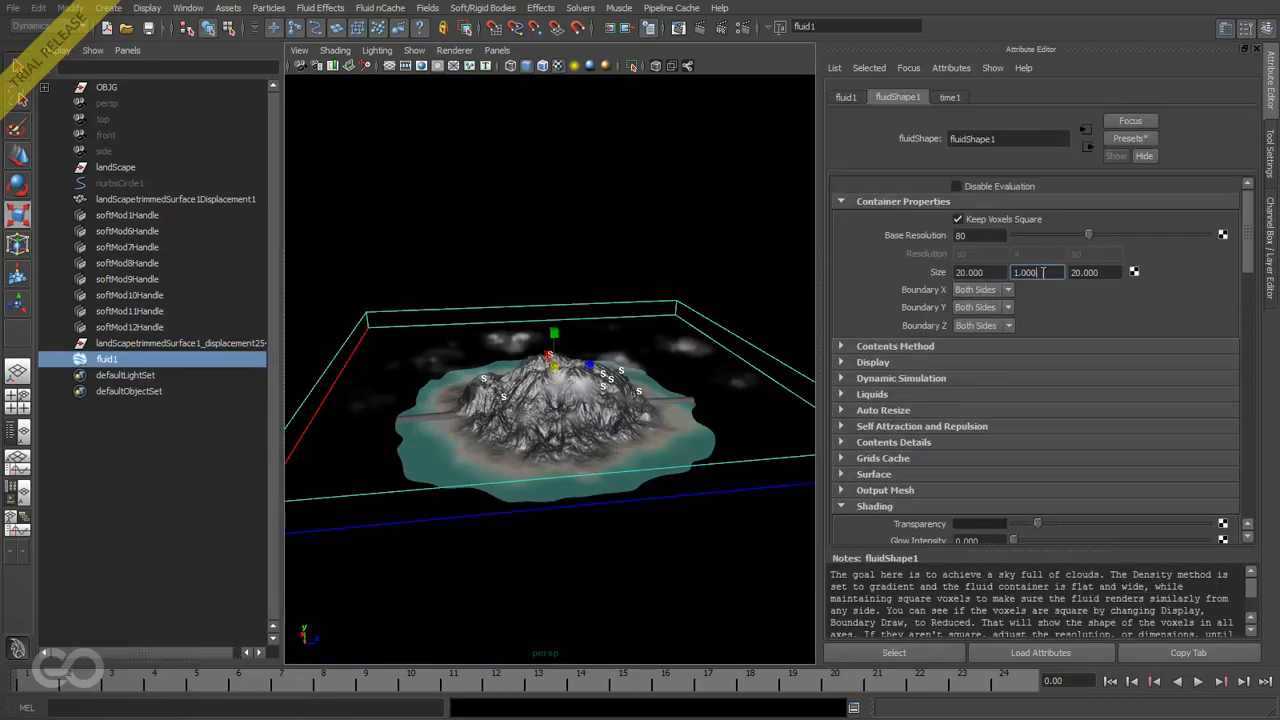
{"action": "type", "text": "2.000"}
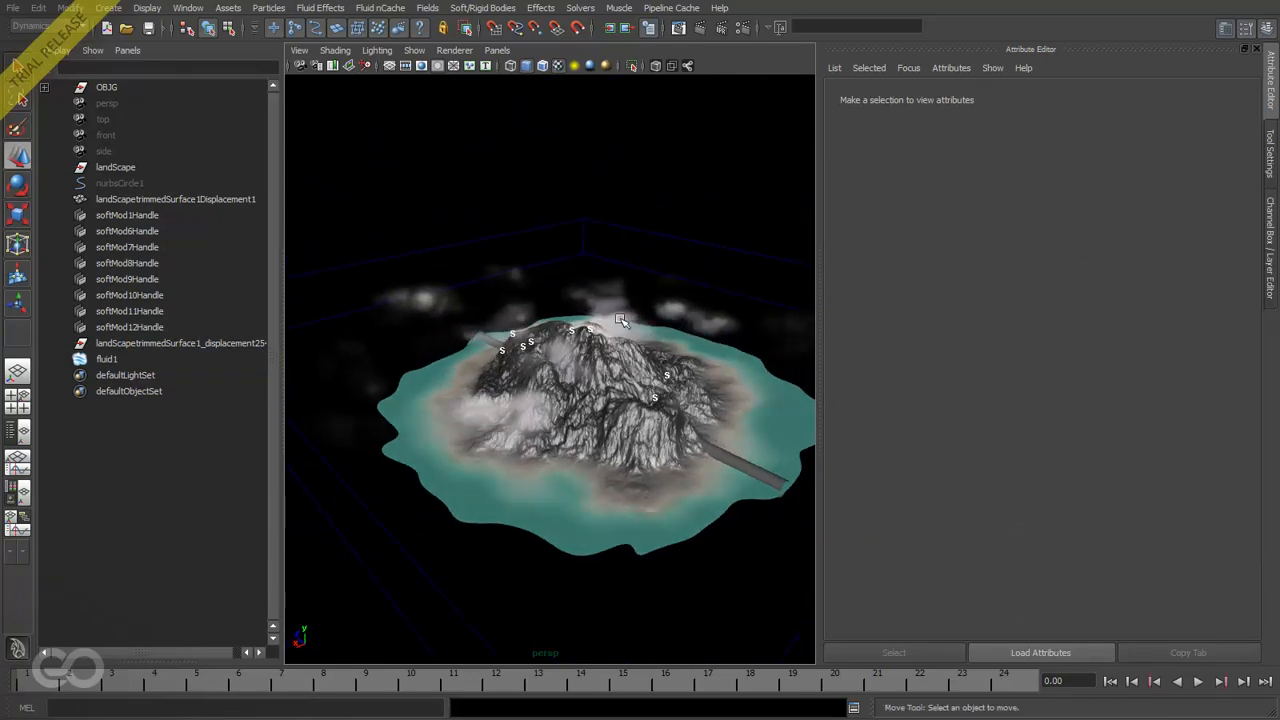
Reselect fluid1, raise Edge Dropoff to 0.384, render the island, and close Render View.
{"action": "left_click", "coordinate": [107, 358]}
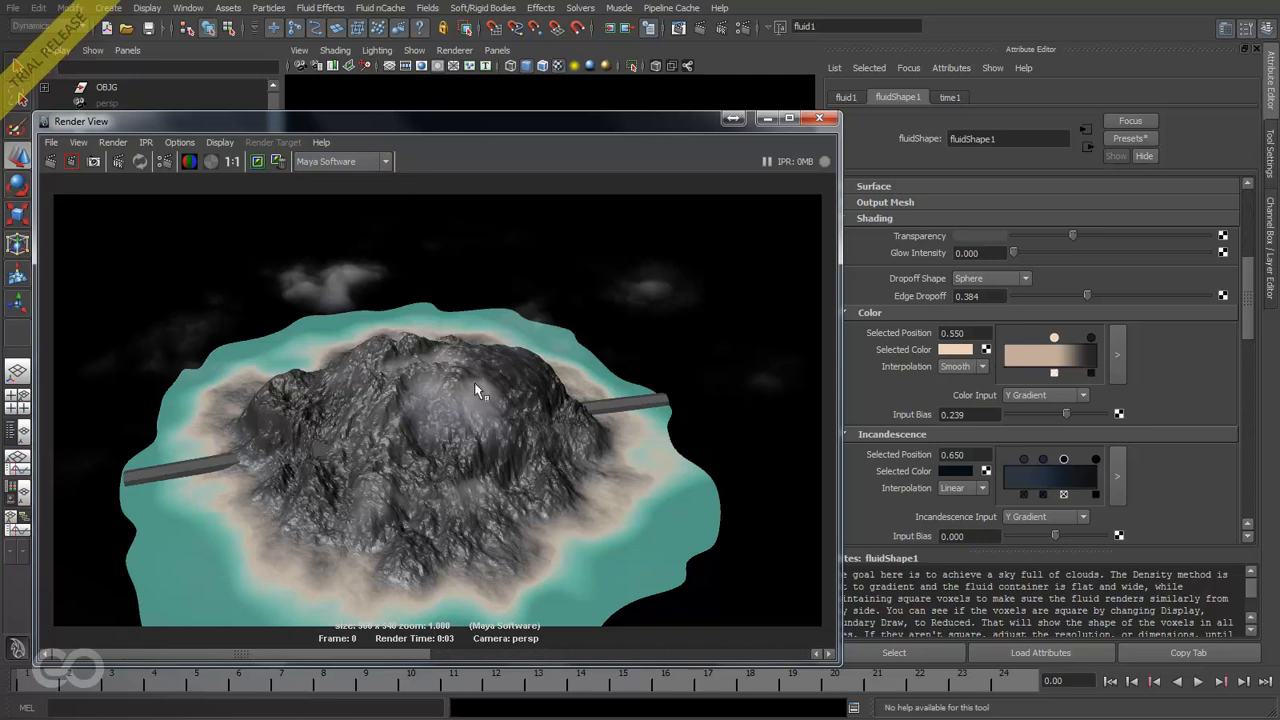
{"action": "mouse_move", "coordinate": [438, 560]}
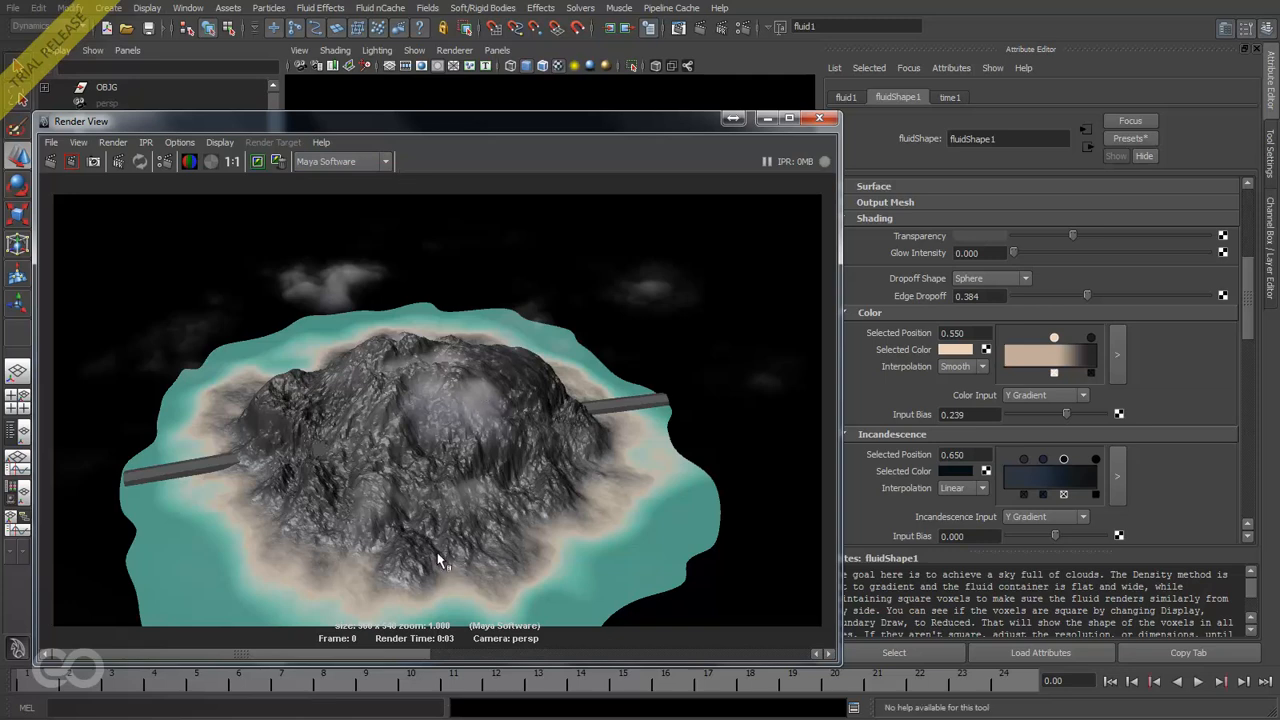
{"action": "mouse_move", "coordinate": [1040, 238]}
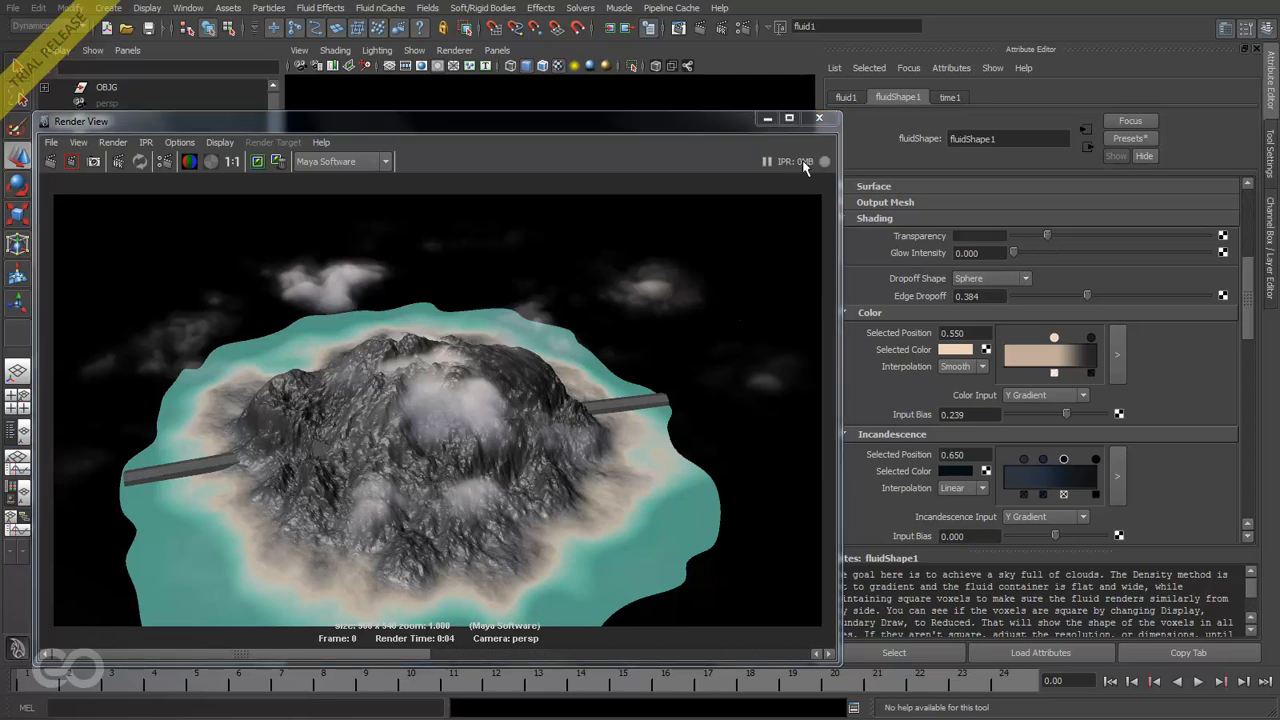
{"action": "left_click", "coordinate": [819, 118]}
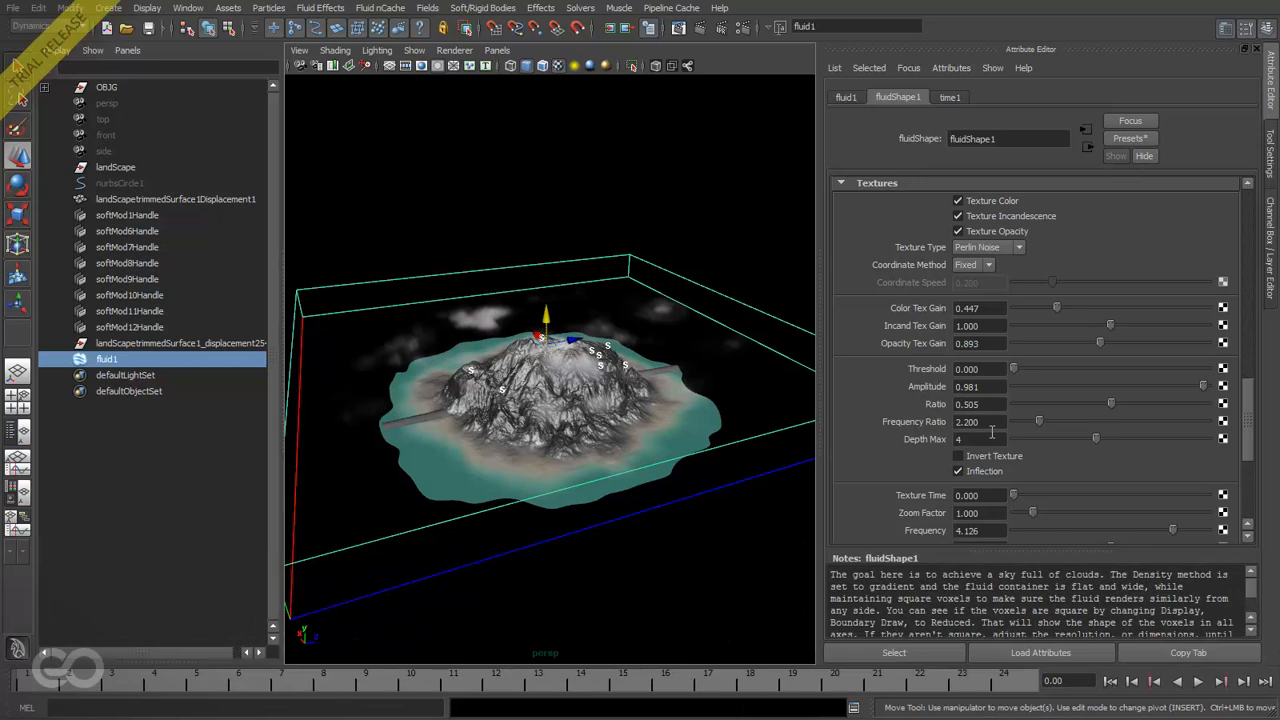
{"action": "mouse_move", "coordinate": [1018, 375]}
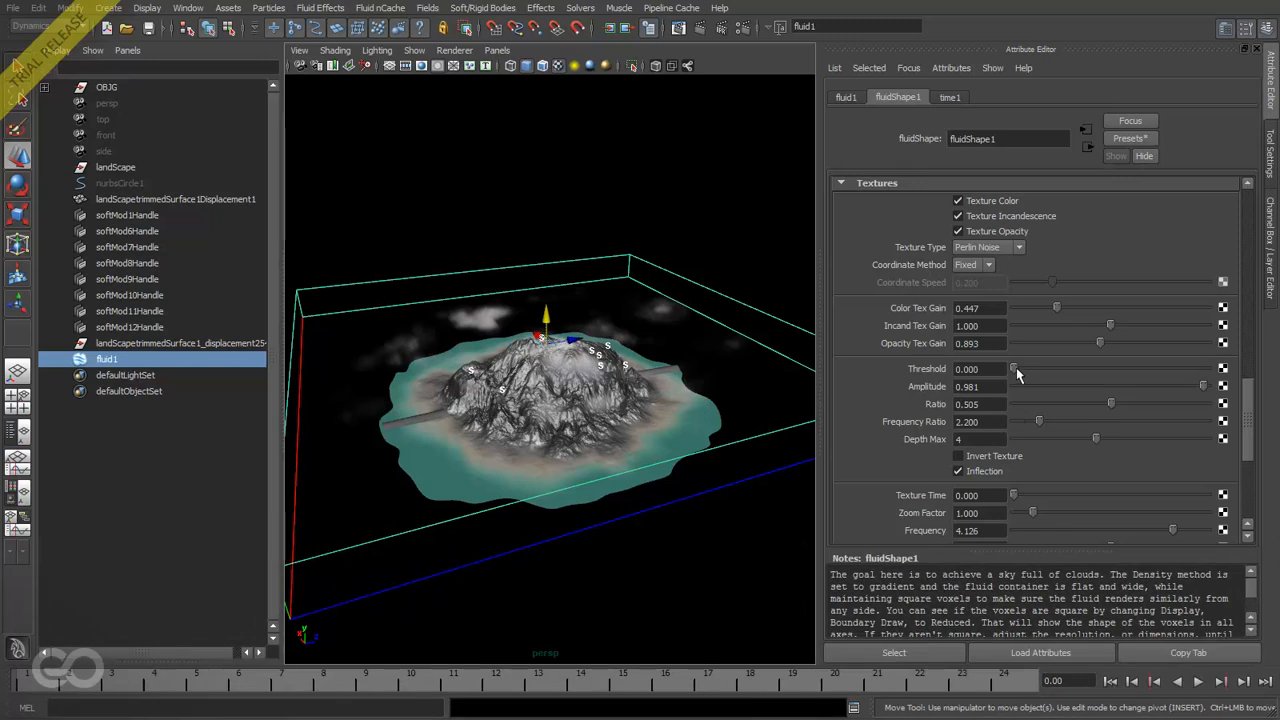
Raise the cloud texture Threshold to 0.145 and look down on the island.
{"action": "left_click_drag", "start_coordinate": [1013, 368], "coordinate": [1037, 368]}
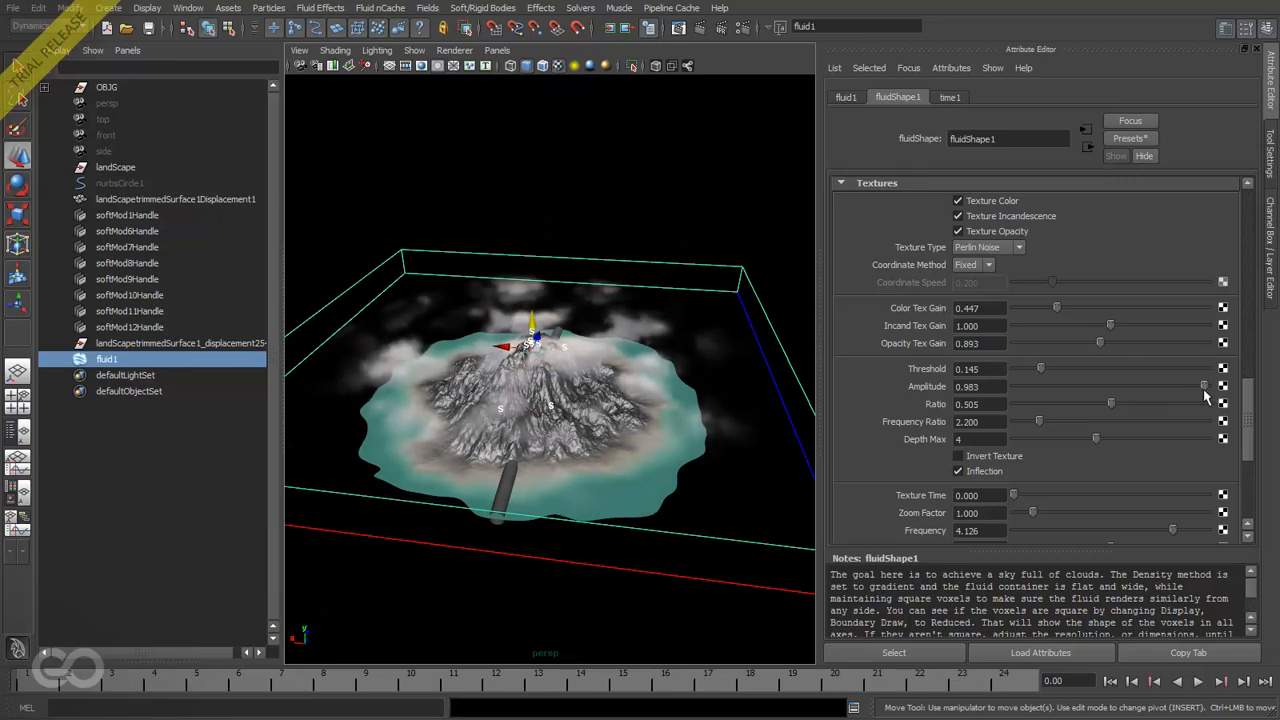
{"action": "left_click_drag", "start_coordinate": [1040, 369], "coordinate": [1048, 369]}
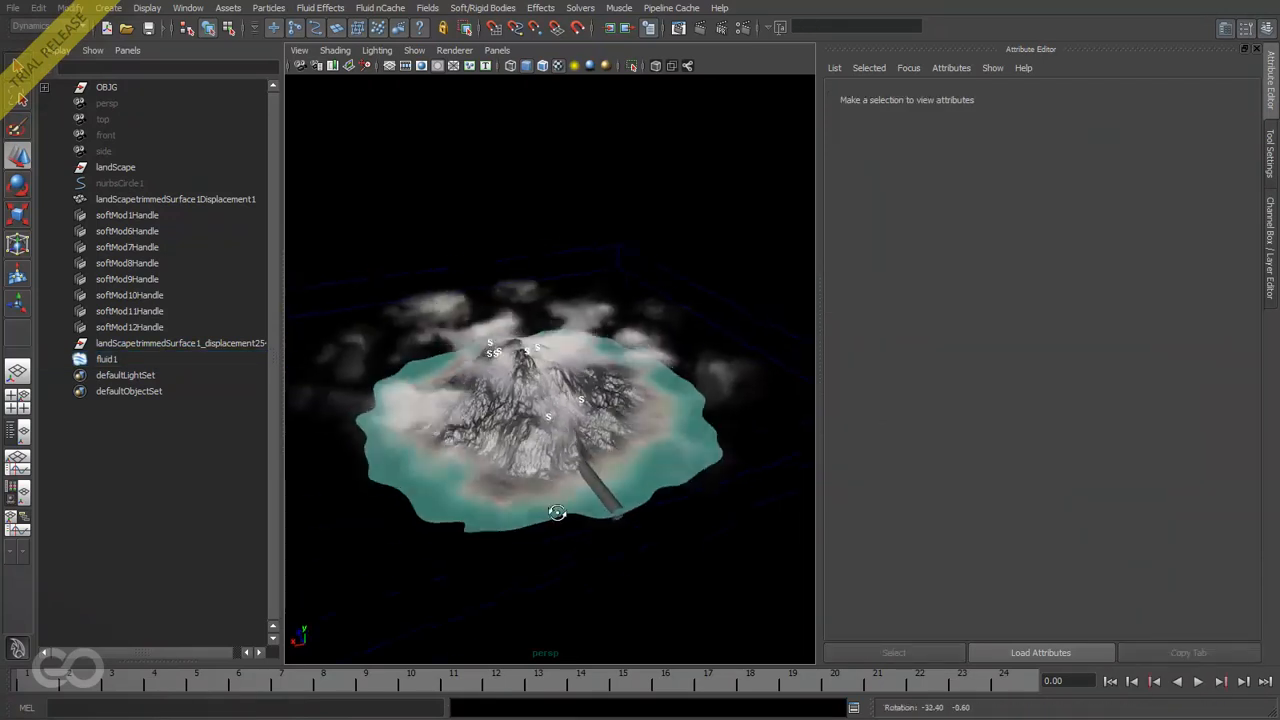
Render, set Threshold 0.174, Amplitude 0.988, Depth Max 5, re-render, and close Render View.
{"action": "left_click", "coordinate": [442, 27]}
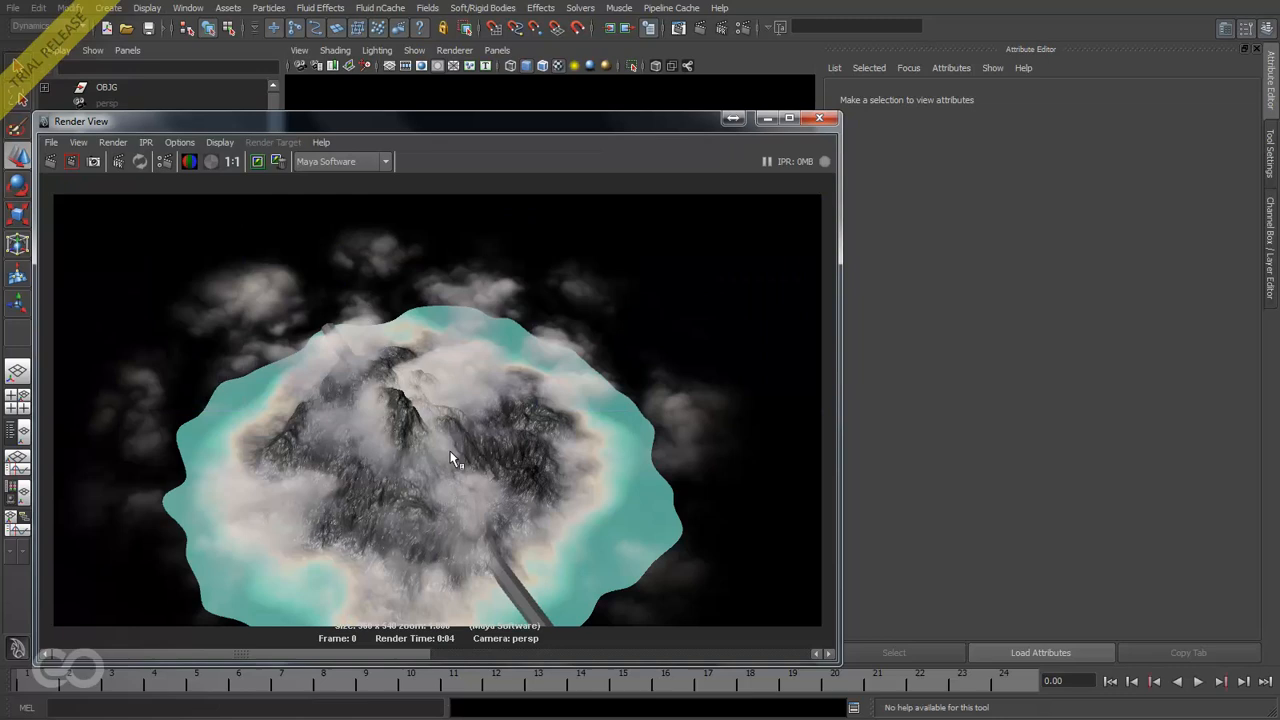
{"action": "mouse_move", "coordinate": [808, 165]}
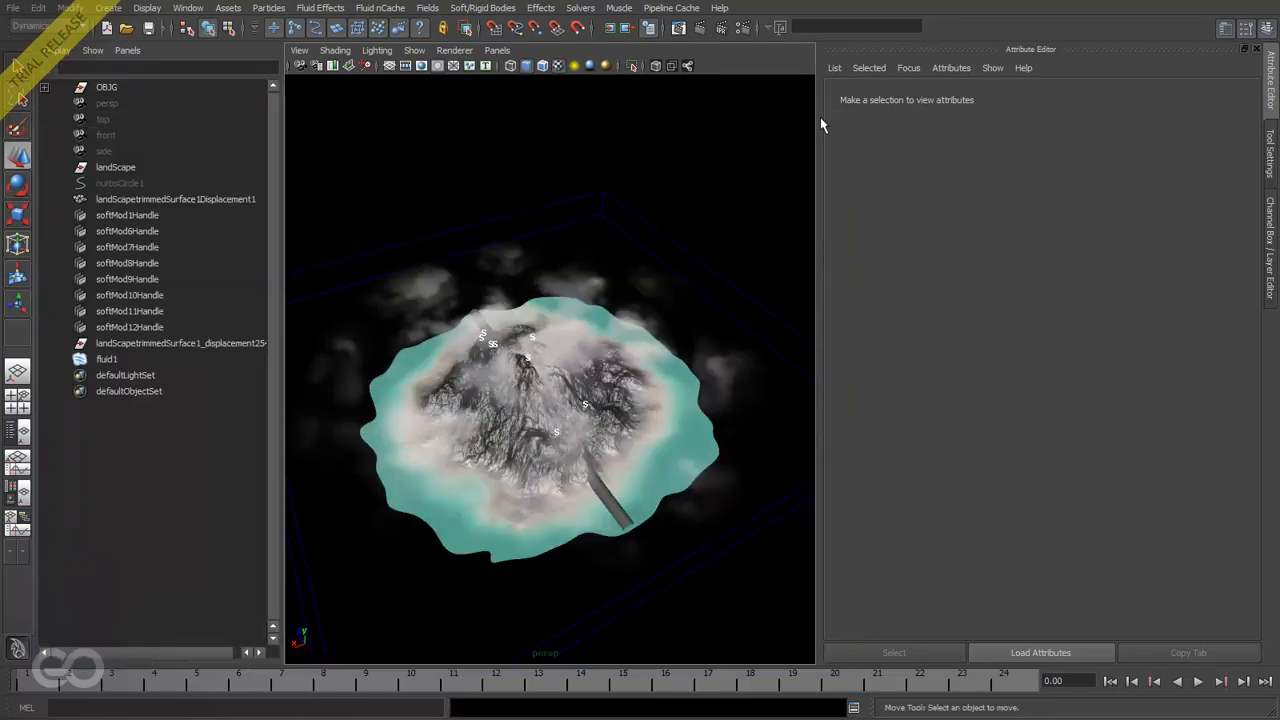
{"action": "left_click", "coordinate": [107, 358]}
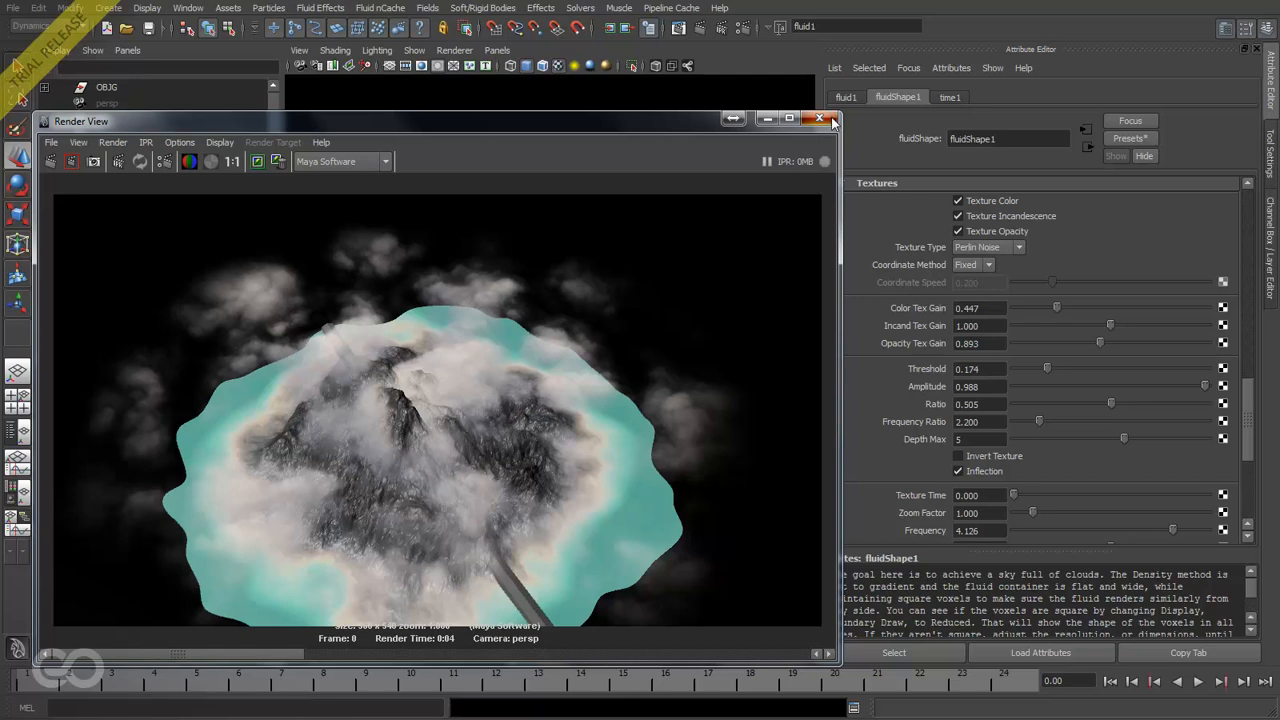
{"action": "left_click", "coordinate": [819, 118]}
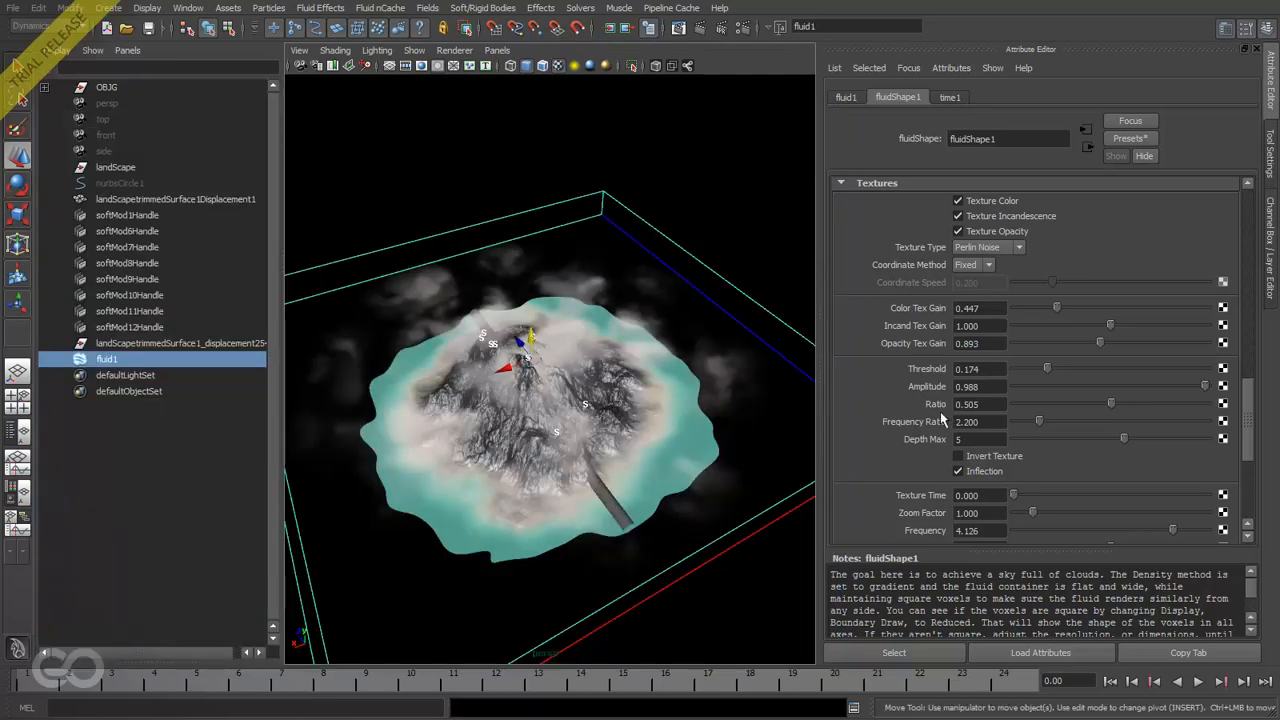
Enable Self Shadow on the clouds at 0.718 shadow opacity and render a preview.
{"action": "scroll", "scroll_direction": "down", "scroll_amount": 3}
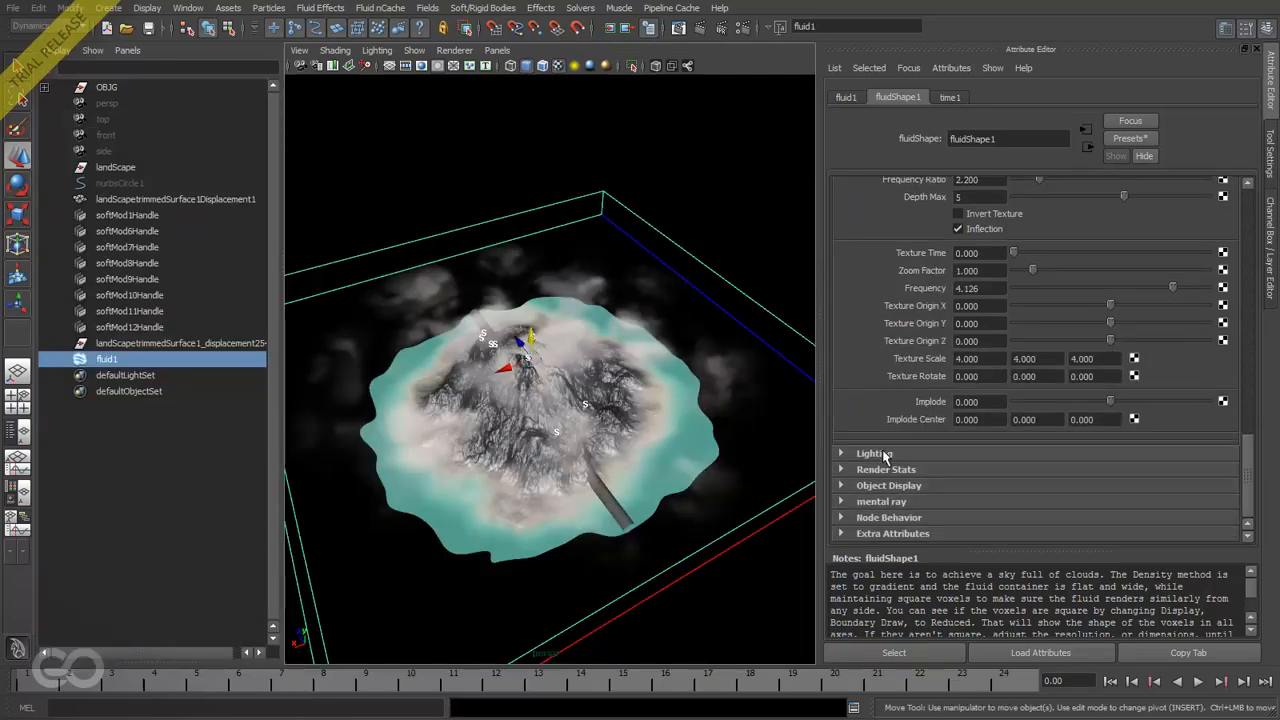
{"action": "left_click", "coordinate": [874, 453]}
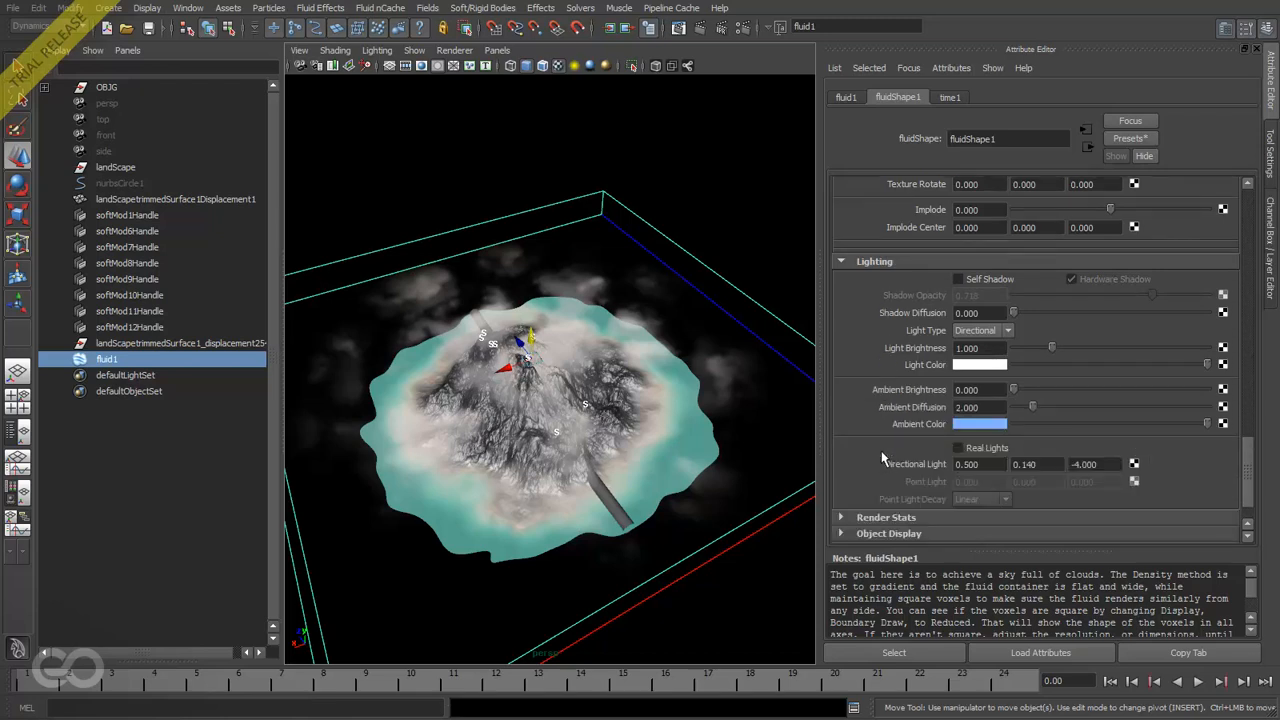
{"action": "left_click", "coordinate": [957, 279]}
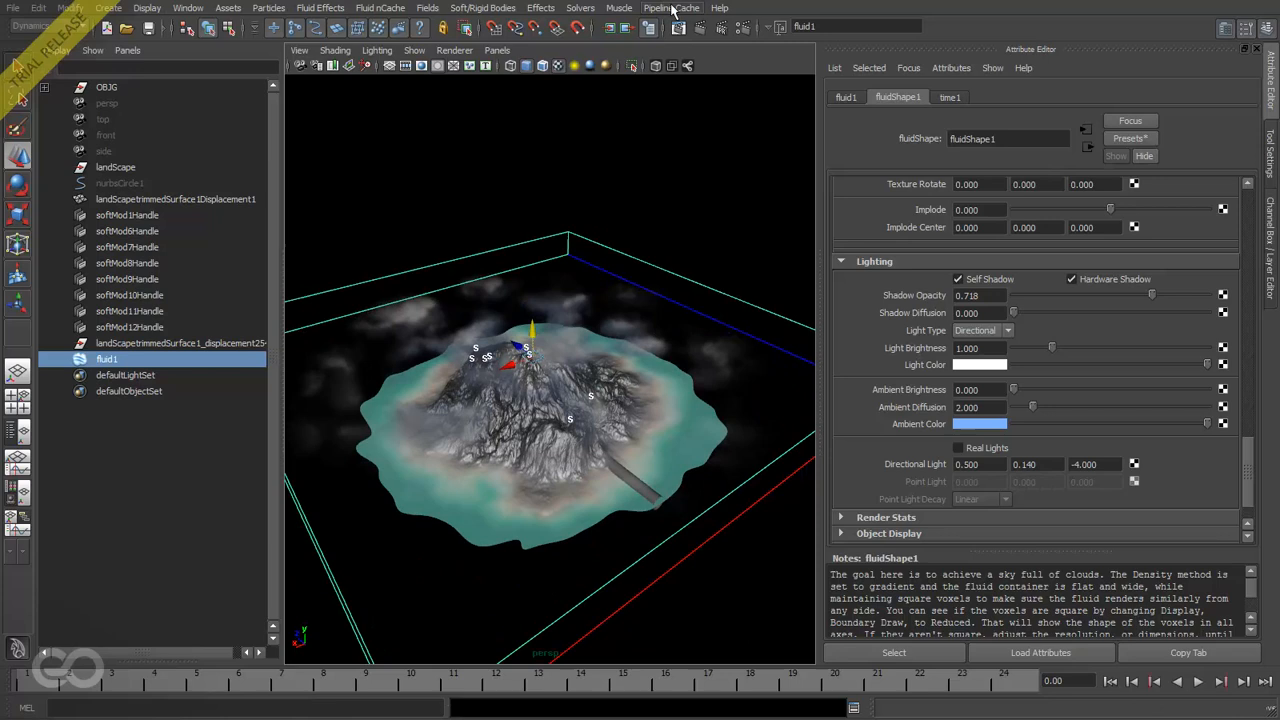
{"action": "left_click", "coordinate": [678, 27]}
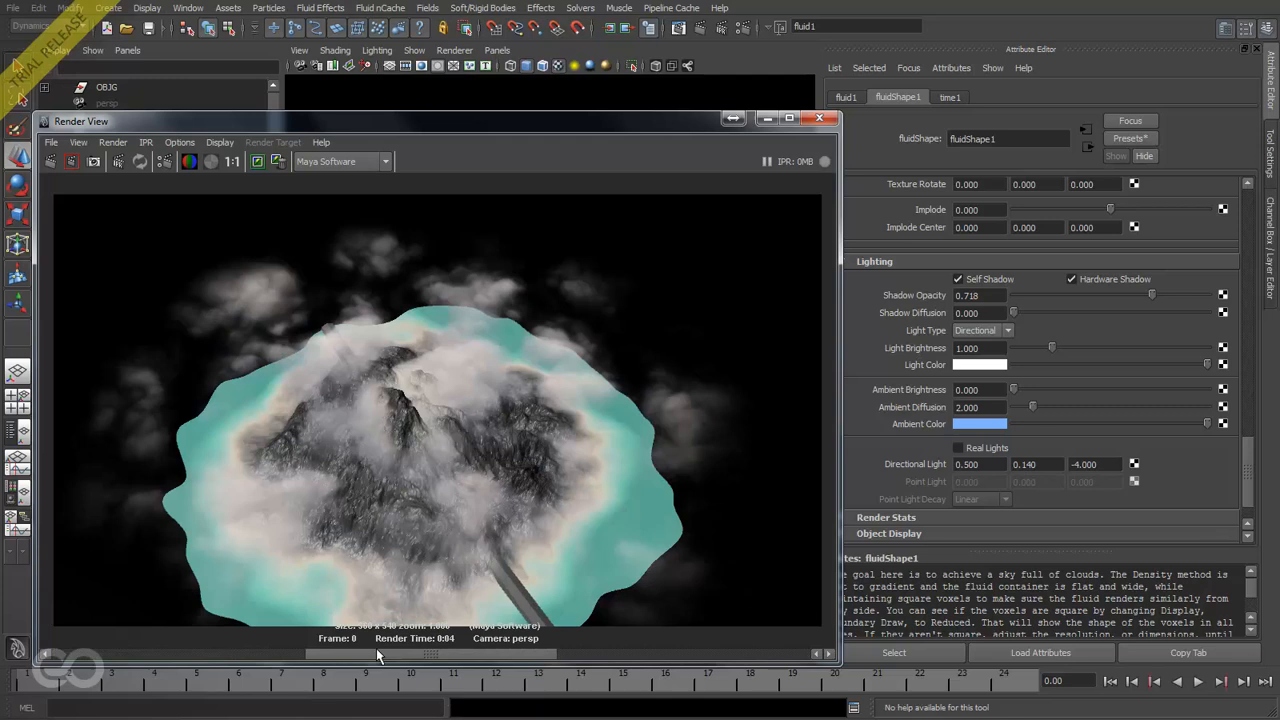
{"action": "mouse_move", "coordinate": [423, 658]}
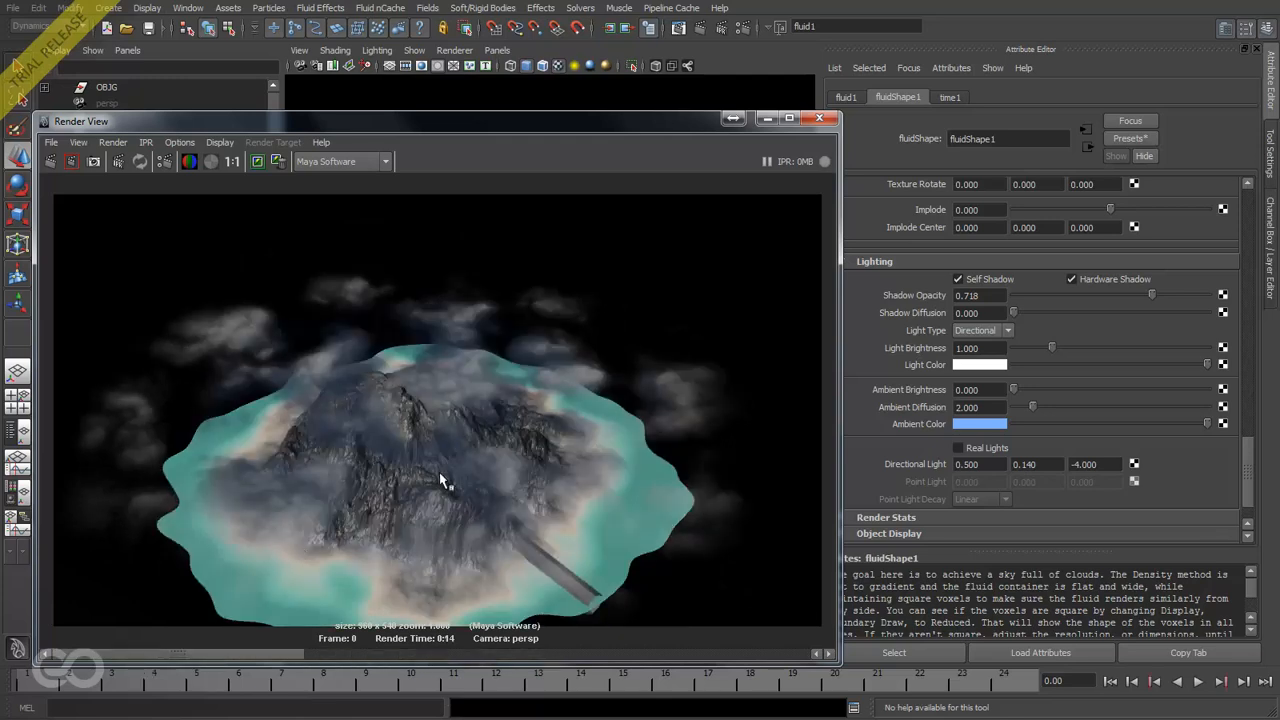
{"action": "left_click", "coordinate": [820, 118]}
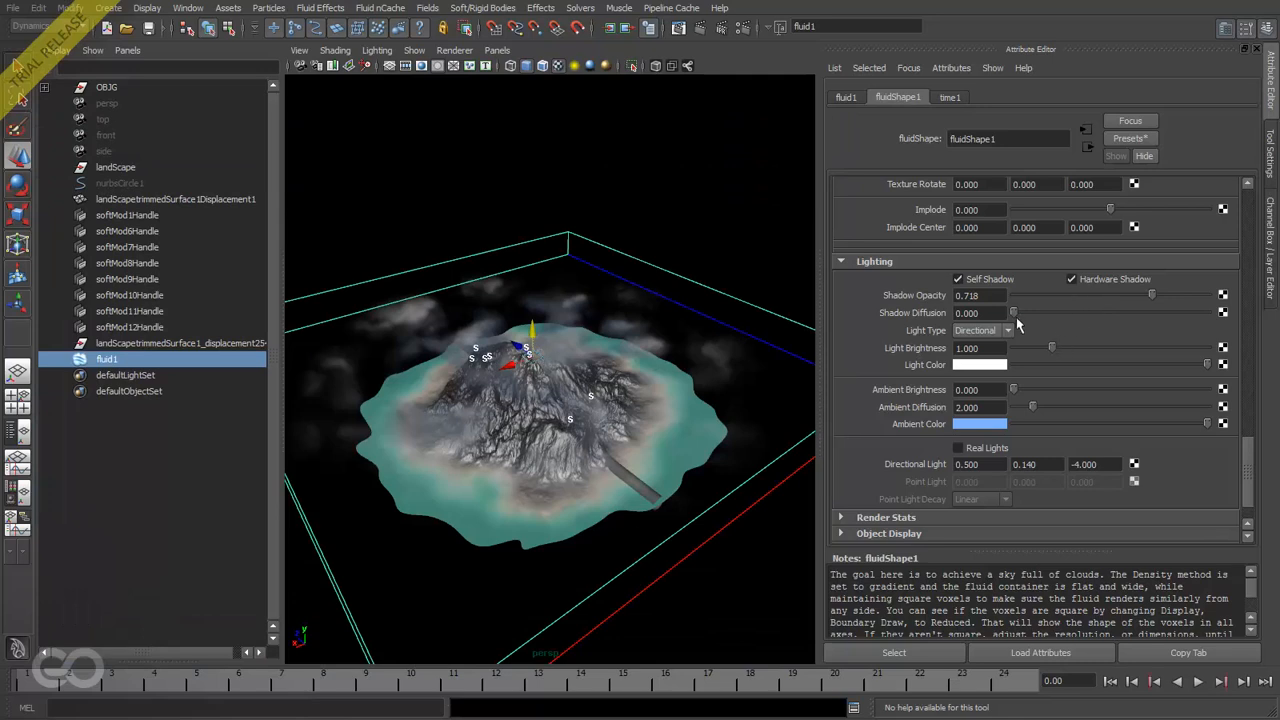
Raise Shadow Diffusion to about 20.25, turn on Casts Shadows, and reselect fluid1.
{"action": "left_click_drag", "start_coordinate": [1014, 313], "coordinate": [1080, 313]}
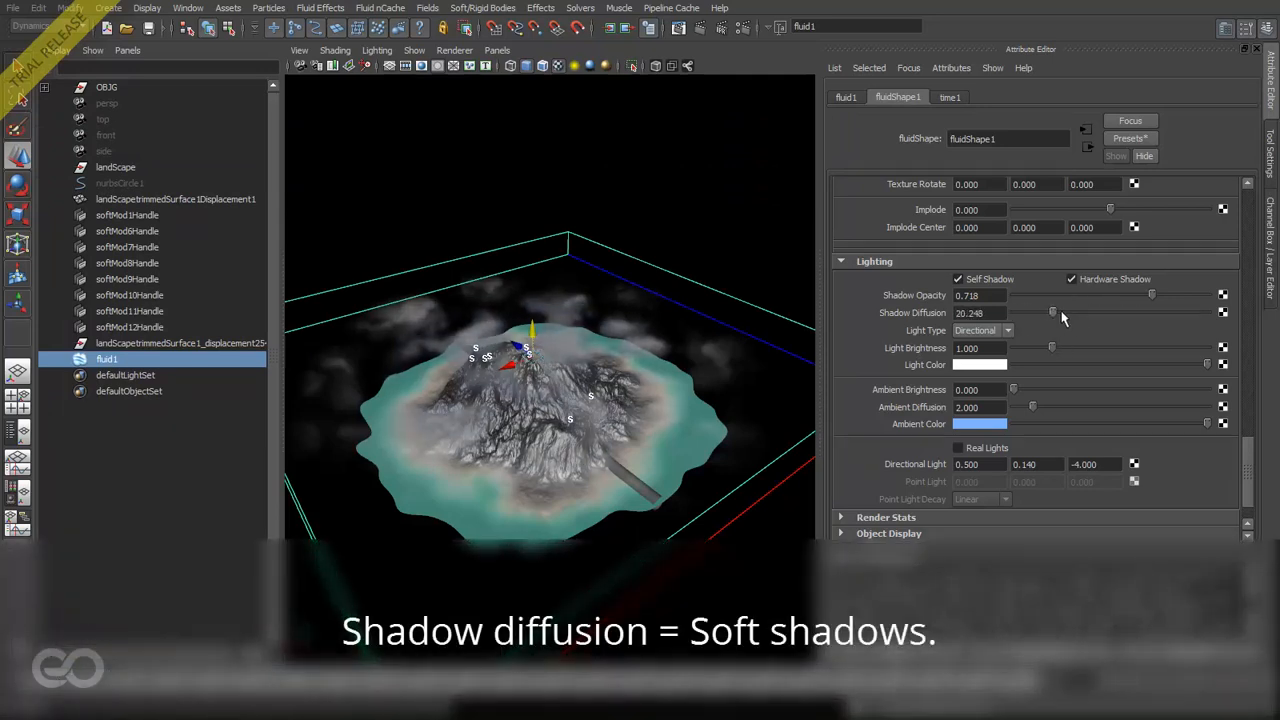
{"action": "left_click_drag", "start_coordinate": [1052, 312], "coordinate": [1075, 312]}
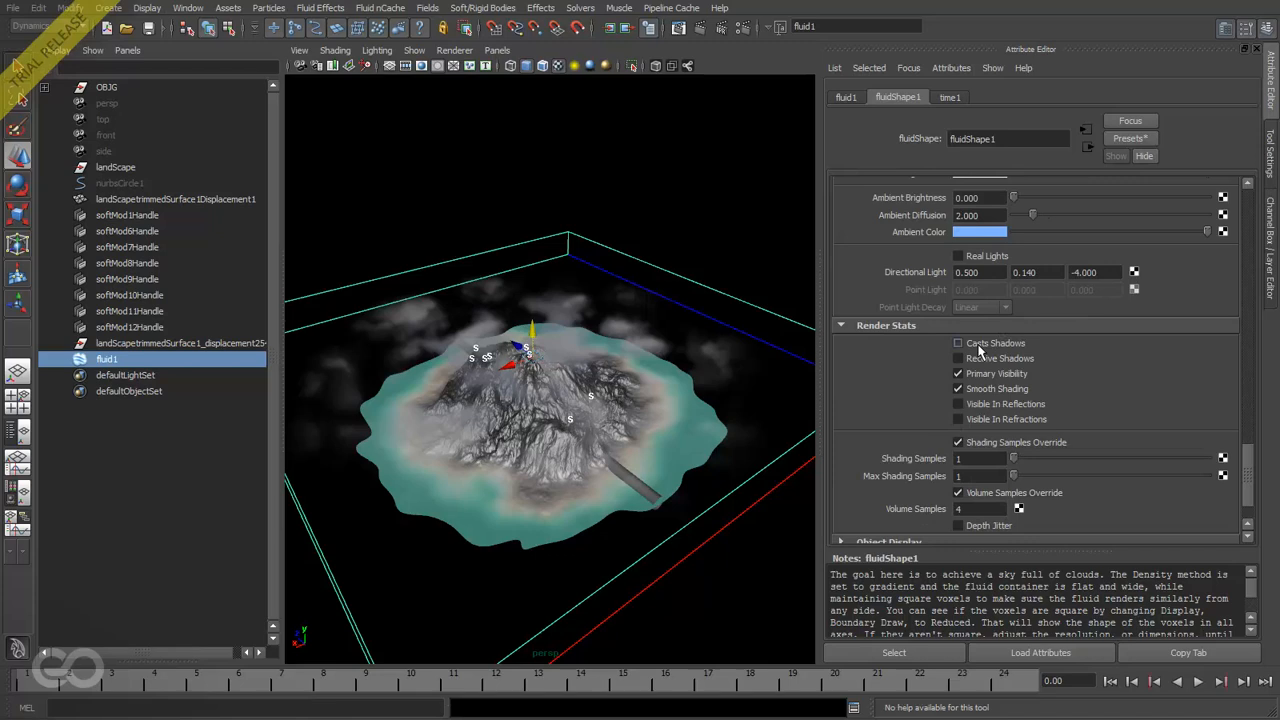
{"action": "left_click", "coordinate": [957, 343]}
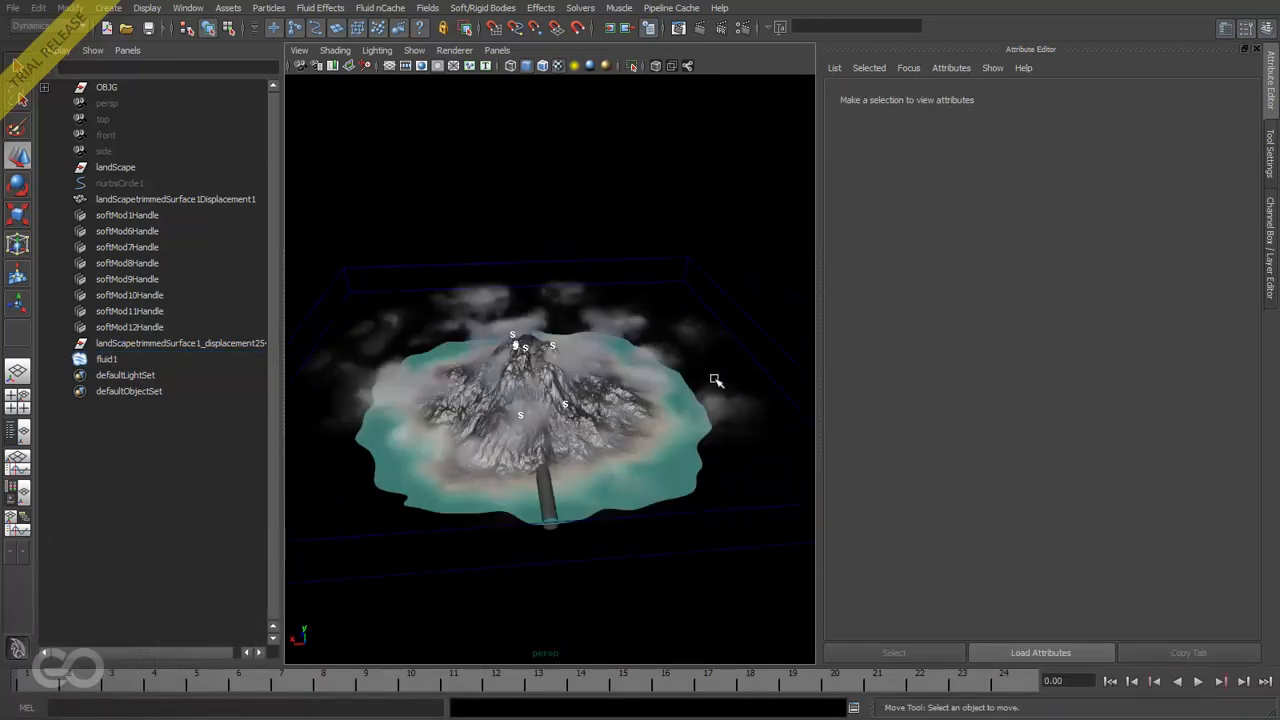
{"action": "left_click", "coordinate": [107, 358]}
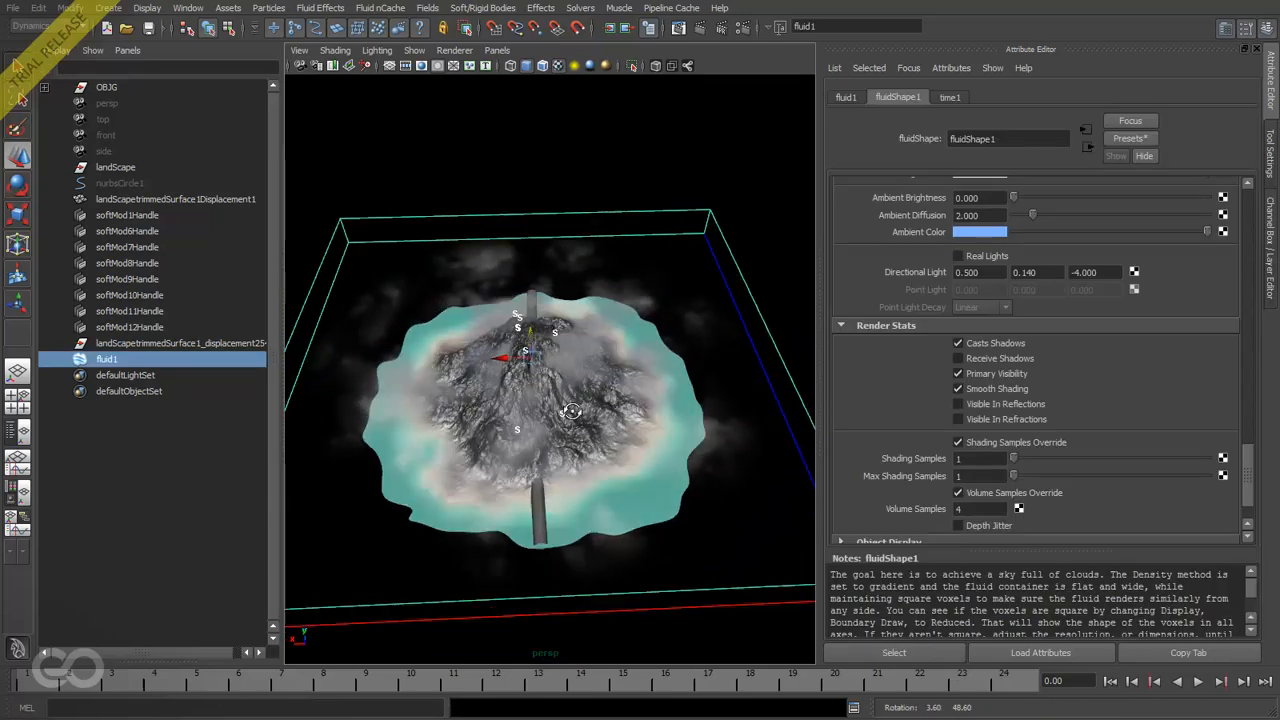
Set fluidShape1's Boundary Draw to None in the Display section.
{"action": "scroll", "scroll_direction": "down", "scroll_amount": 3}
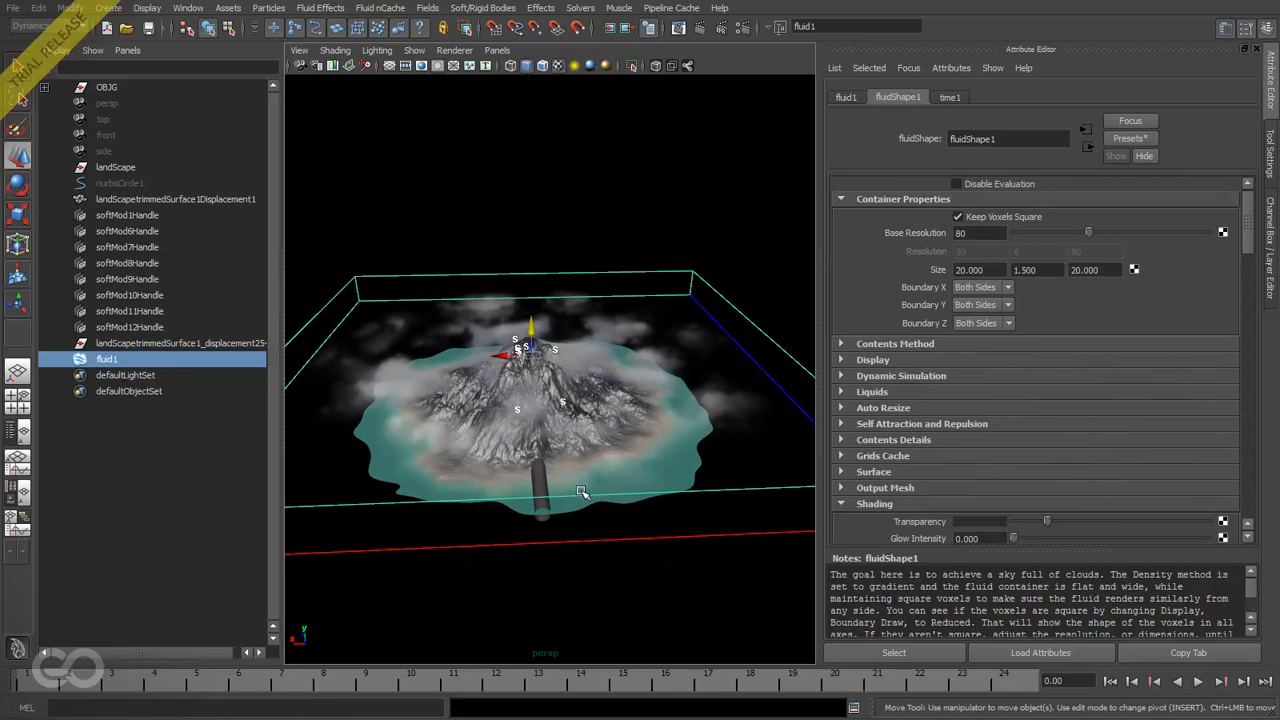
{"action": "mouse_move", "coordinate": [868, 375]}
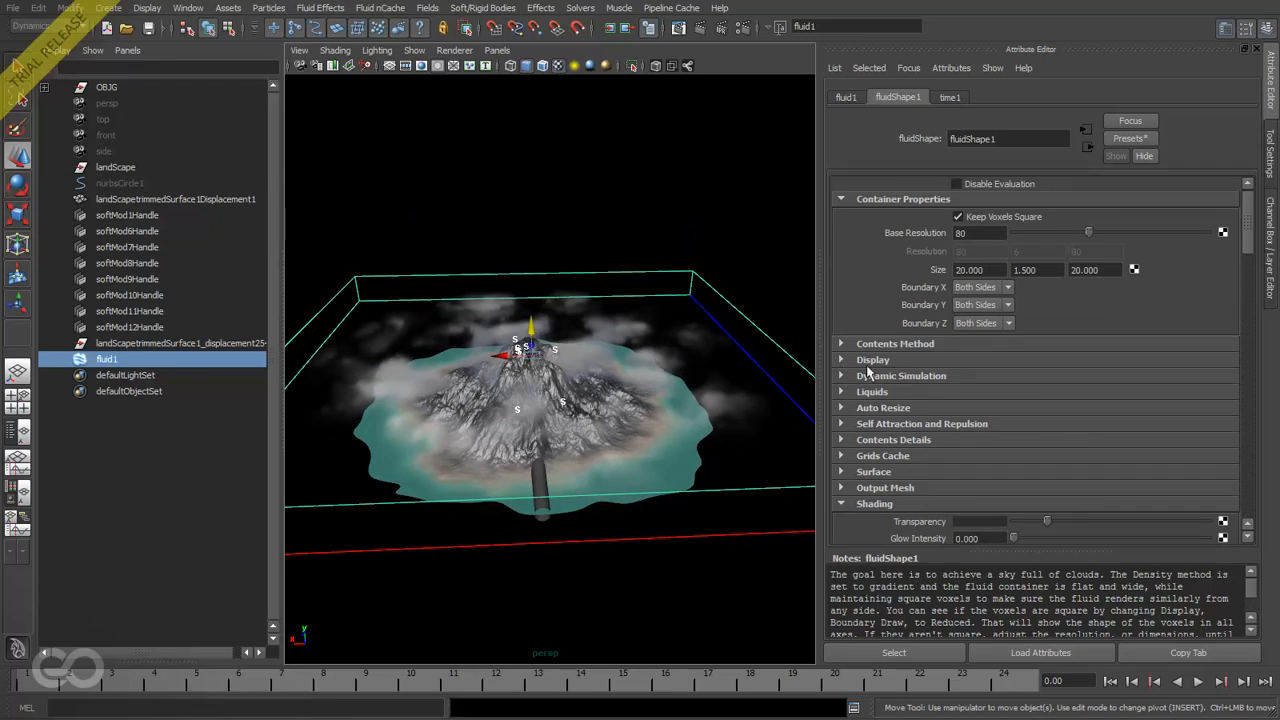
{"action": "left_click", "coordinate": [873, 359]}
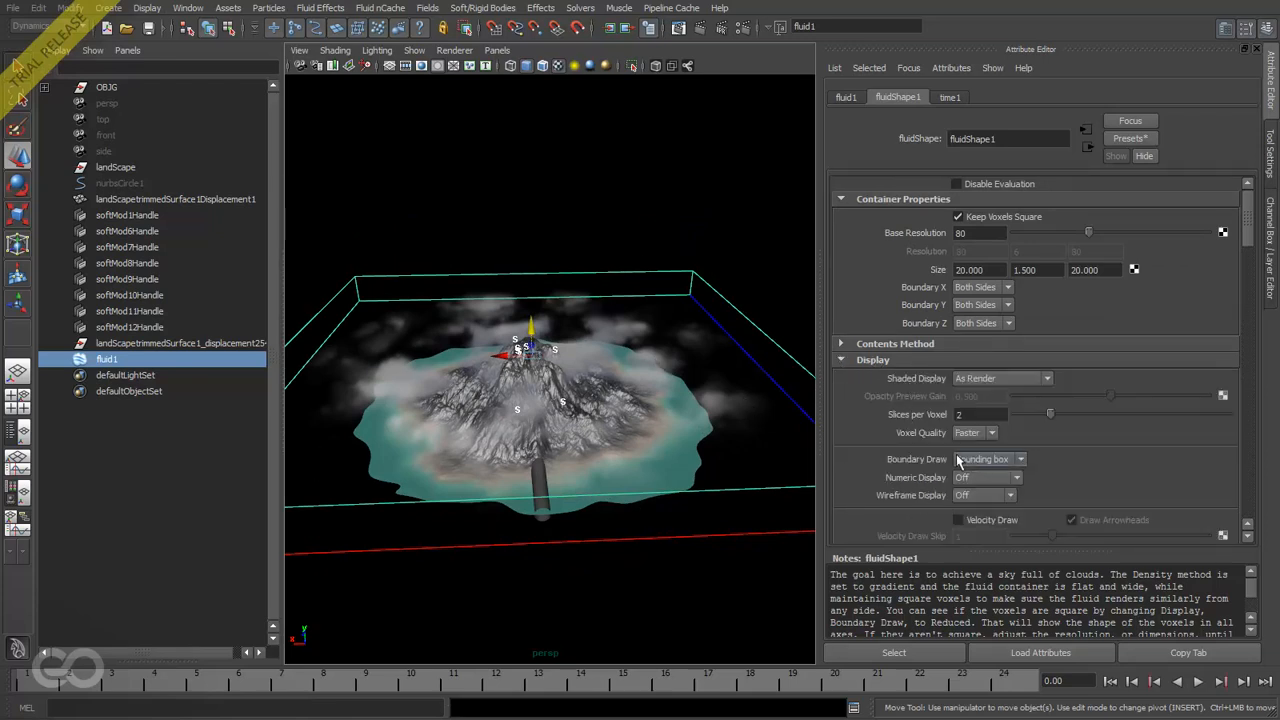
{"action": "left_click", "coordinate": [1019, 459]}
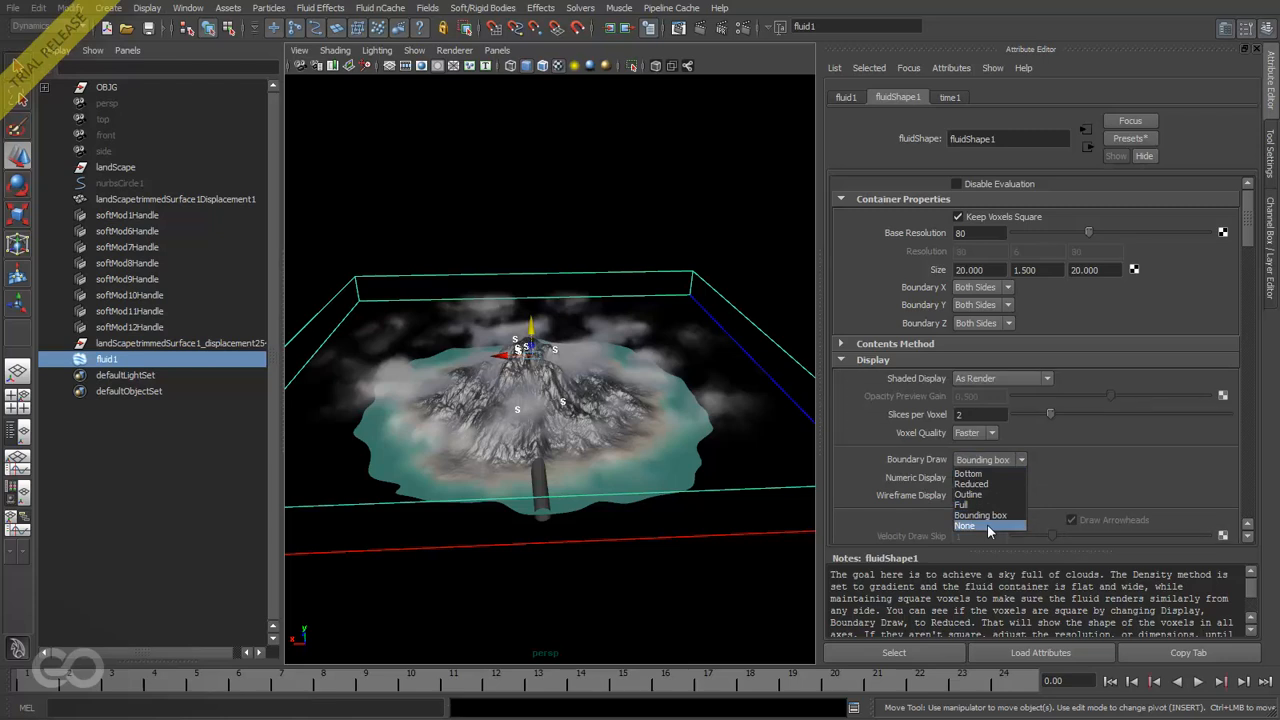
{"action": "left_click", "coordinate": [964, 525]}
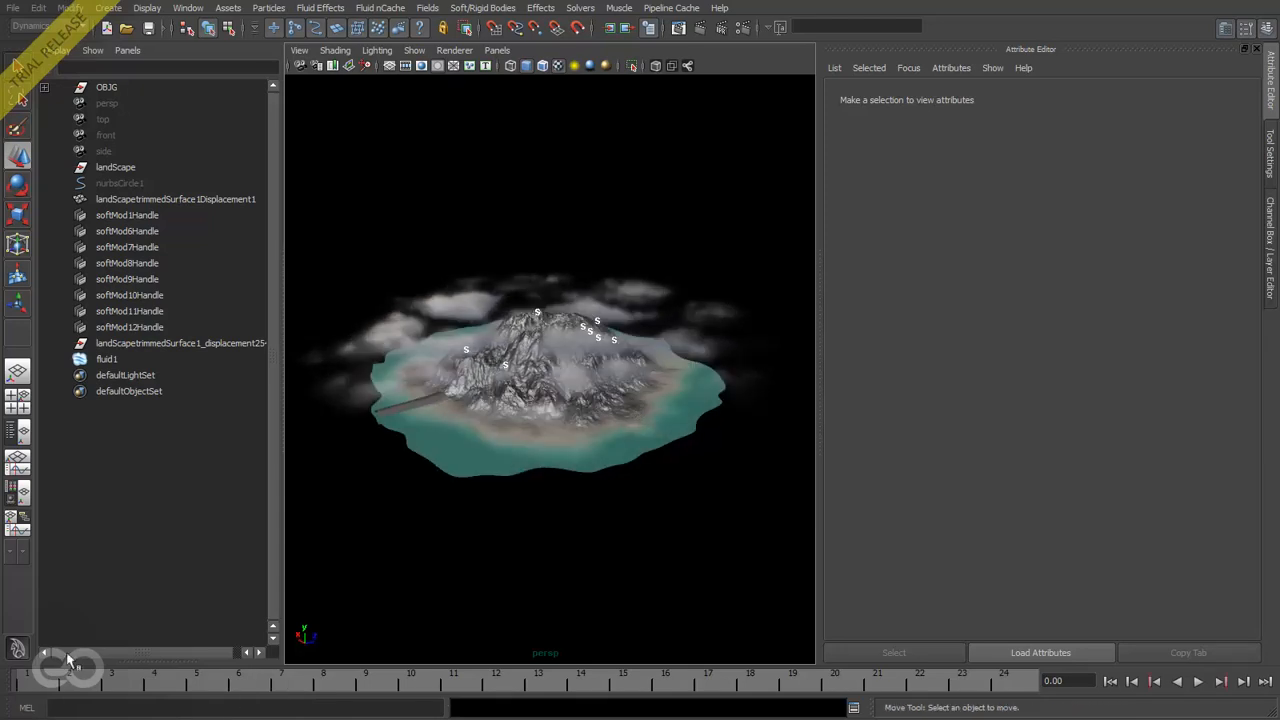
Key fluid1's Texture Time at 0 on frame 1 and 0.400 on frame 24.
{"action": "left_click", "coordinate": [107, 358]}
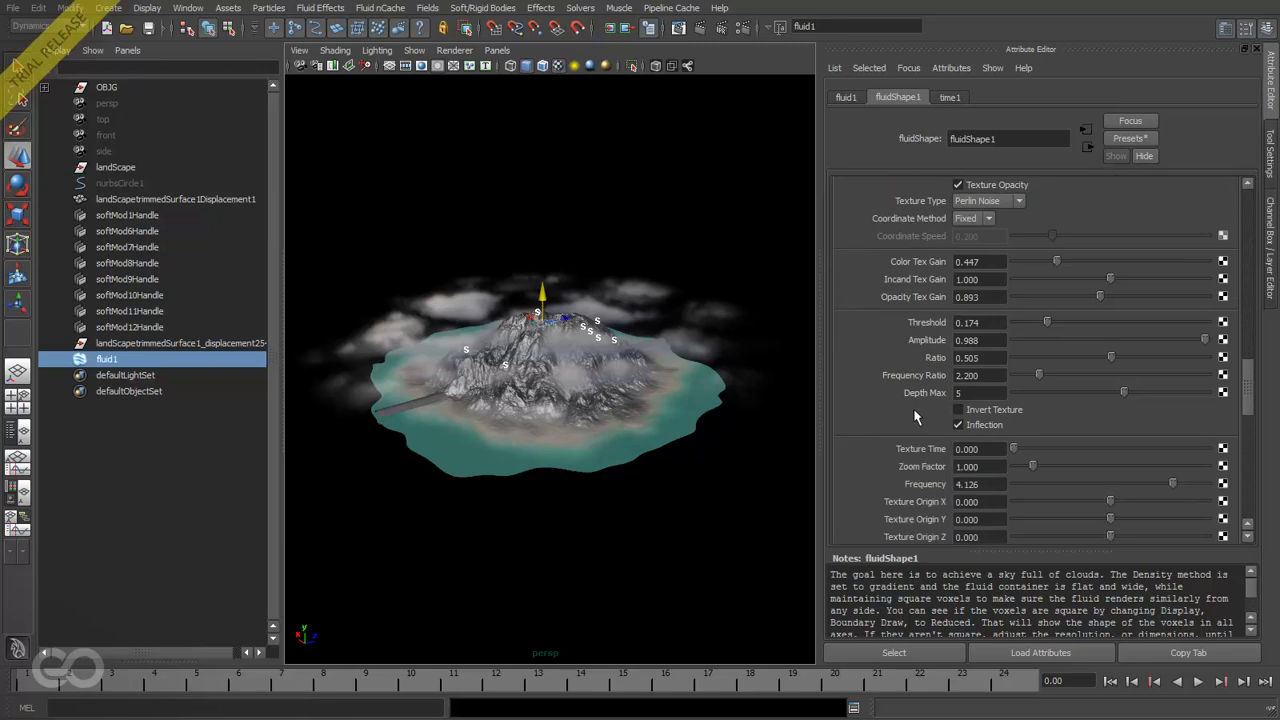
{"action": "scroll", "scroll_direction": "down", "scroll_amount": 3}
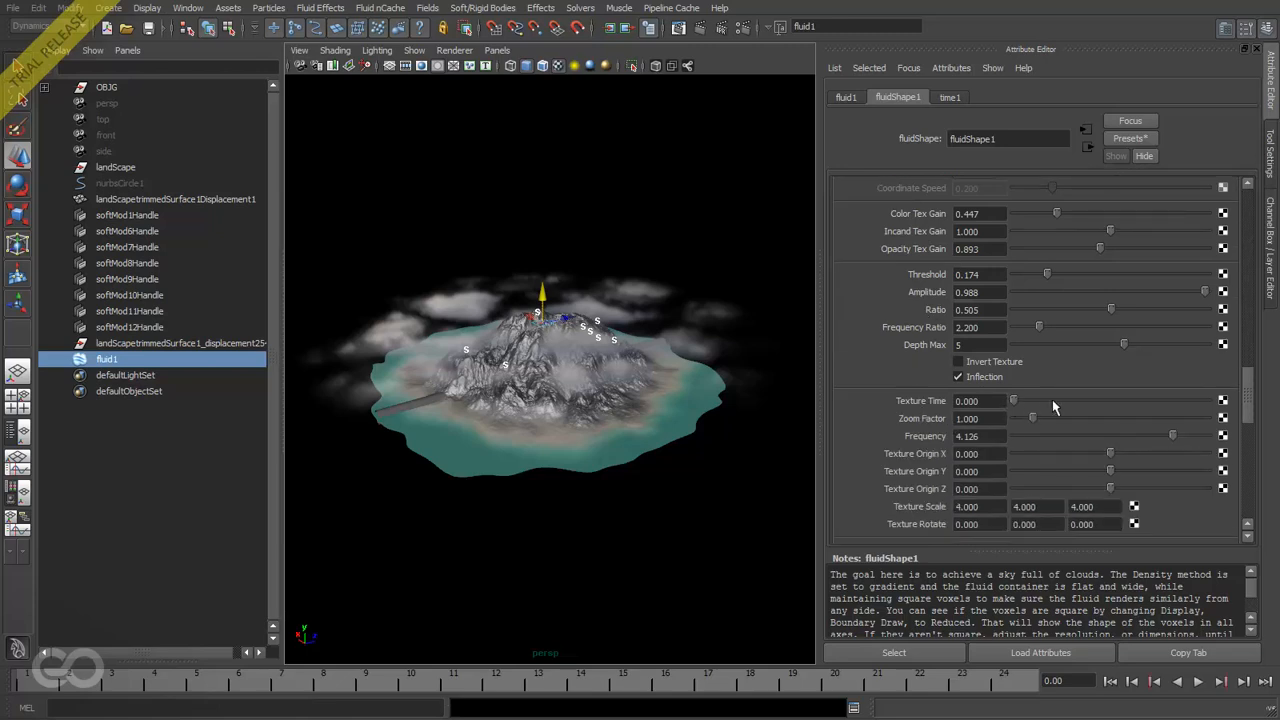
{"action": "left_click_drag", "start_coordinate": [1015, 401], "coordinate": [1033, 401]}
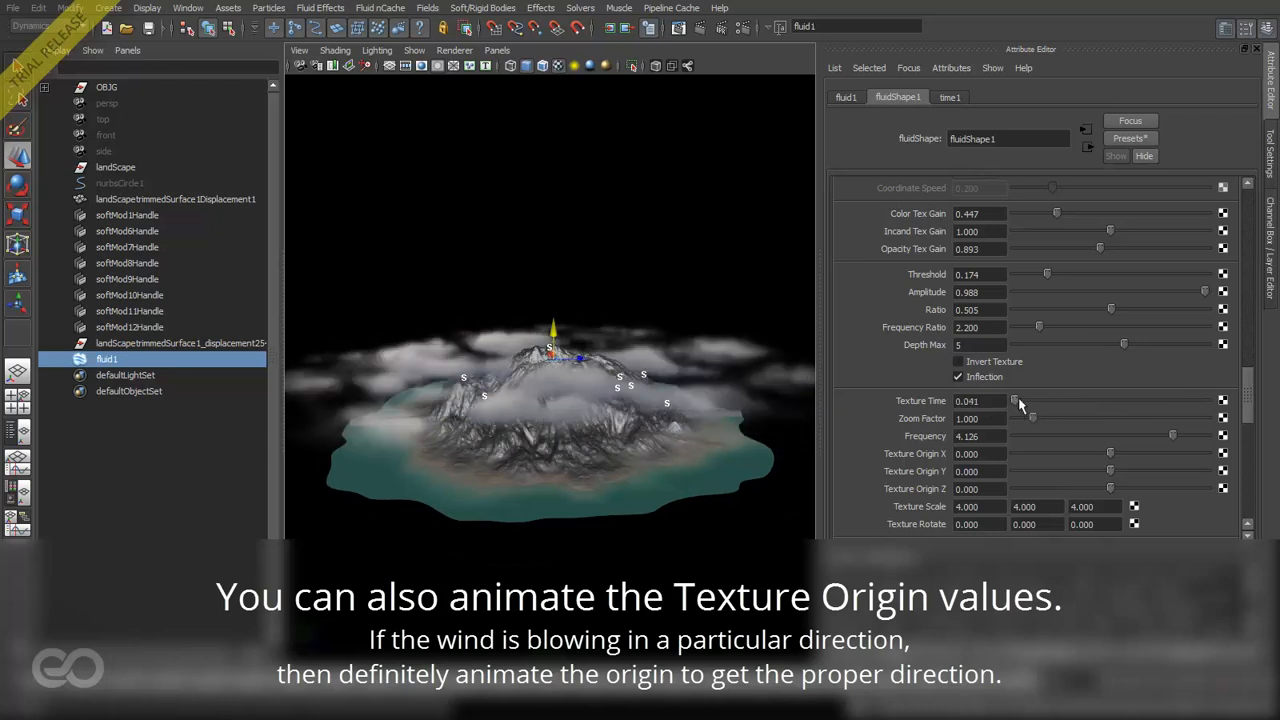
{"action": "left_click_drag", "start_coordinate": [1015, 401], "coordinate": [1050, 401]}
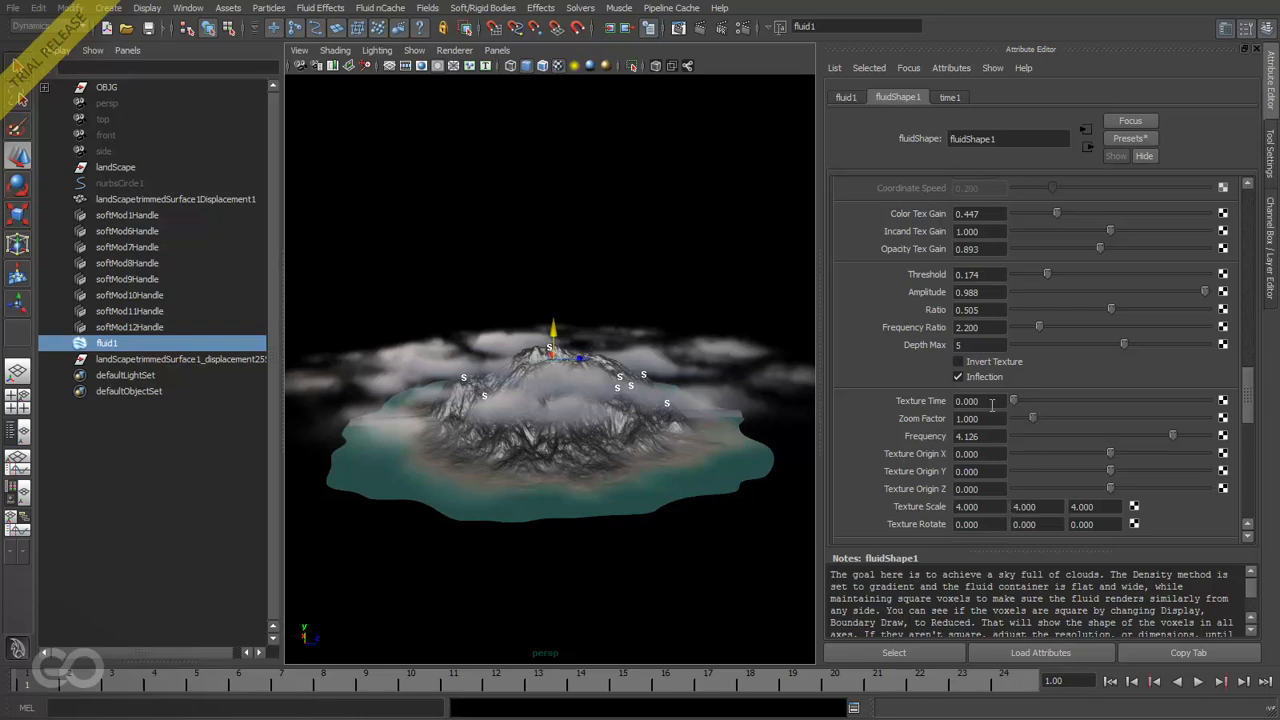
{"action": "left_click", "coordinate": [978, 401]}
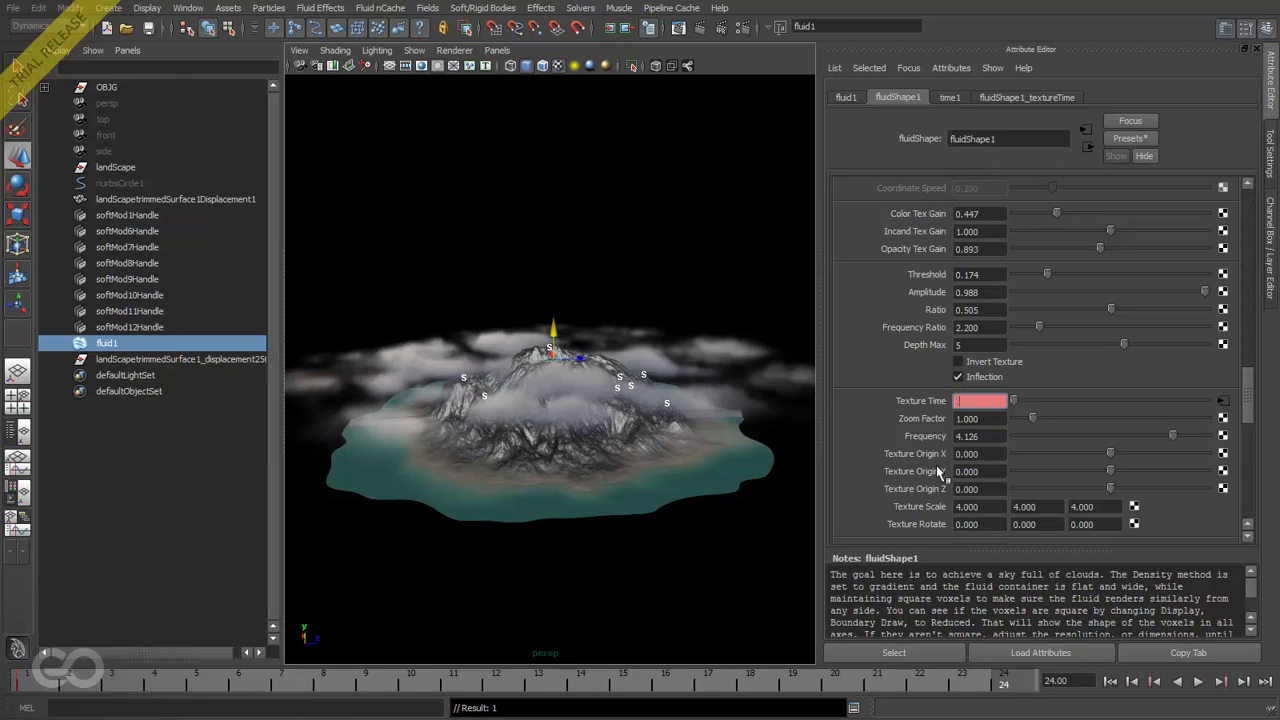
{"action": "type", "text": "0.400"}
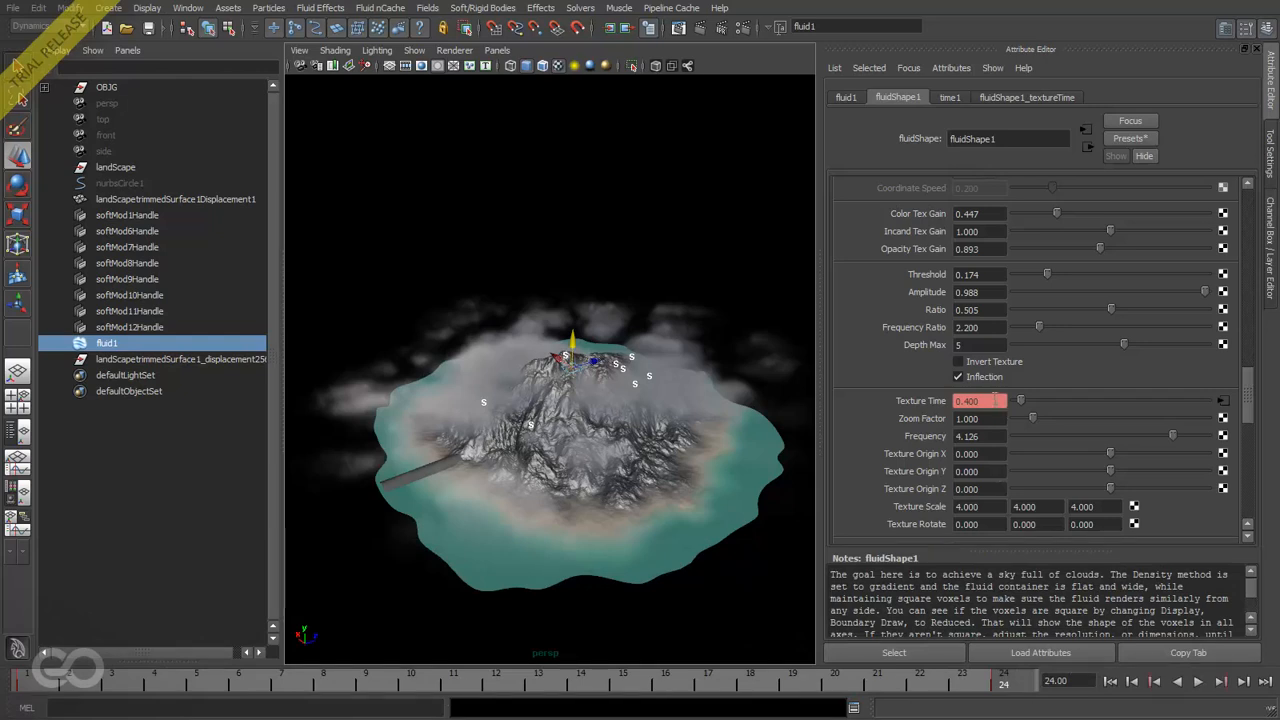
{"action": "left_click", "coordinate": [188, 8]}
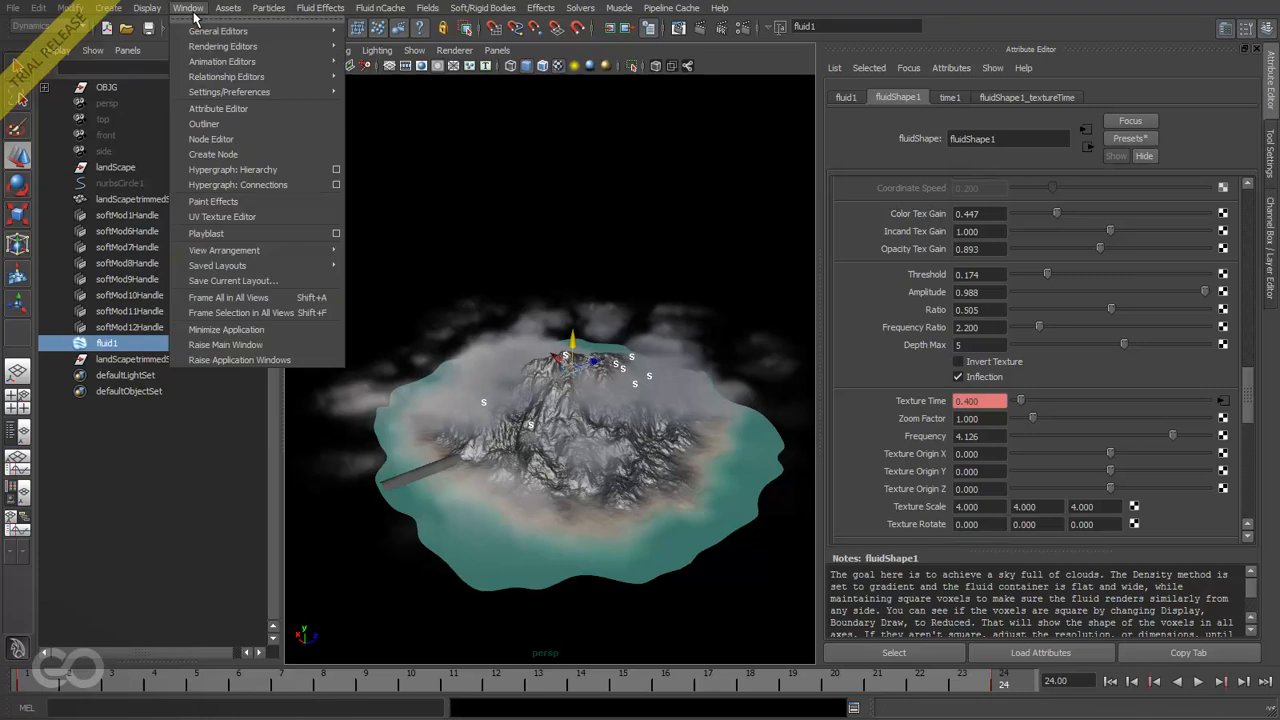
{"action": "mouse_move", "coordinate": [222, 61]}
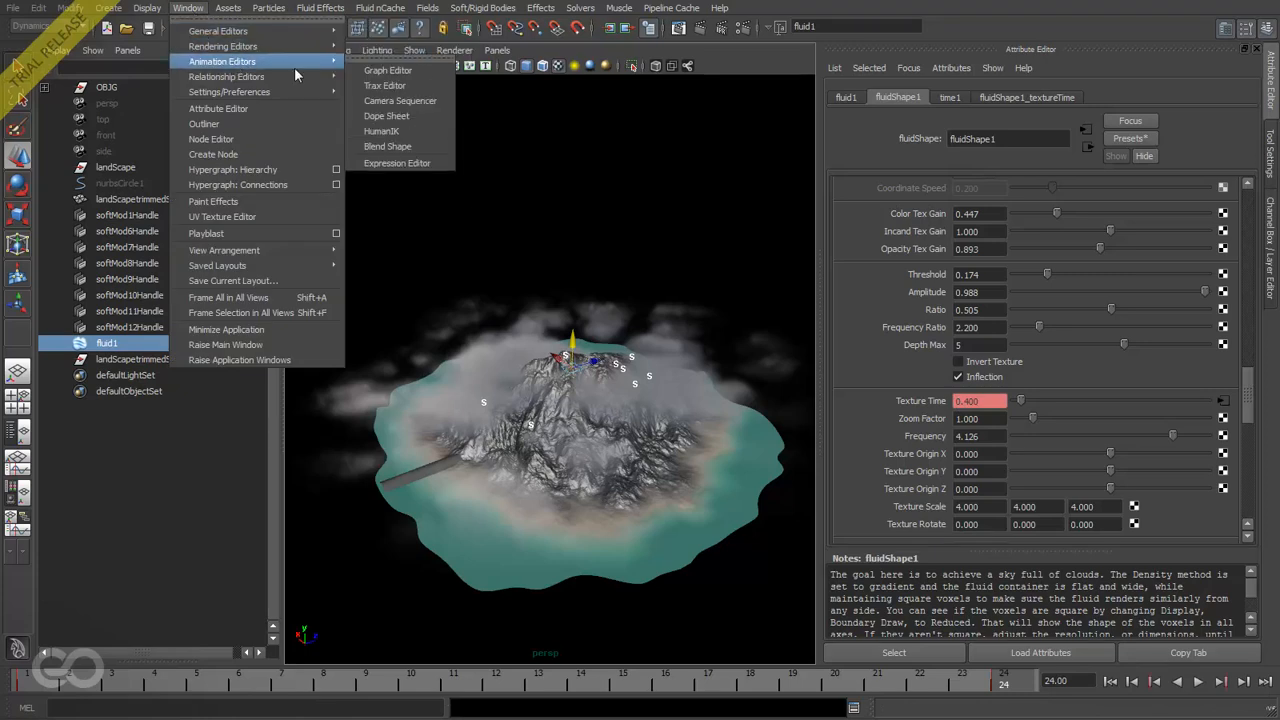
In the Graph Editor, make Texture Time linear with linear post-infinity displayed, nudging the last key.
{"action": "left_click", "coordinate": [386, 69]}
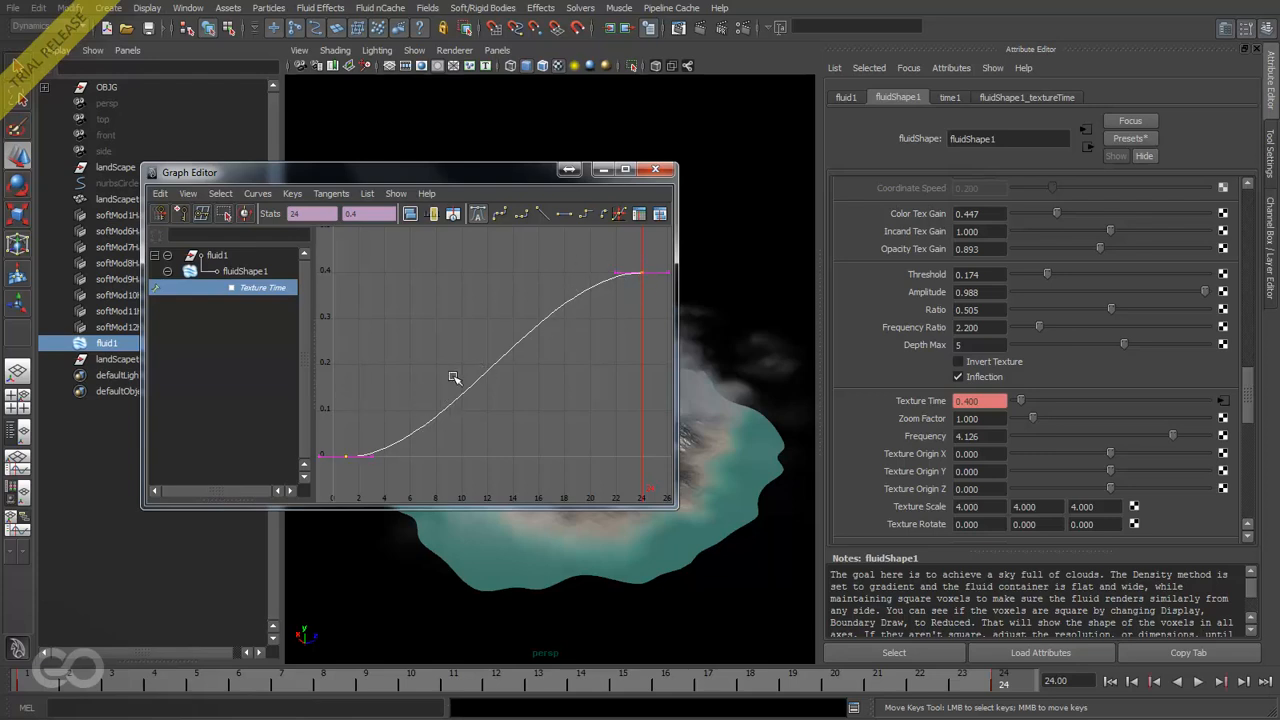
{"action": "left_click", "coordinate": [543, 213]}
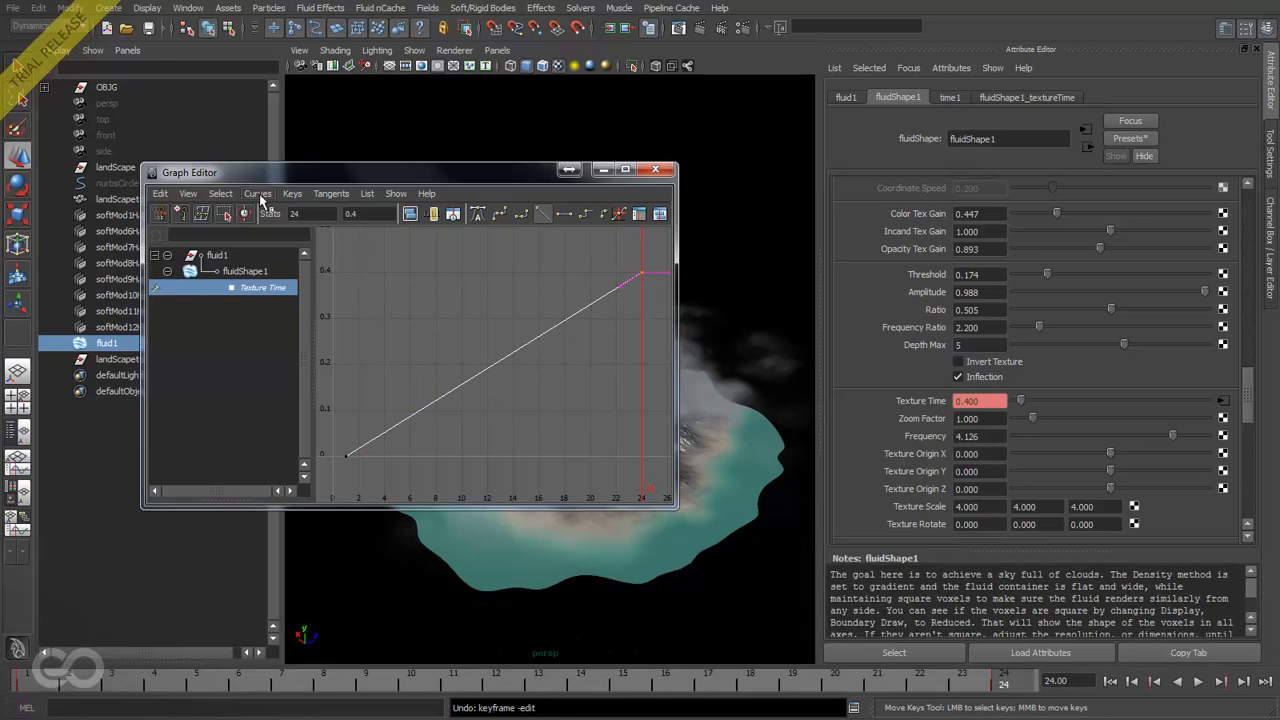
{"action": "left_click", "coordinate": [258, 193]}
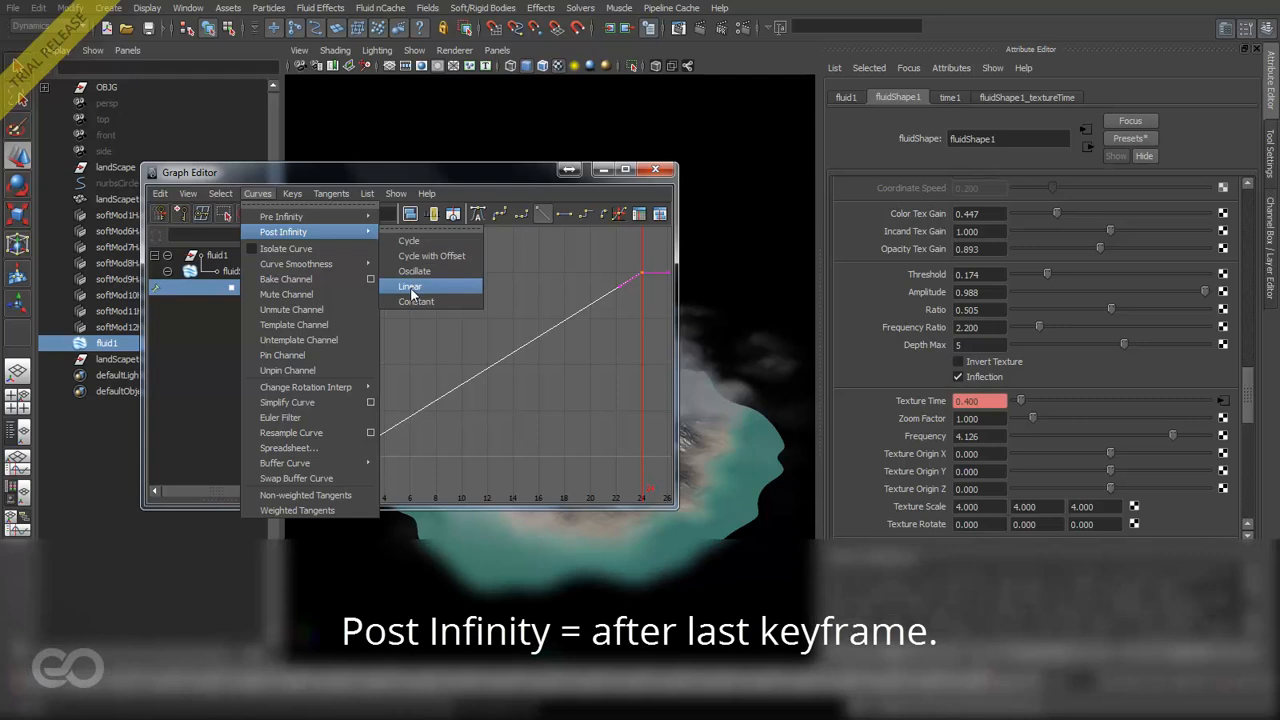
{"action": "left_click", "coordinate": [409, 286]}
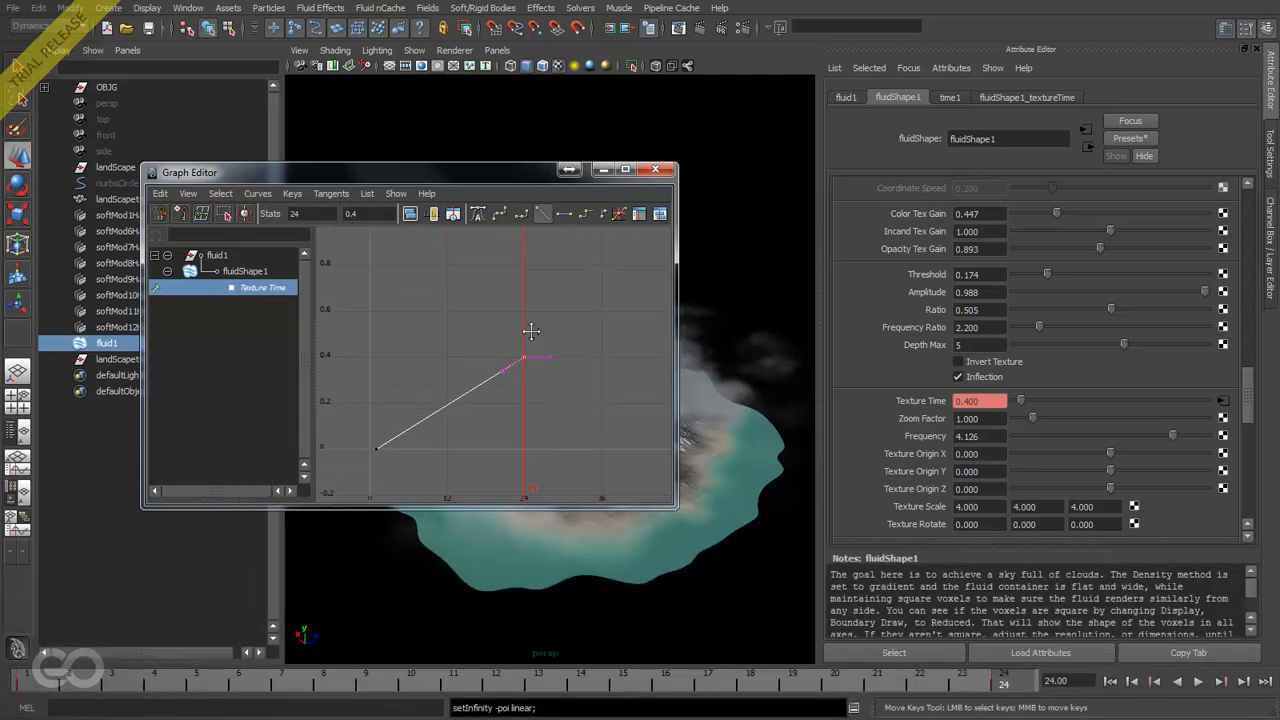
{"action": "left_click", "coordinate": [188, 193]}
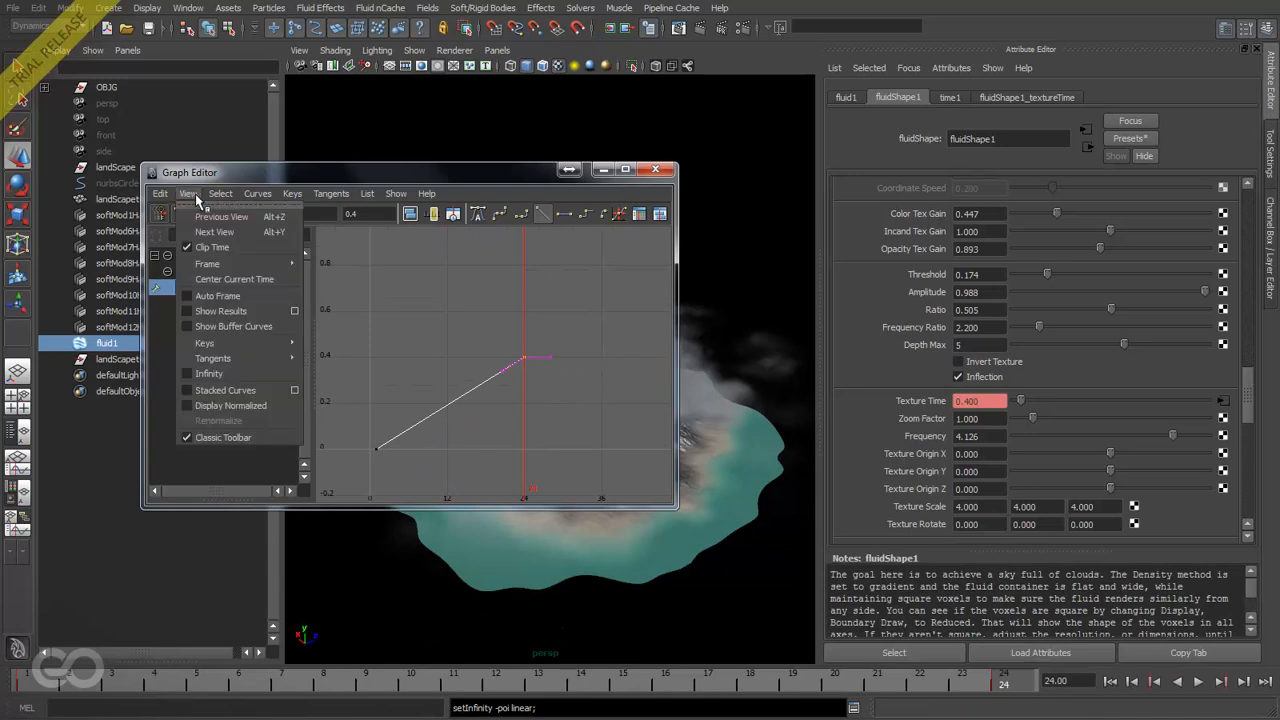
{"action": "mouse_move", "coordinate": [208, 373]}
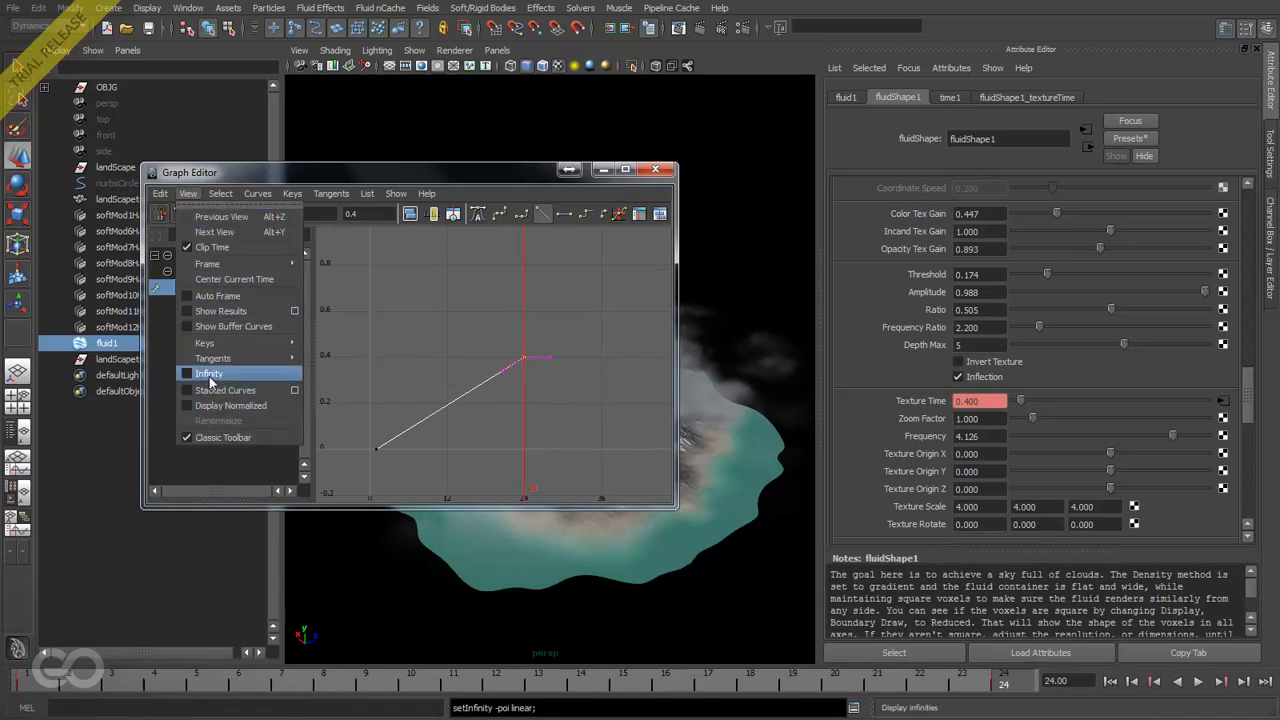
{"action": "left_click", "coordinate": [208, 373]}
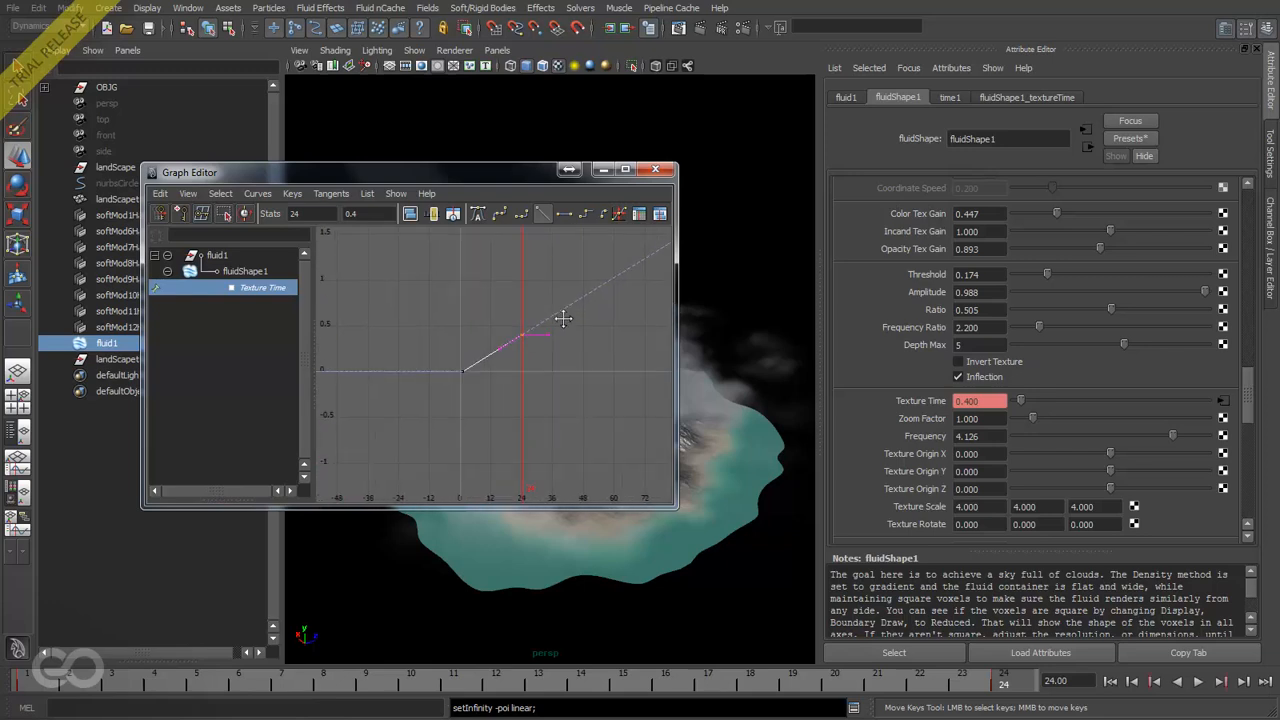
{"action": "left_click_drag", "start_coordinate": [565, 335], "coordinate": [490, 308]}
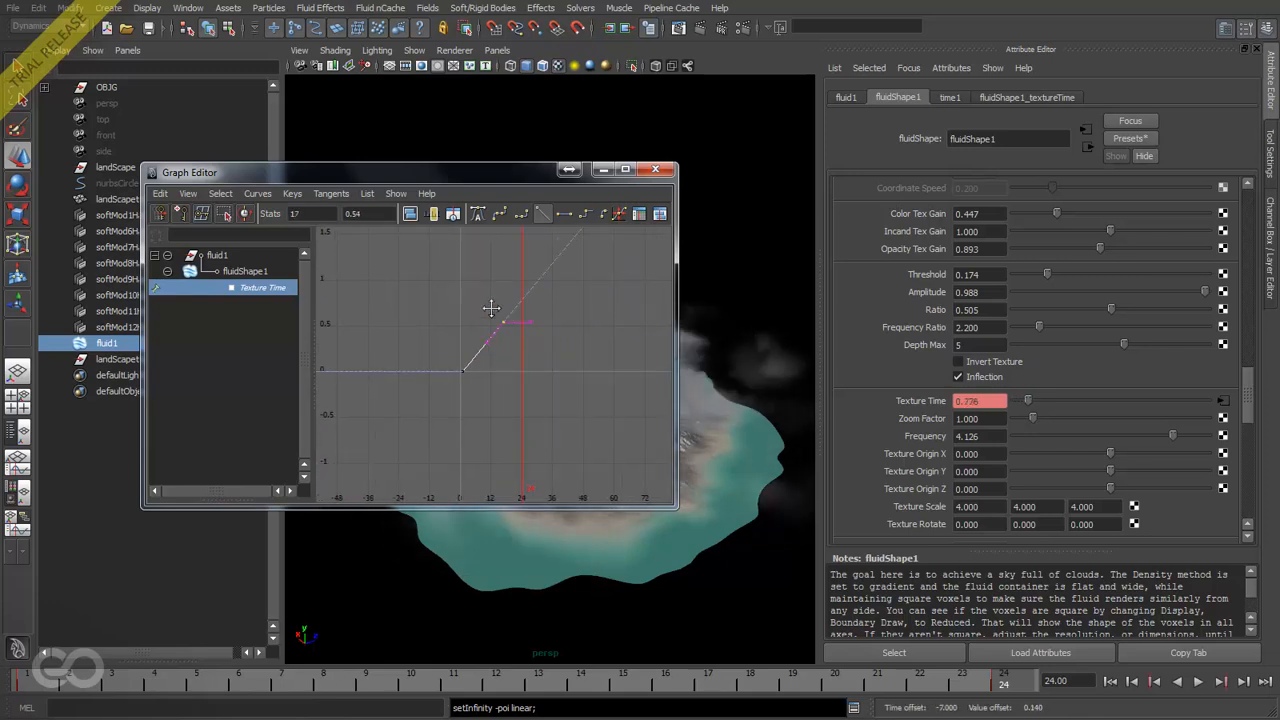
{"action": "left_click_drag", "start_coordinate": [490, 340], "coordinate": [545, 325]}
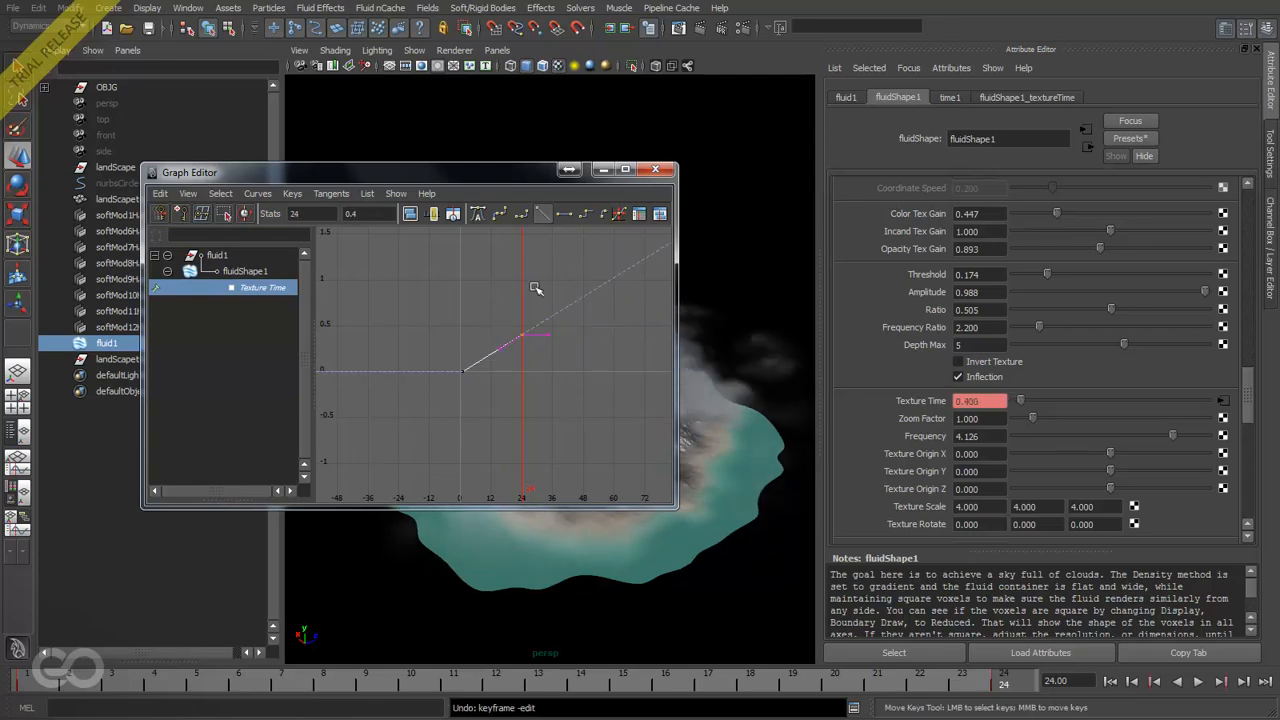
{"action": "mouse_move", "coordinate": [658, 187]}
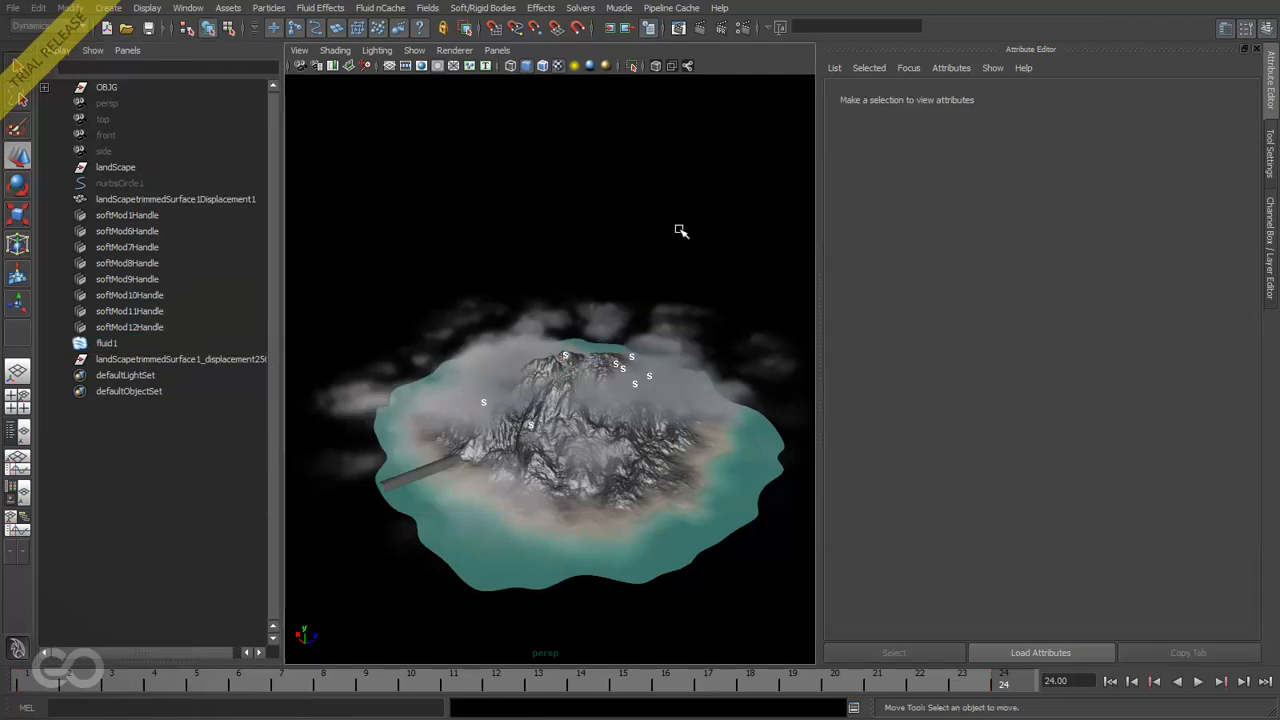
{"action": "left_click_drag", "start_coordinate": [681, 231], "coordinate": [547, 391]}
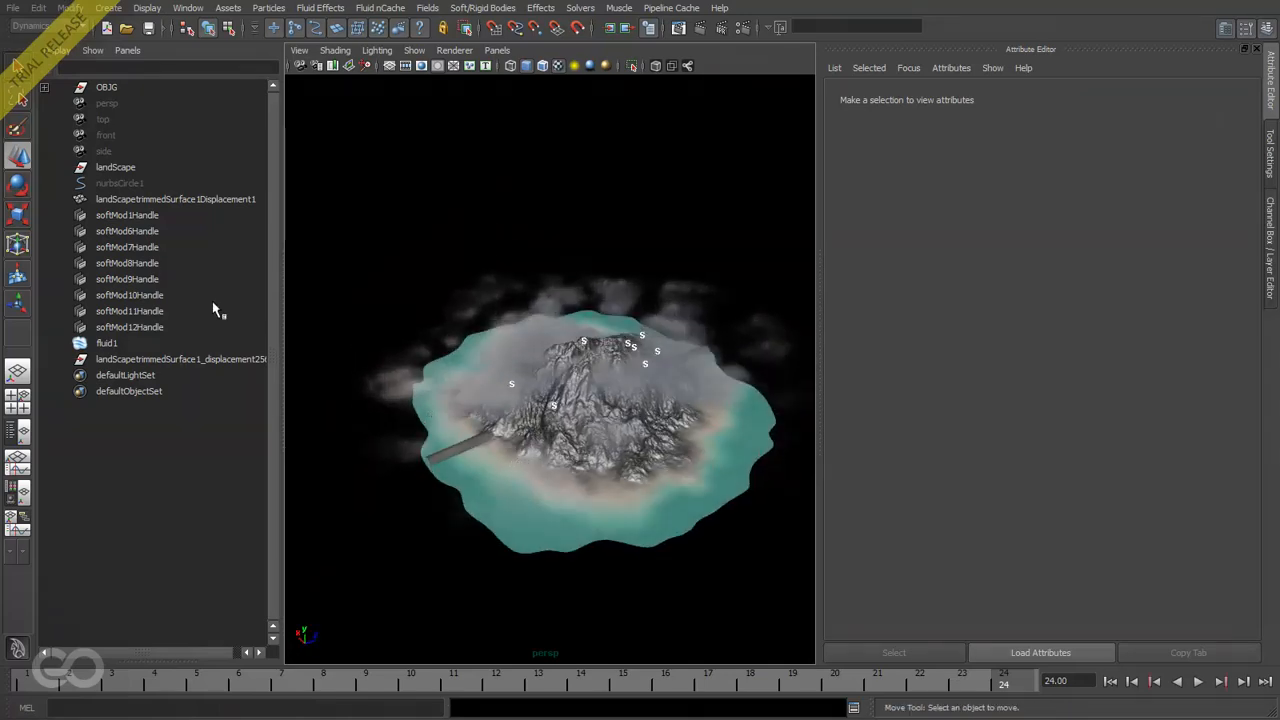
{"action": "left_click", "coordinate": [106, 343]}
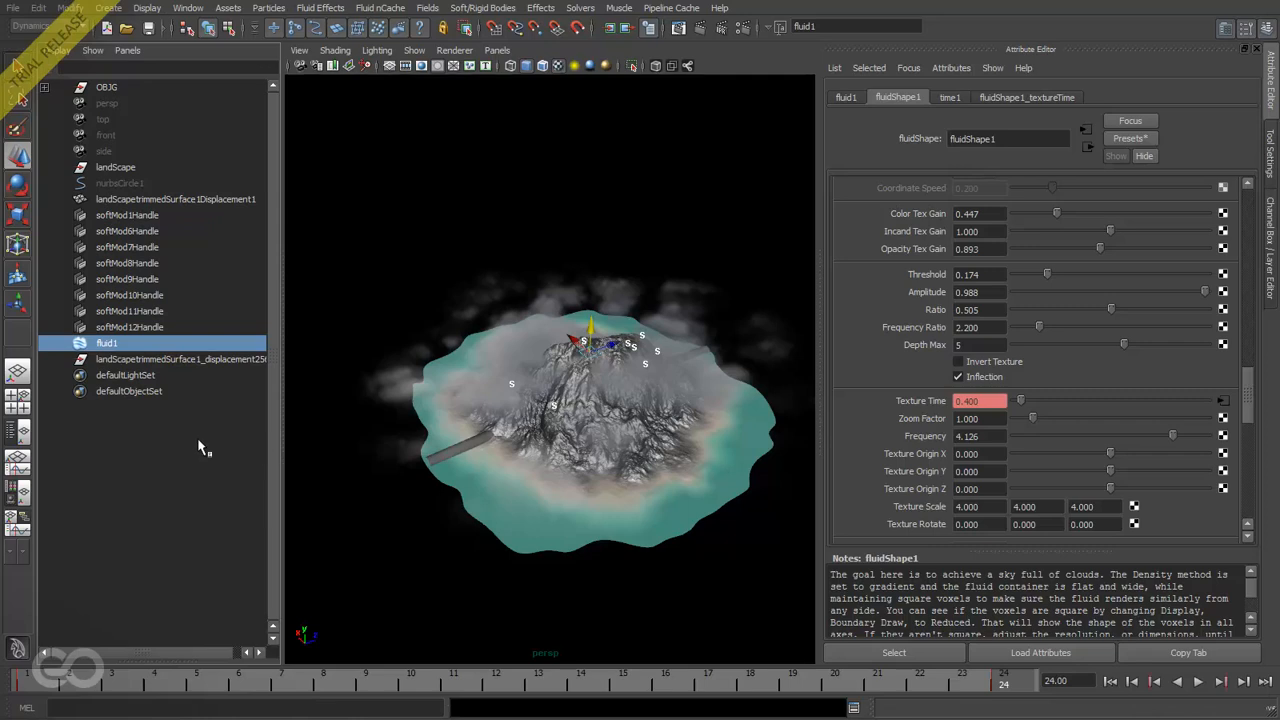
{"action": "mouse_move", "coordinate": [203, 434]}
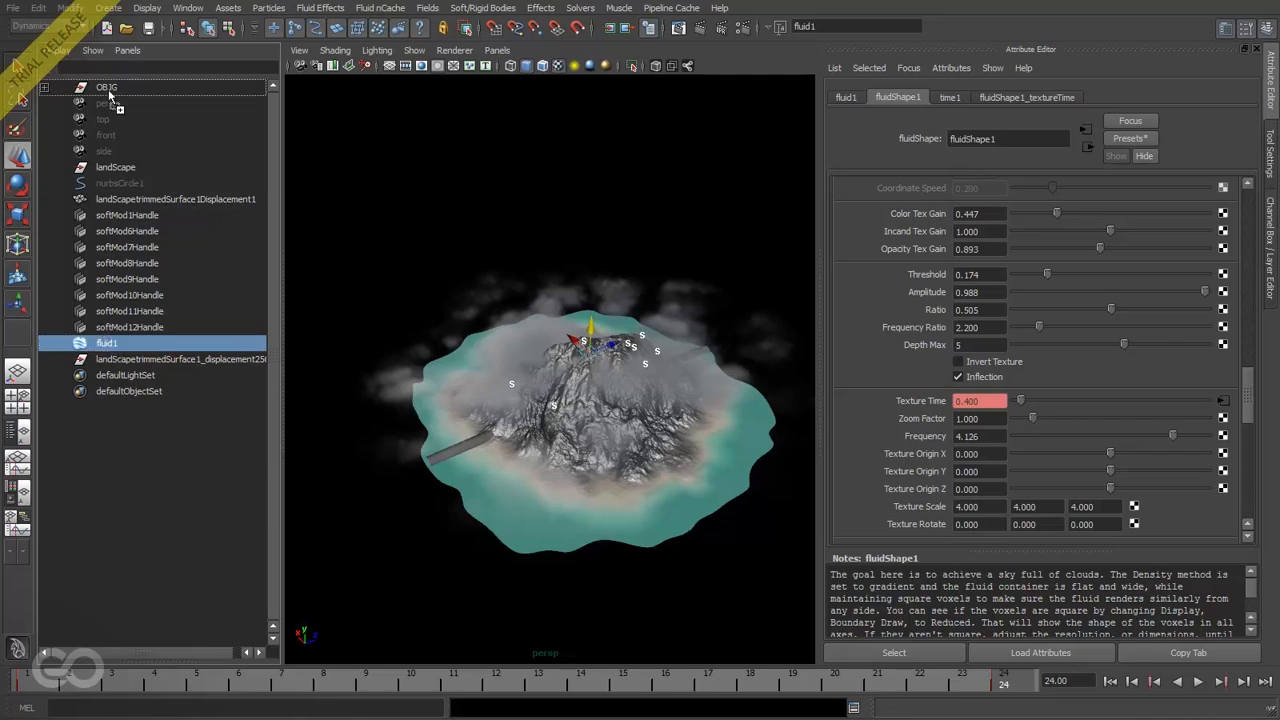
{"action": "left_click", "coordinate": [175, 199]}
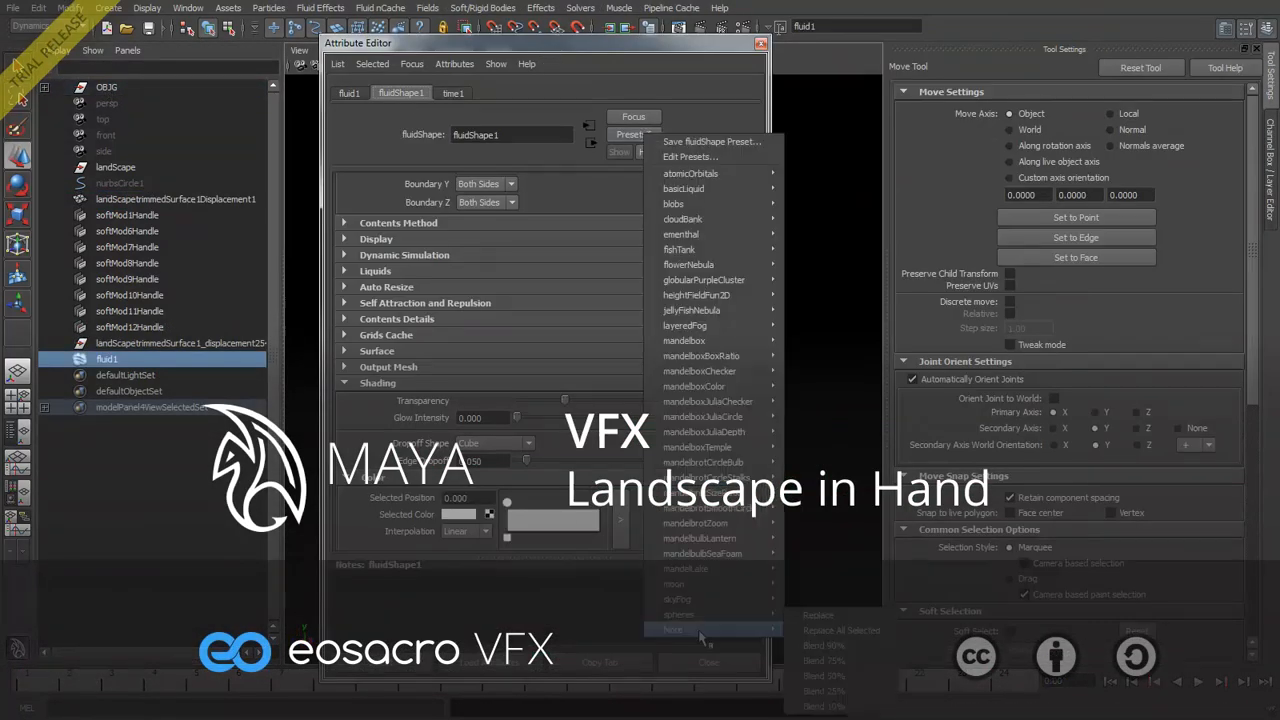
{"action": "left_click", "coordinate": [672, 629]}
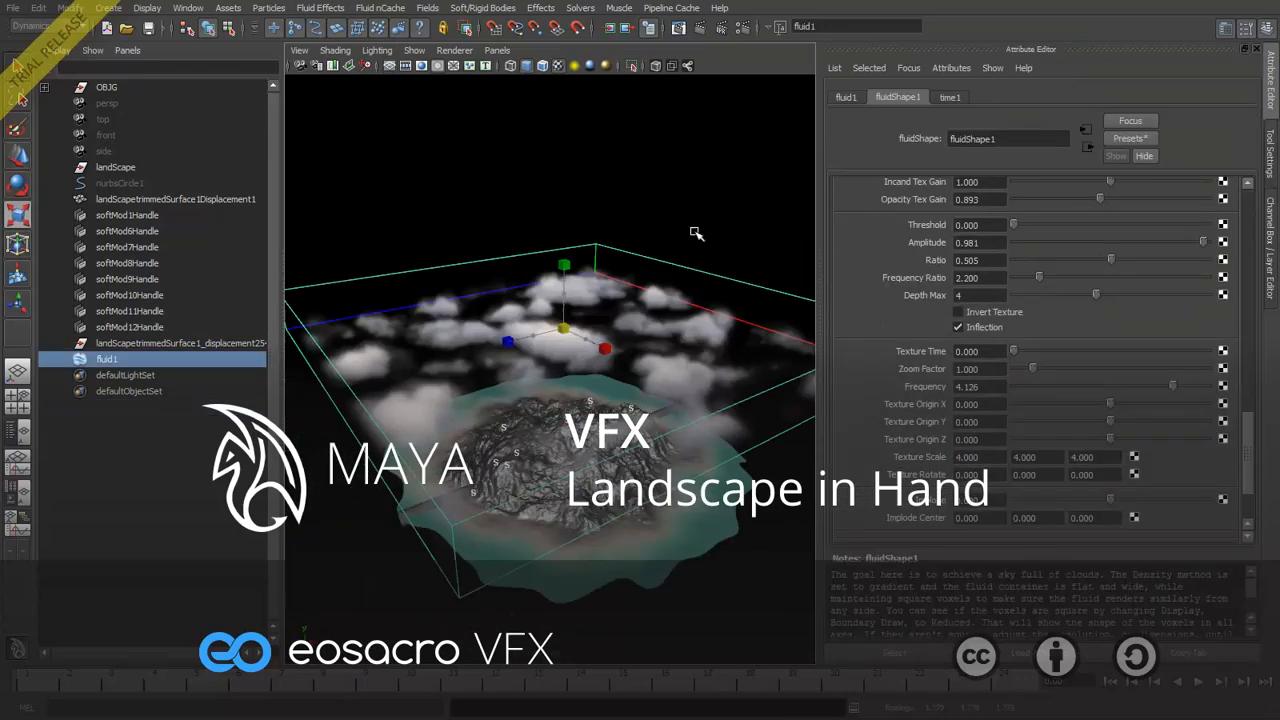